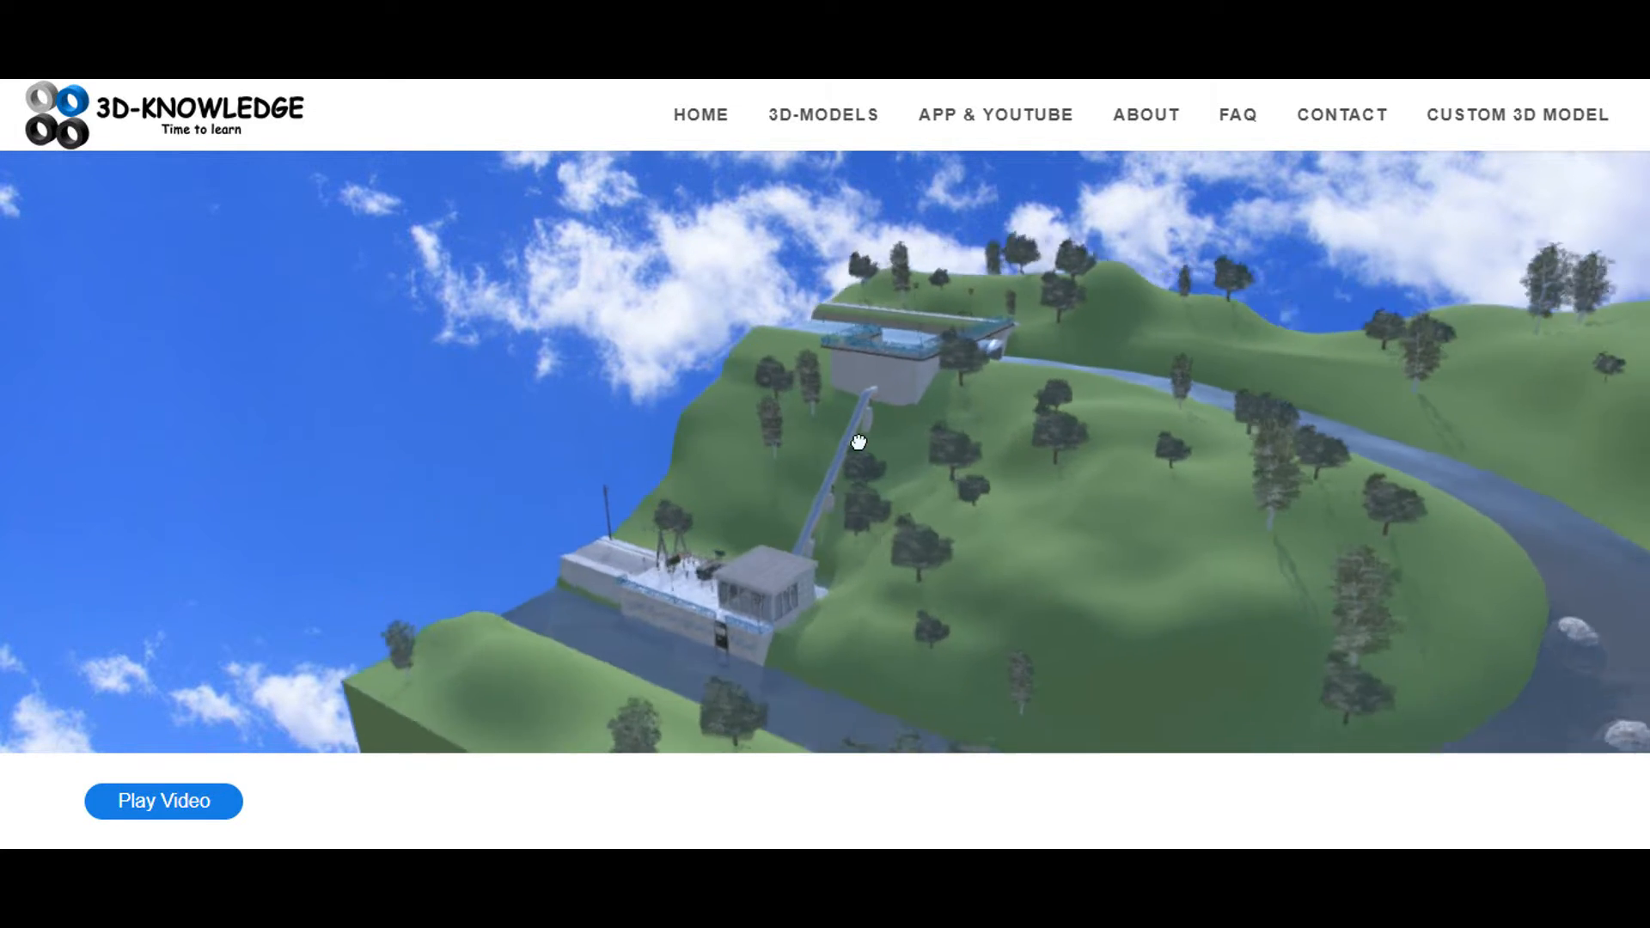
Orbit from the station overview past the powerhouse and intake channel to face the weir's walkway bridge
left_click_drag(858, 442, 861, 419)
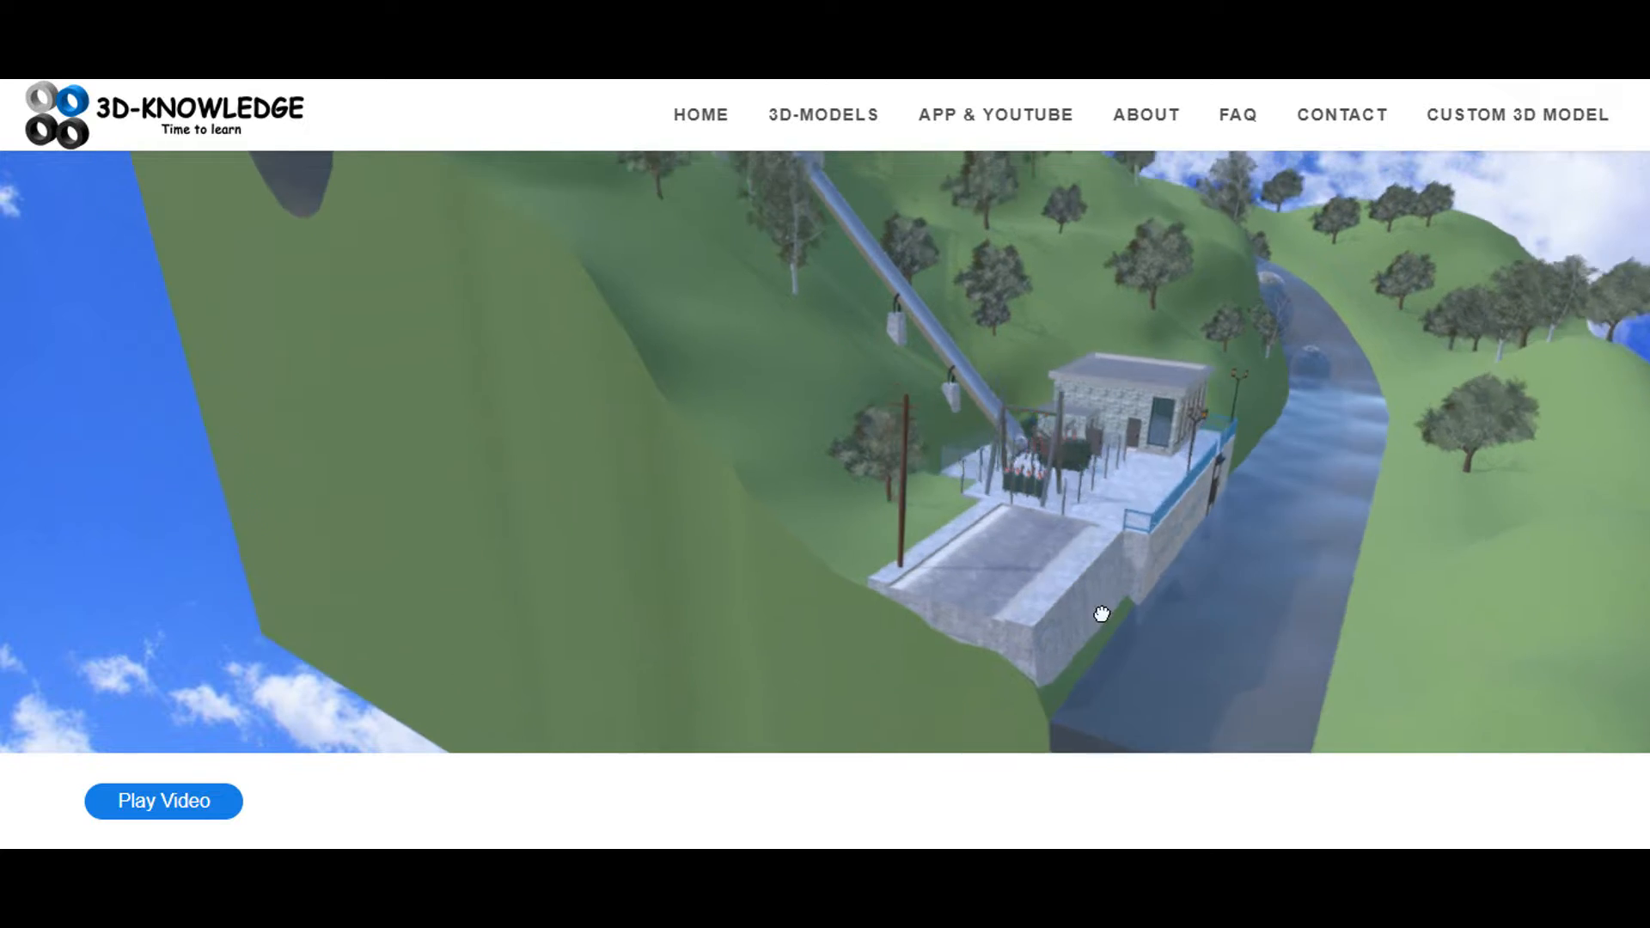
left_click_drag(1102, 614, 966, 485)
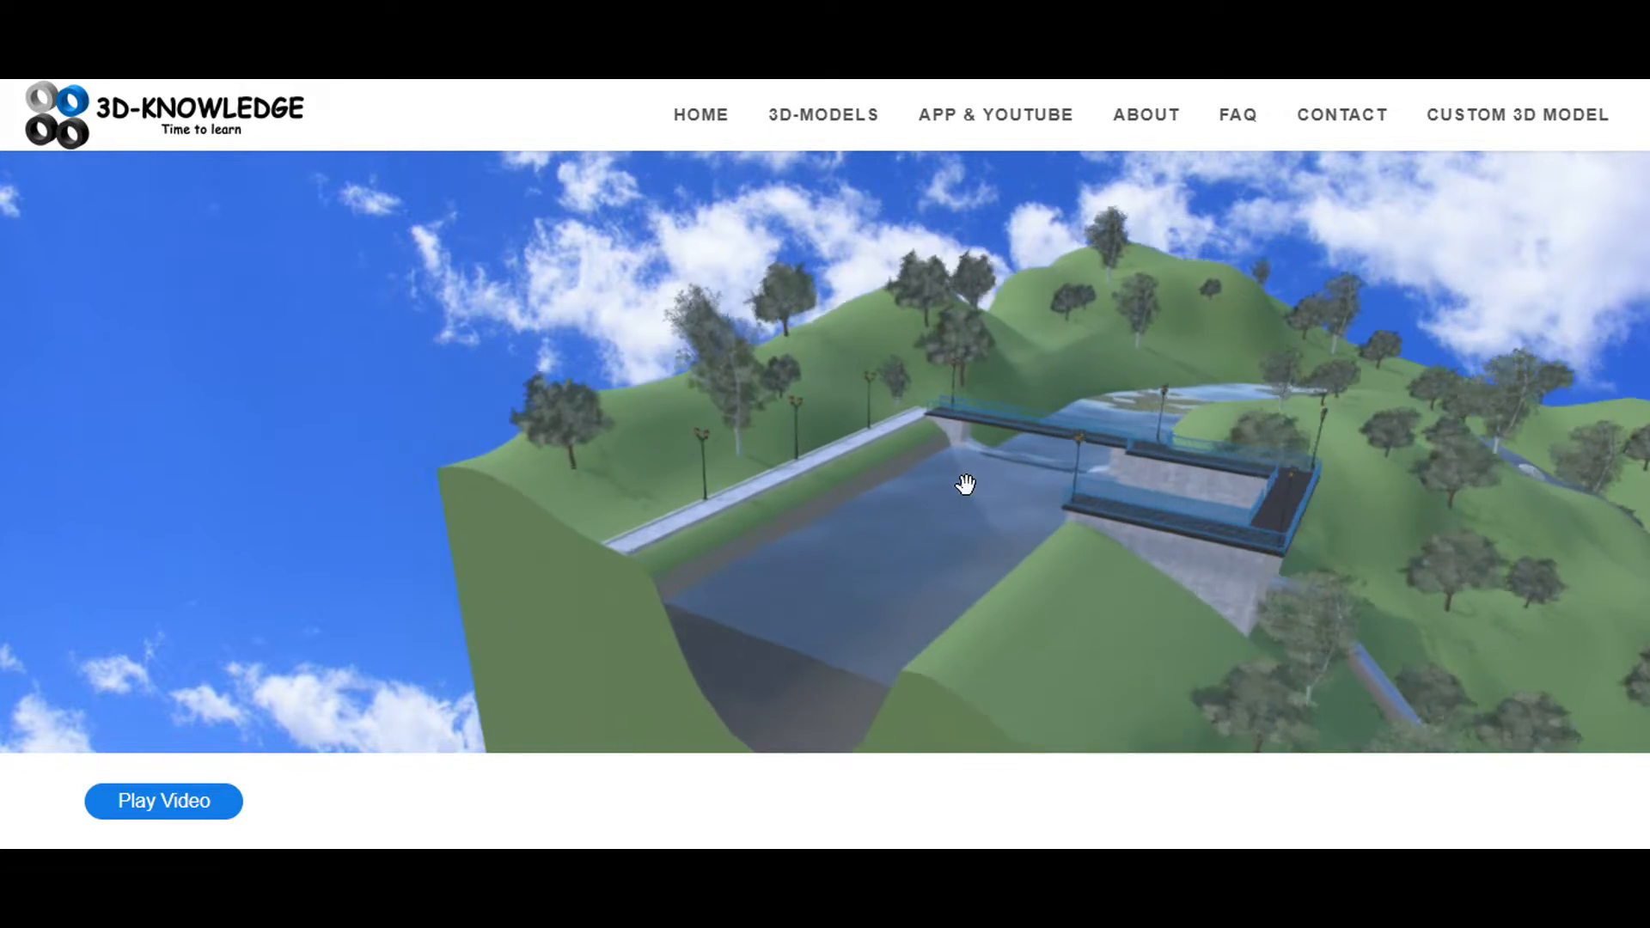
left_click_drag(965, 485, 708, 510)
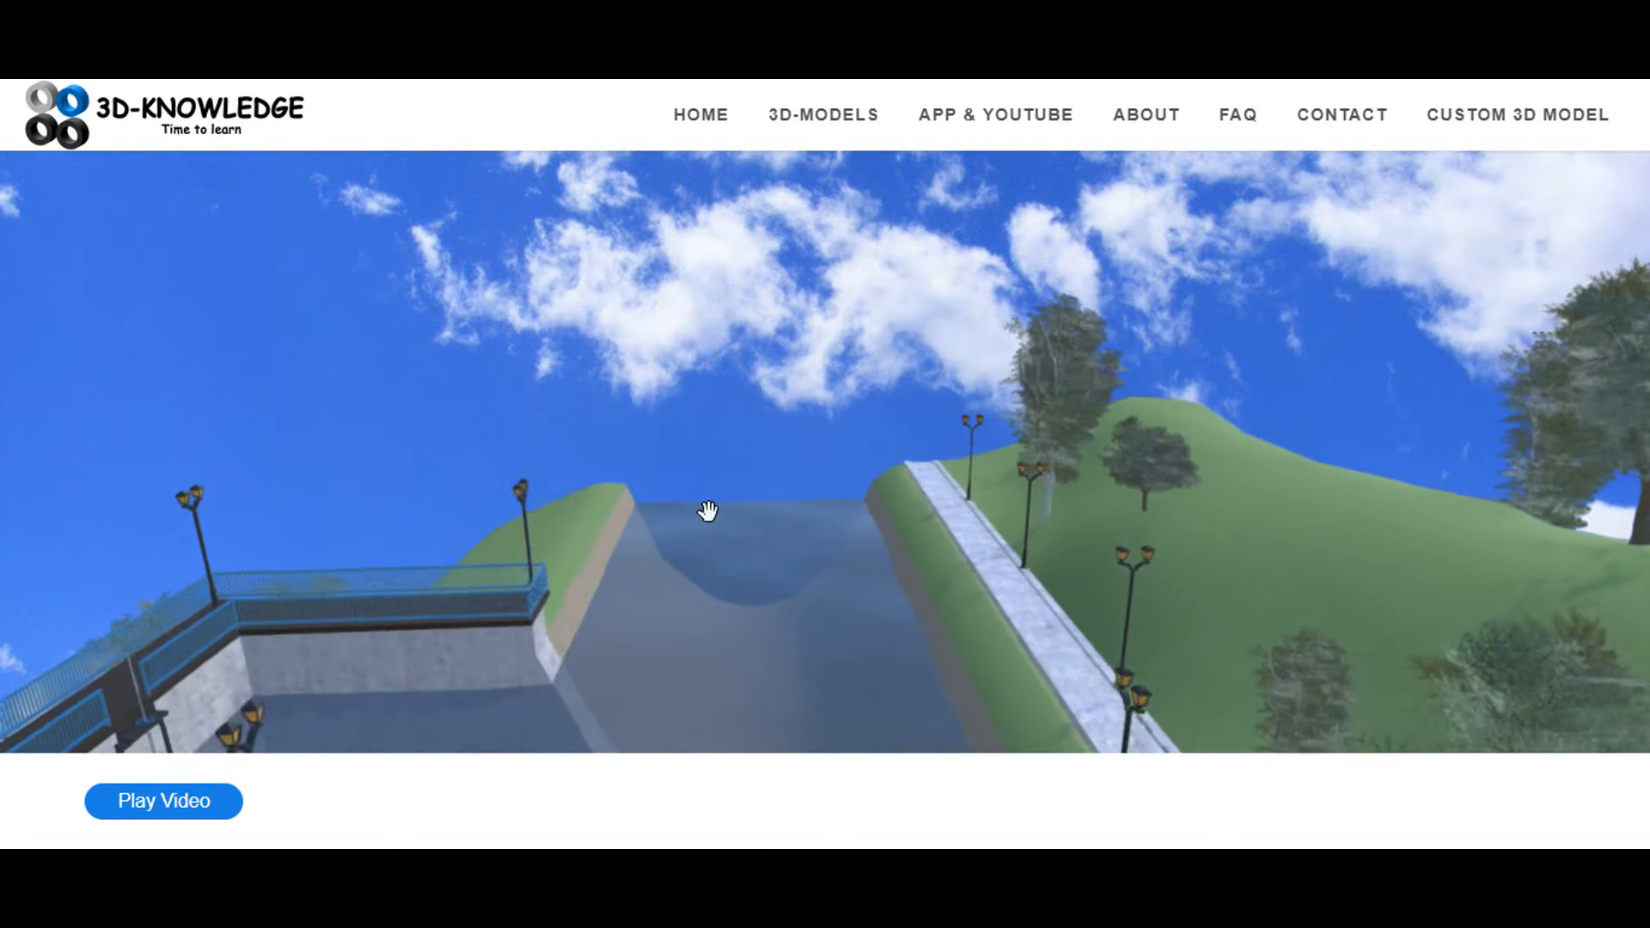
left_click_drag(708, 511, 822, 589)
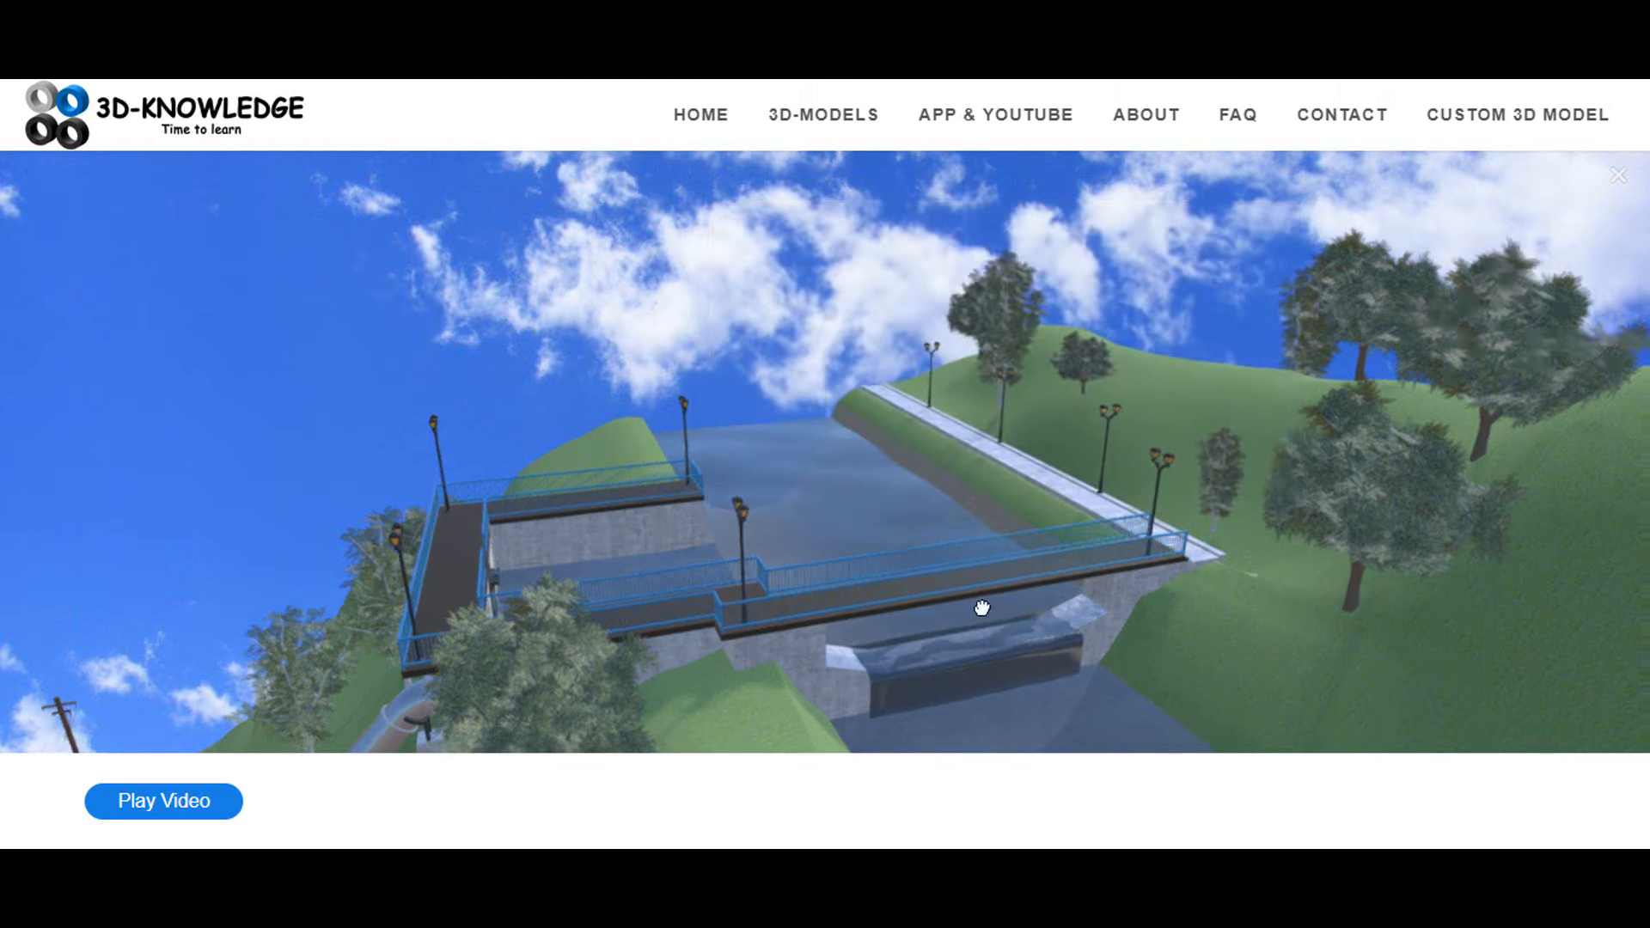
Pull back to see the weir from downstream, then circle round to its upstream channel side
left_click_drag(982, 609, 958, 550)
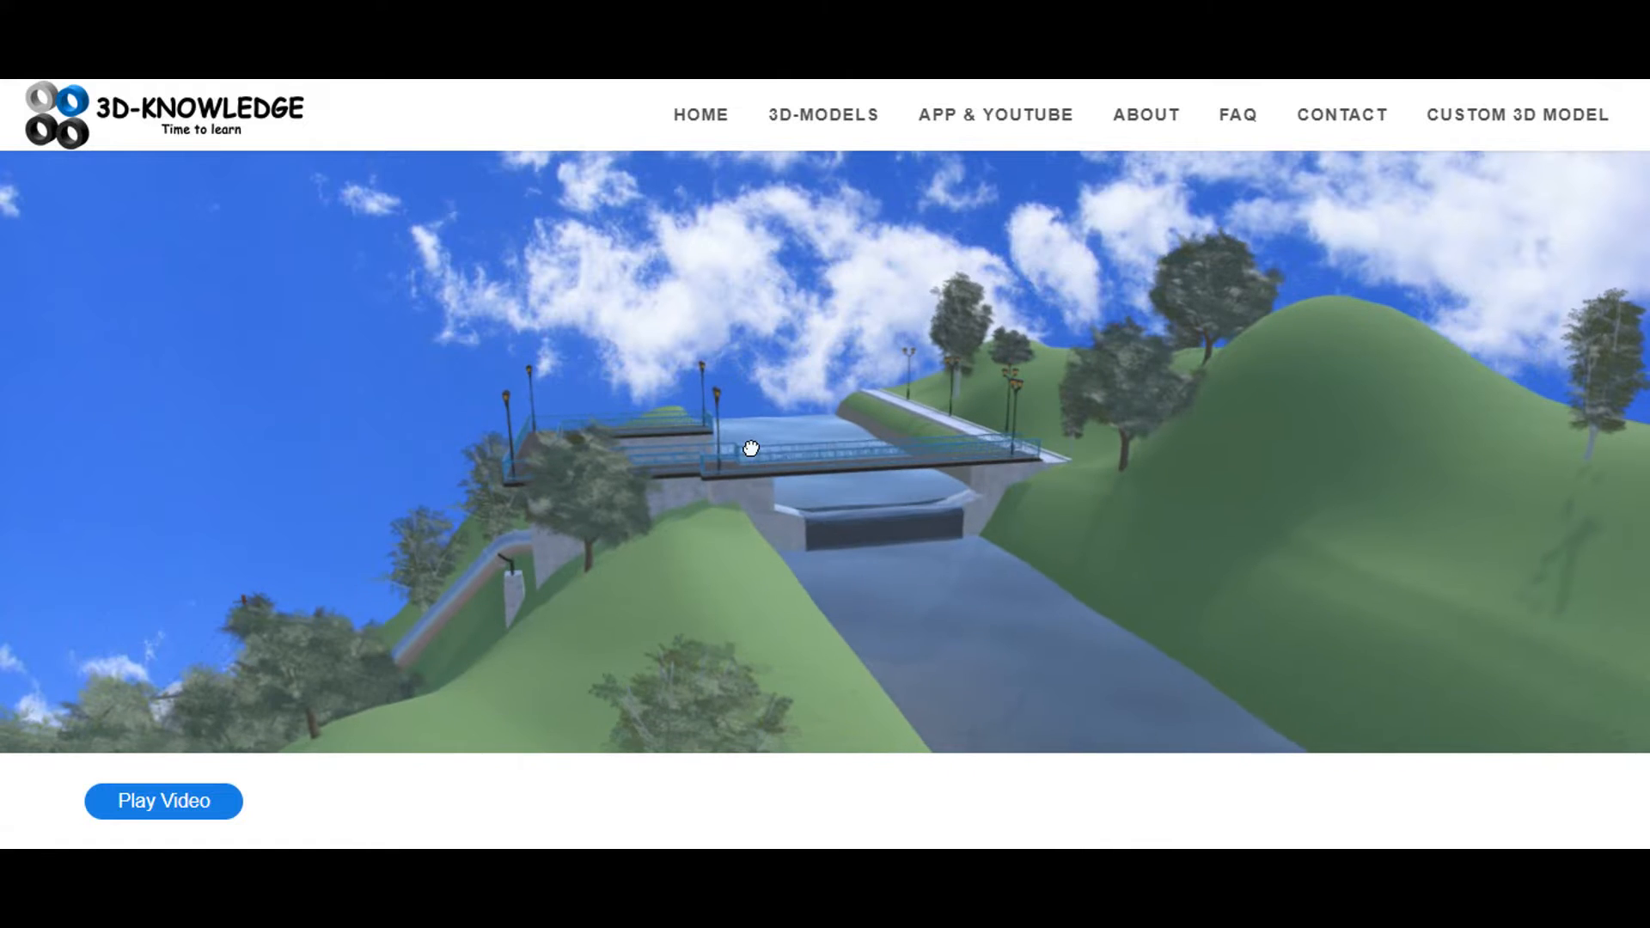
left_click_drag(750, 447, 889, 509)
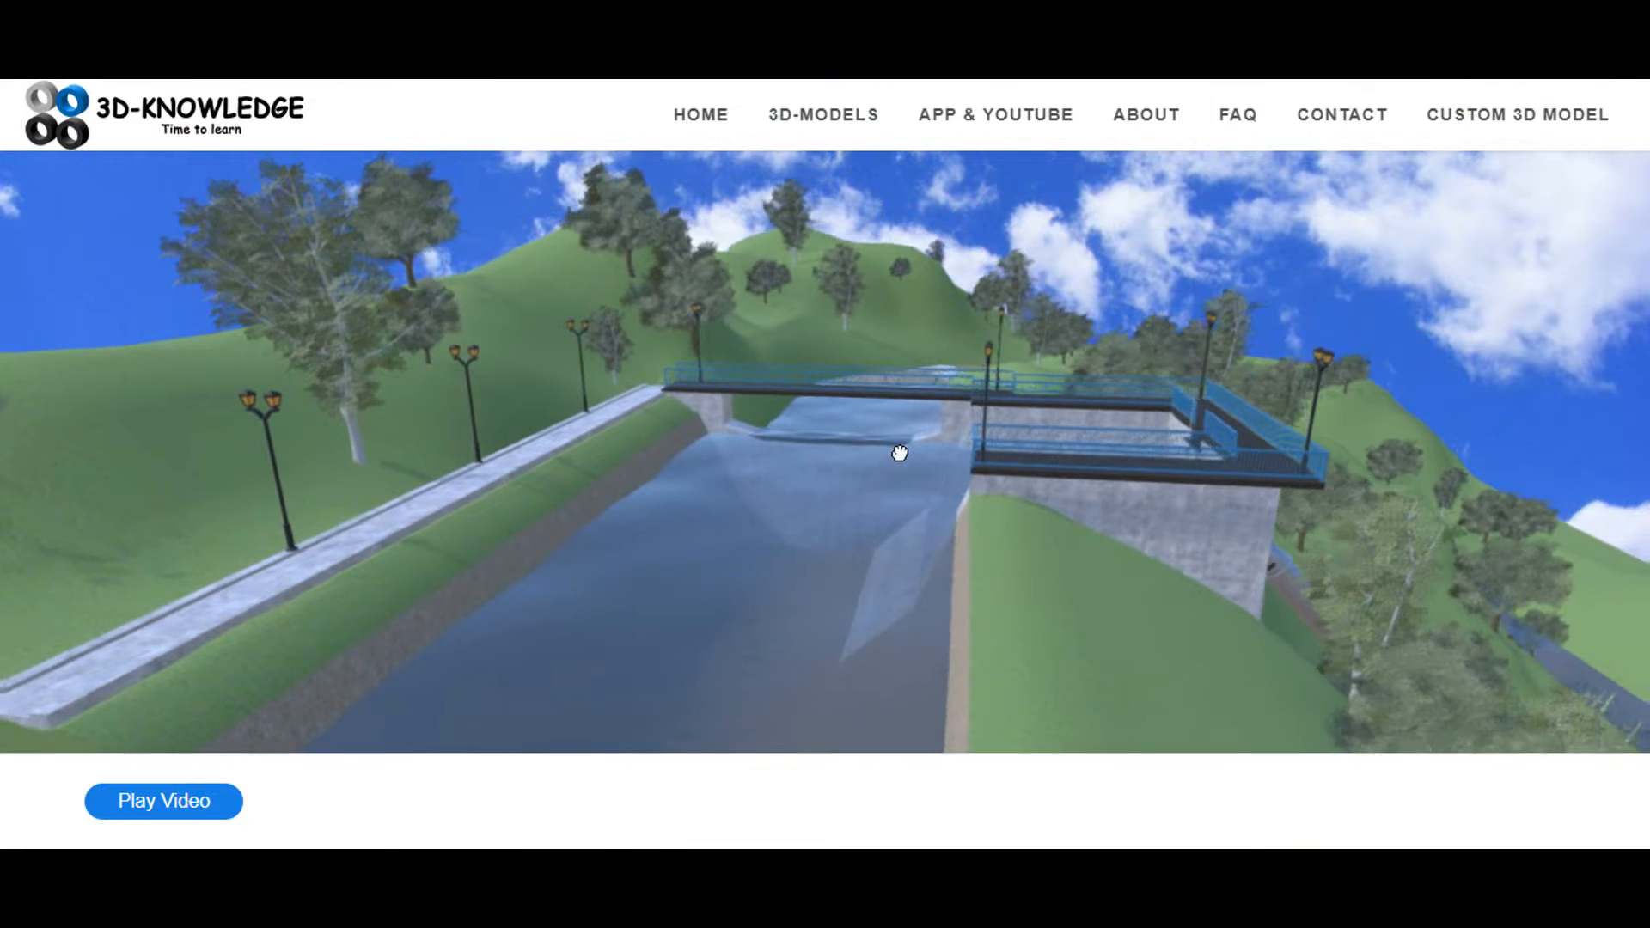
Fly under the weir bridge along the submerged wall into the concrete chamber facing the grated gate screen
left_click_drag(899, 452, 649, 383)
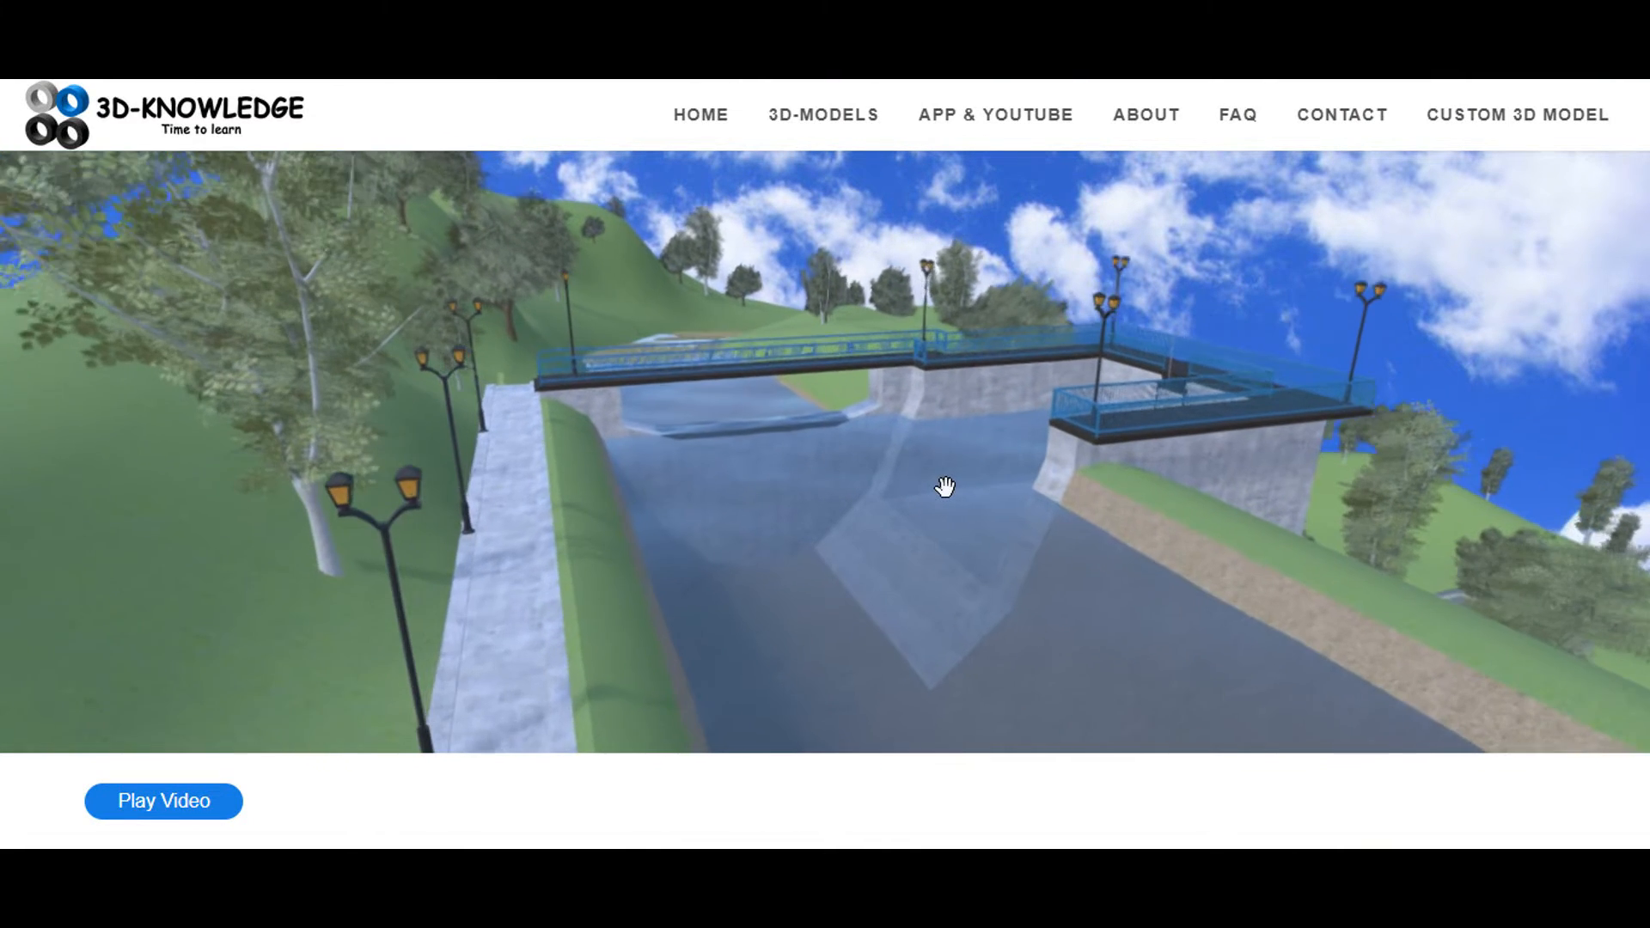
left_click_drag(943, 487, 894, 466)
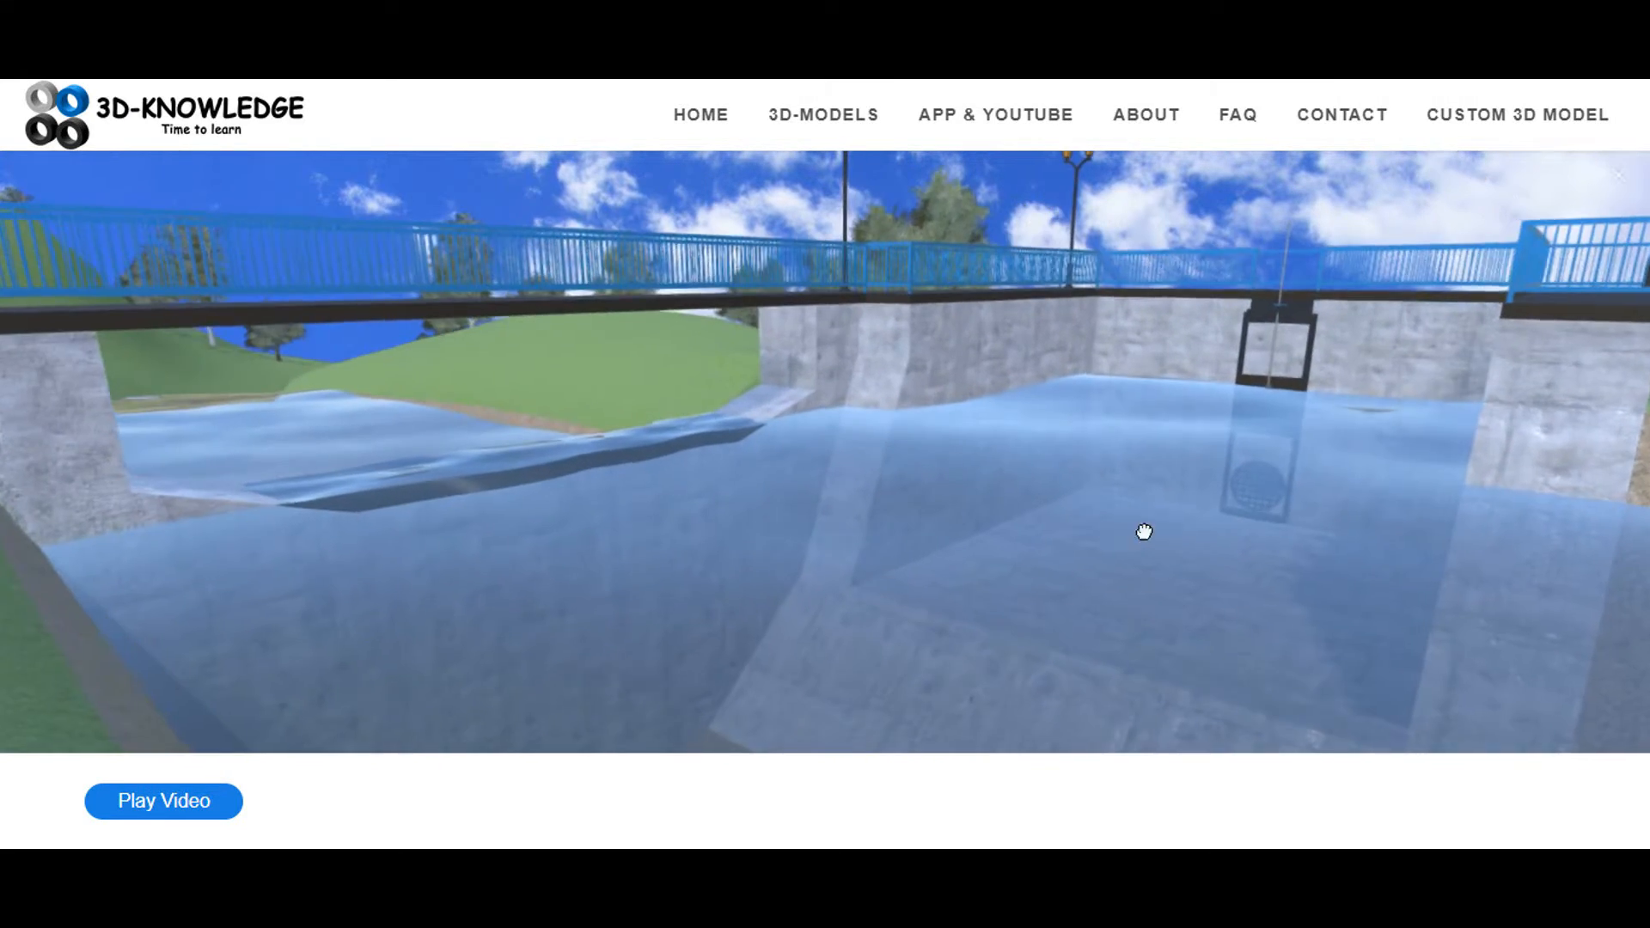
left_click_drag(1145, 531, 464, 490)
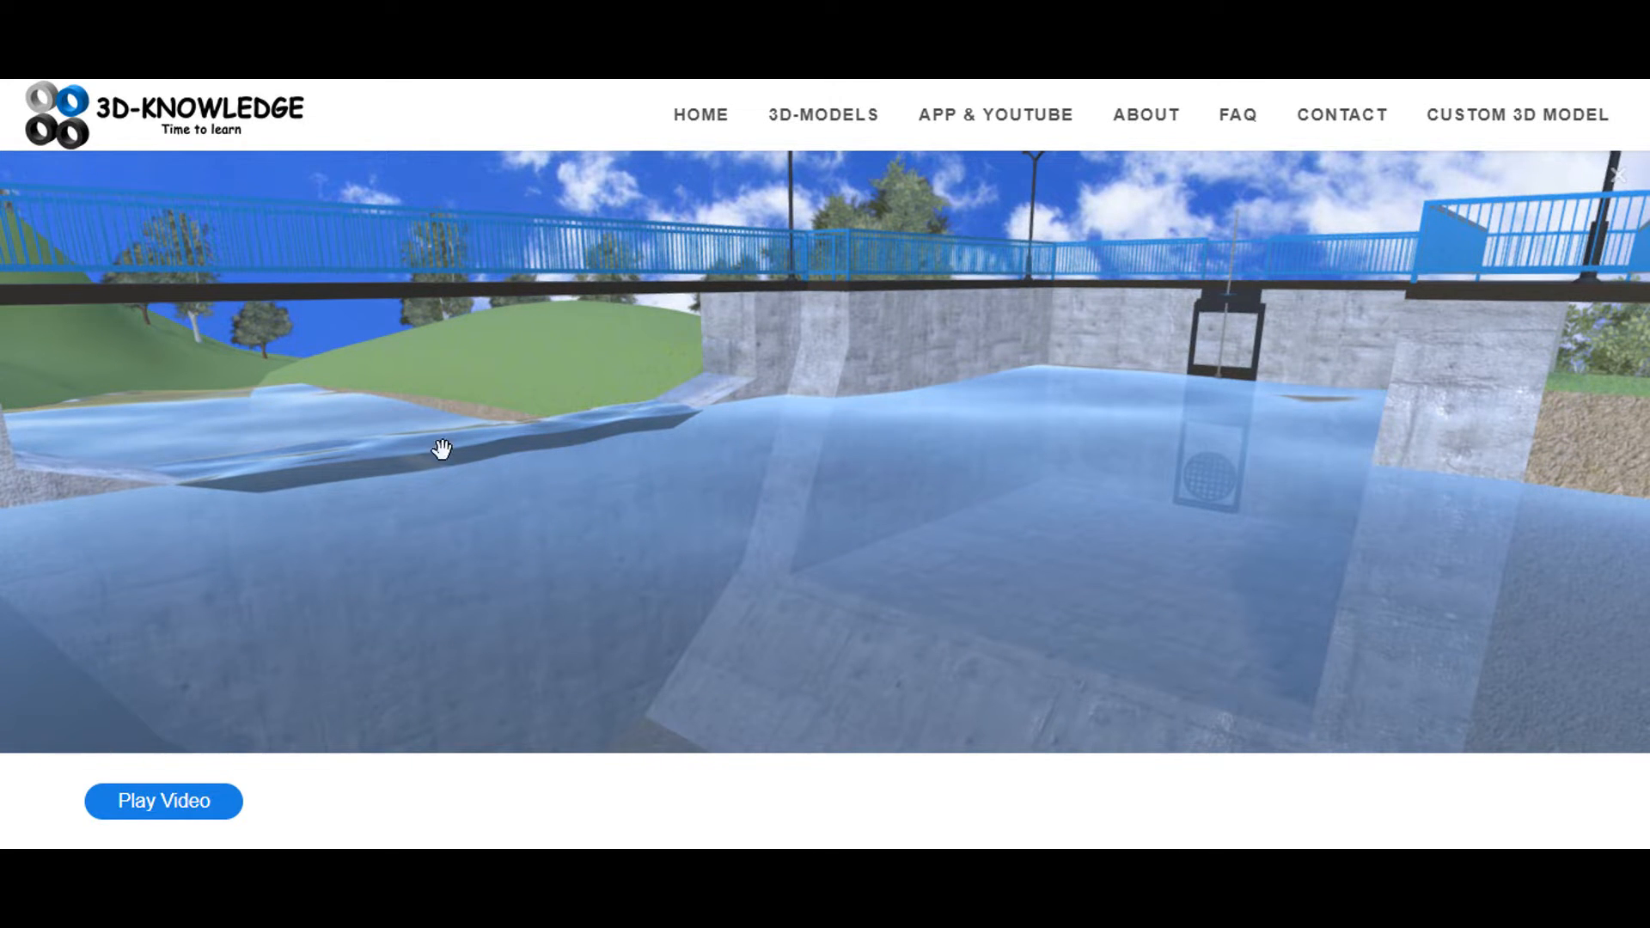
left_click_drag(442, 449, 653, 464)
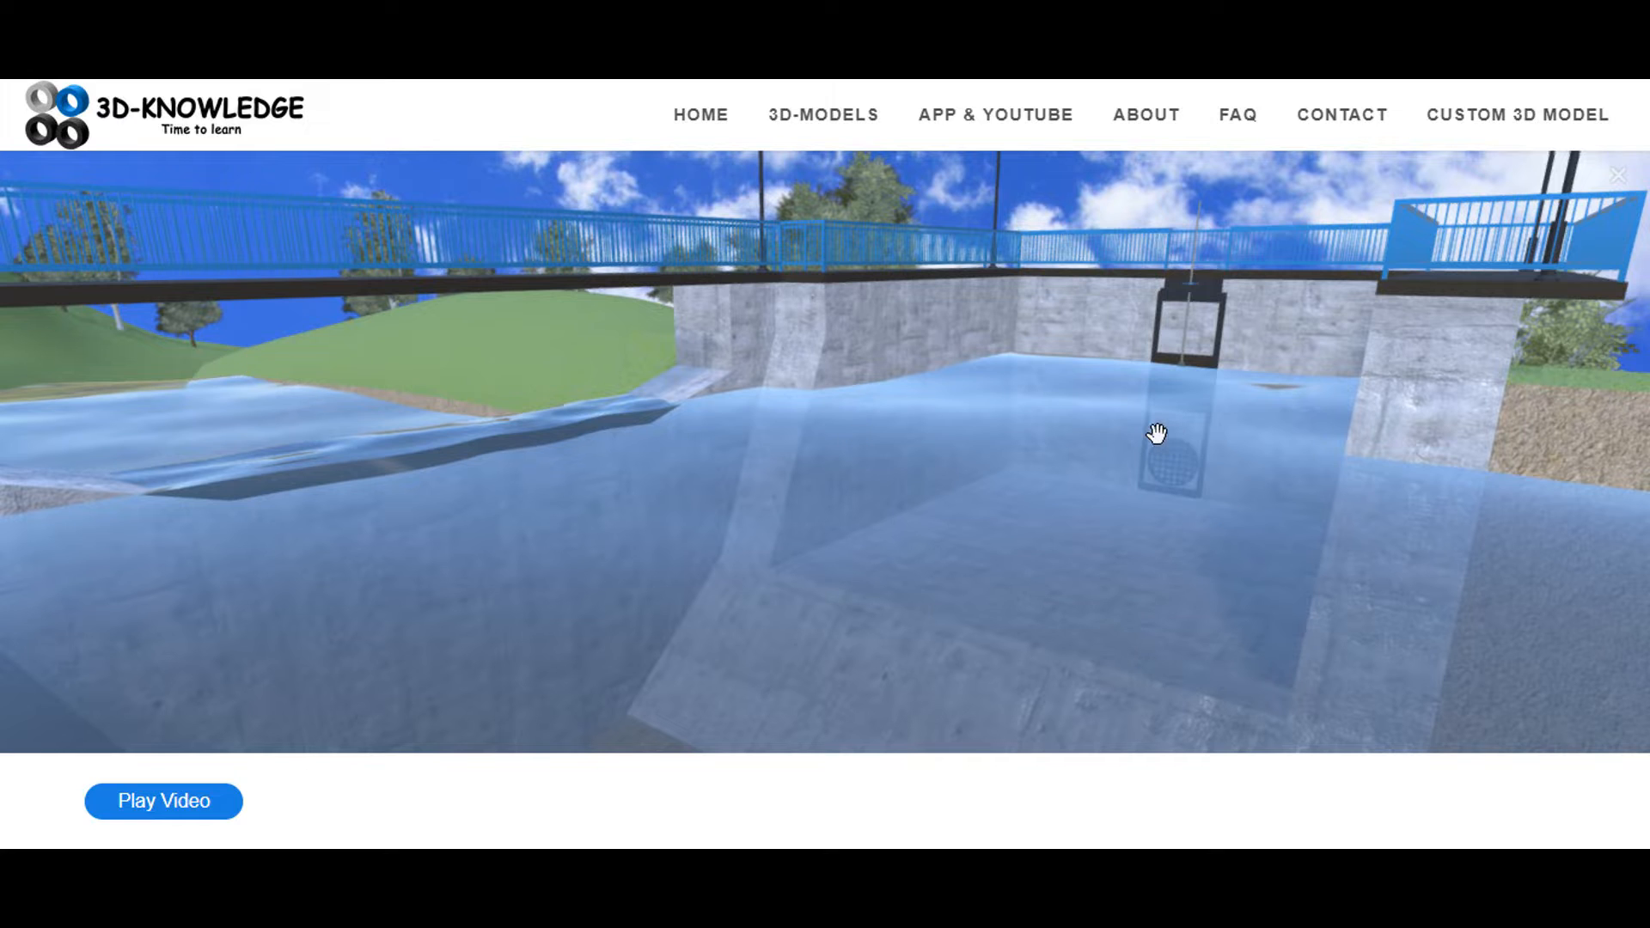
left_click_drag(1157, 433, 1169, 430)
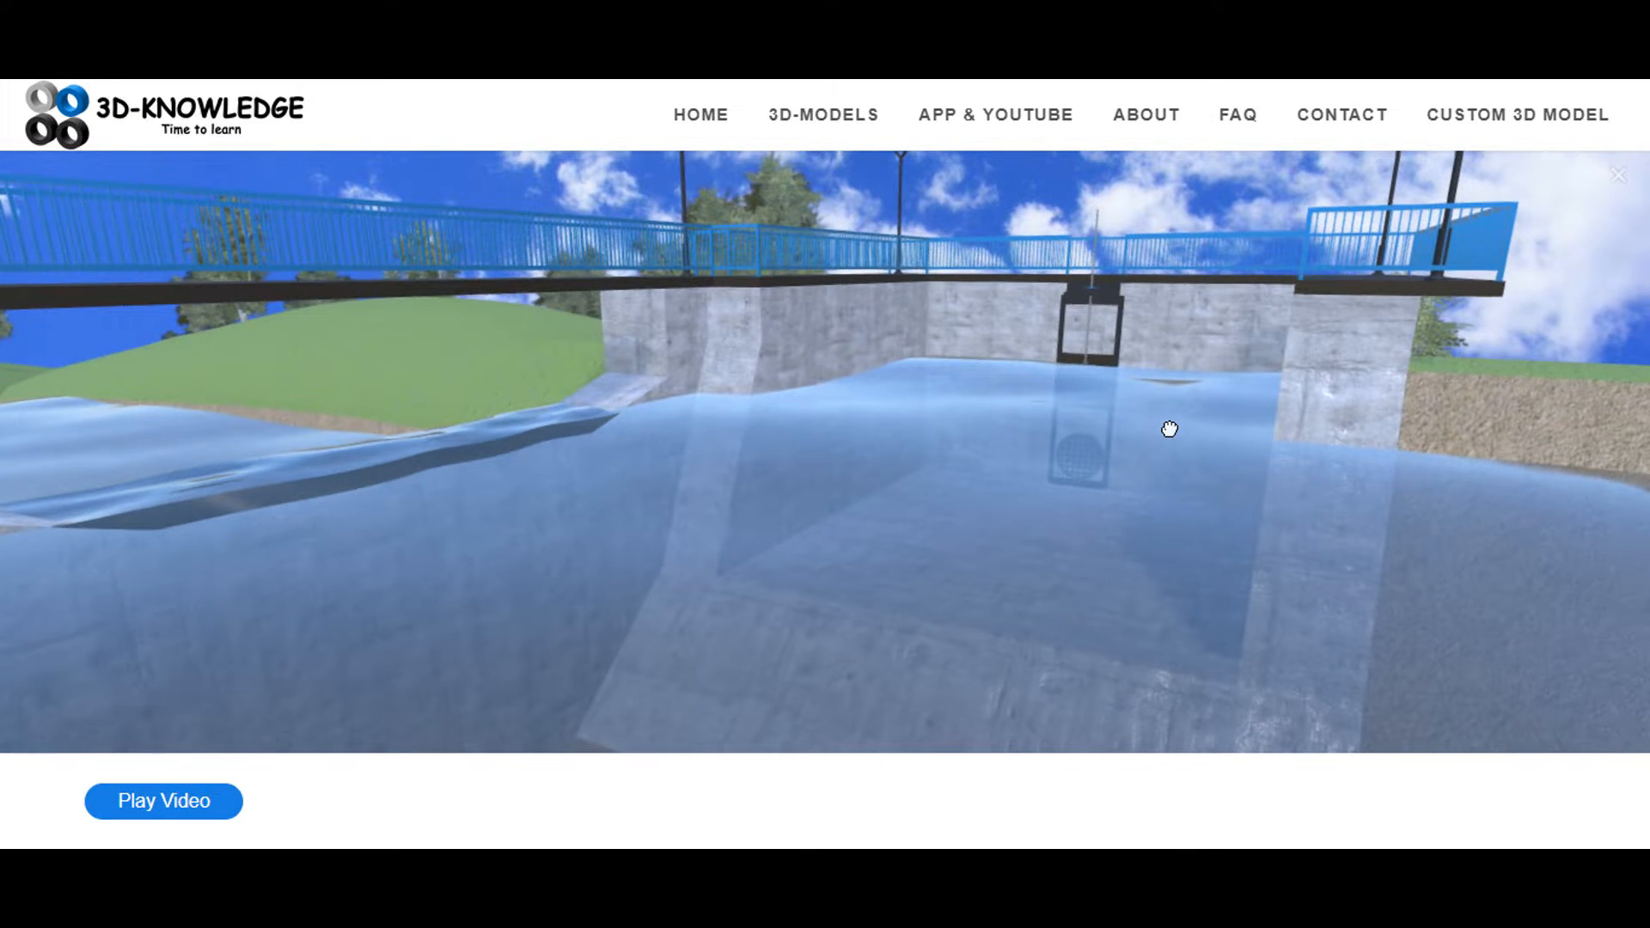
left_click_drag(1169, 428, 1050, 480)
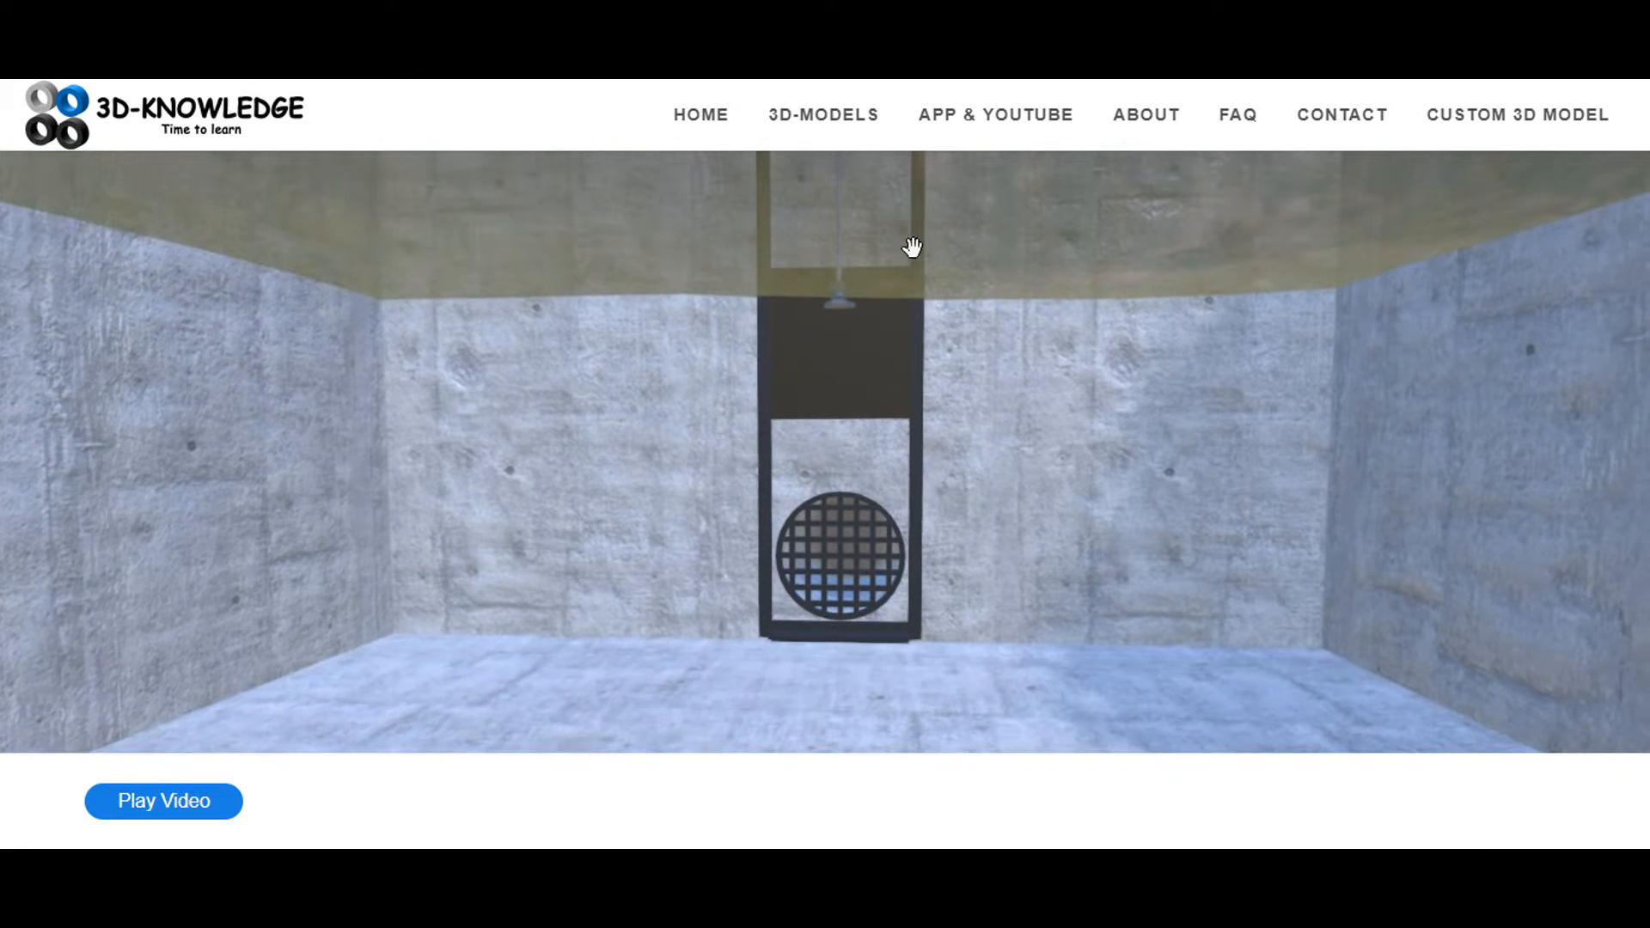
Jump to the steel penstock emerging from the concrete wall and bending down the hillside
left_click(163, 799)
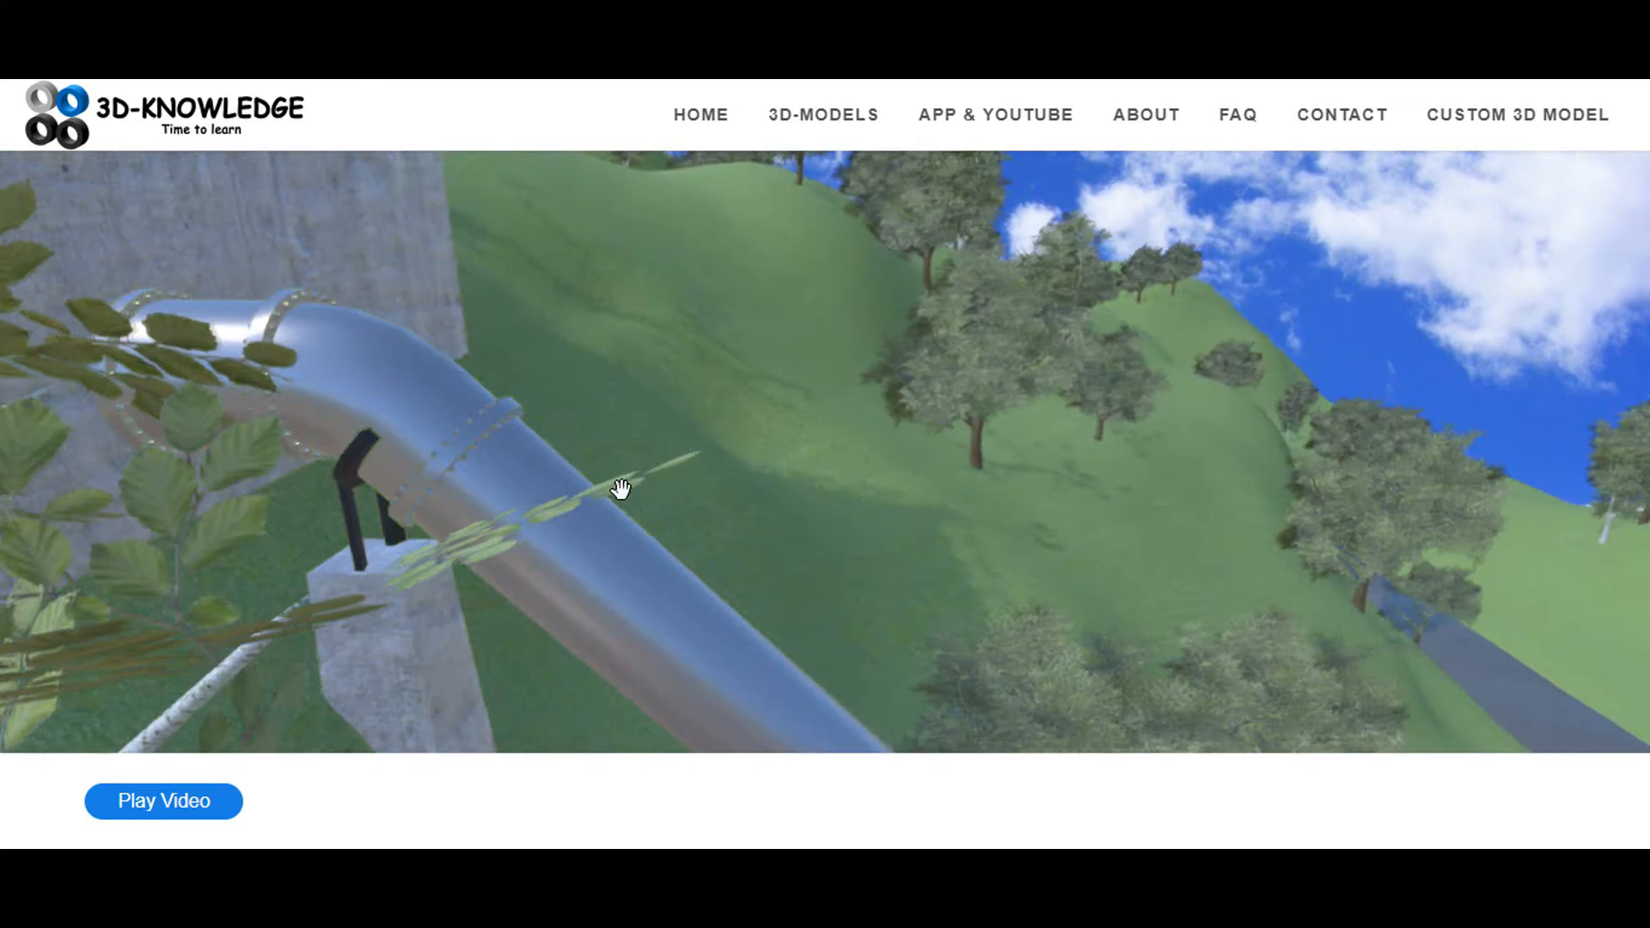
Follow the penstock from its hillside bend down to a view over the powerhouse and switchyard
left_click_drag(620, 490, 629, 357)
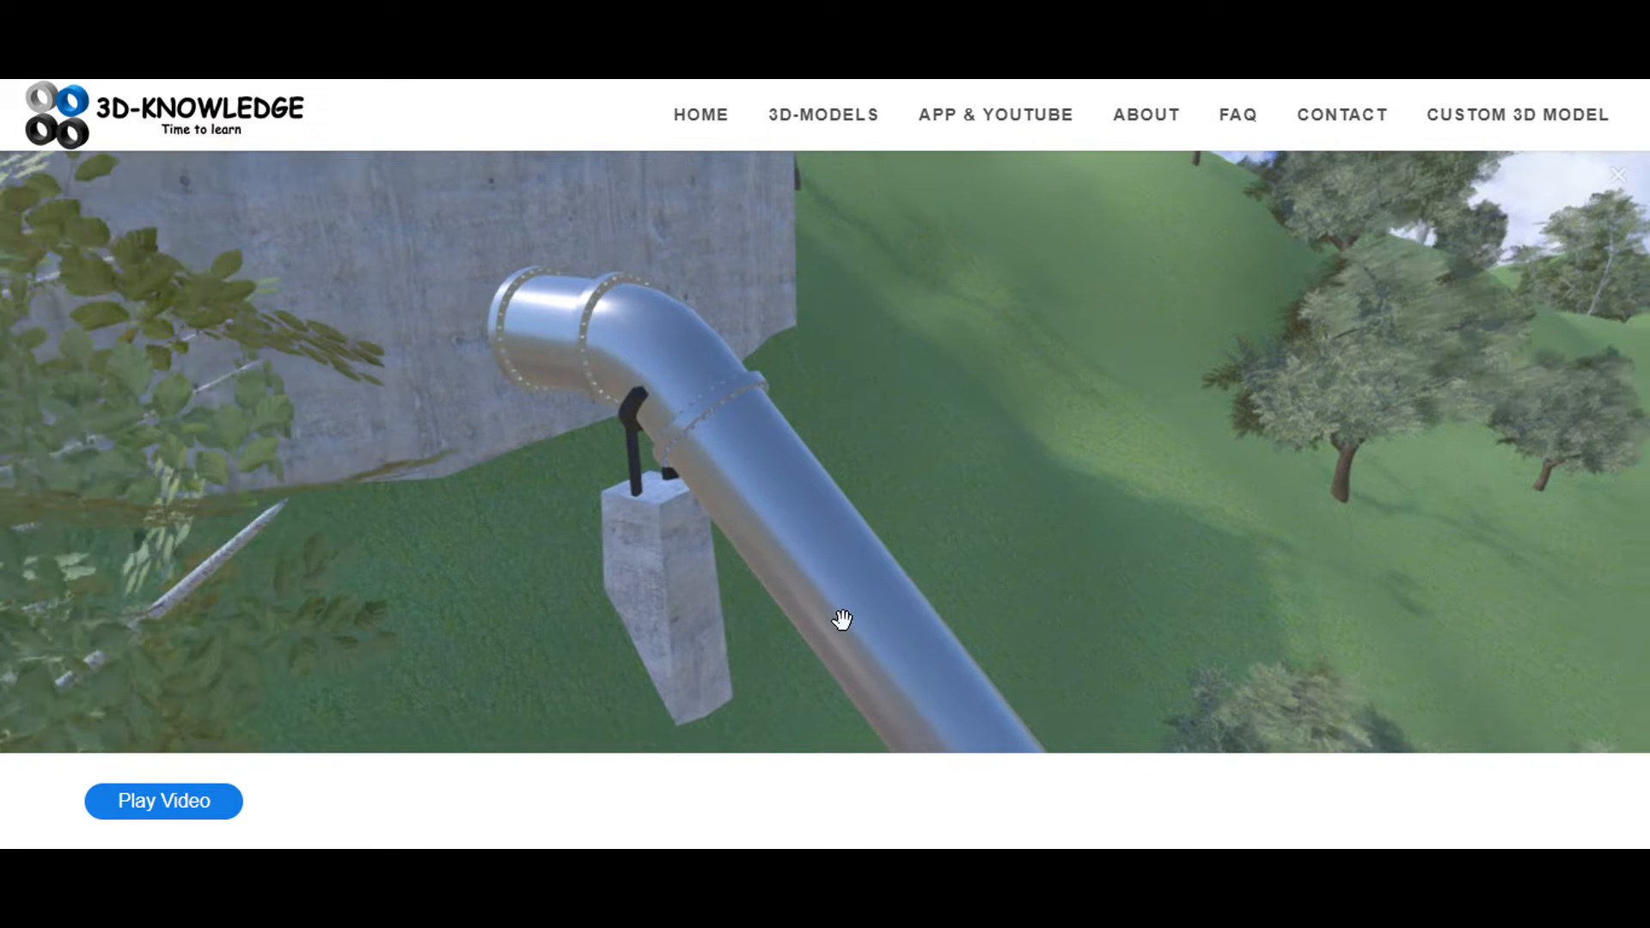
left_click_drag(842, 619, 835, 358)
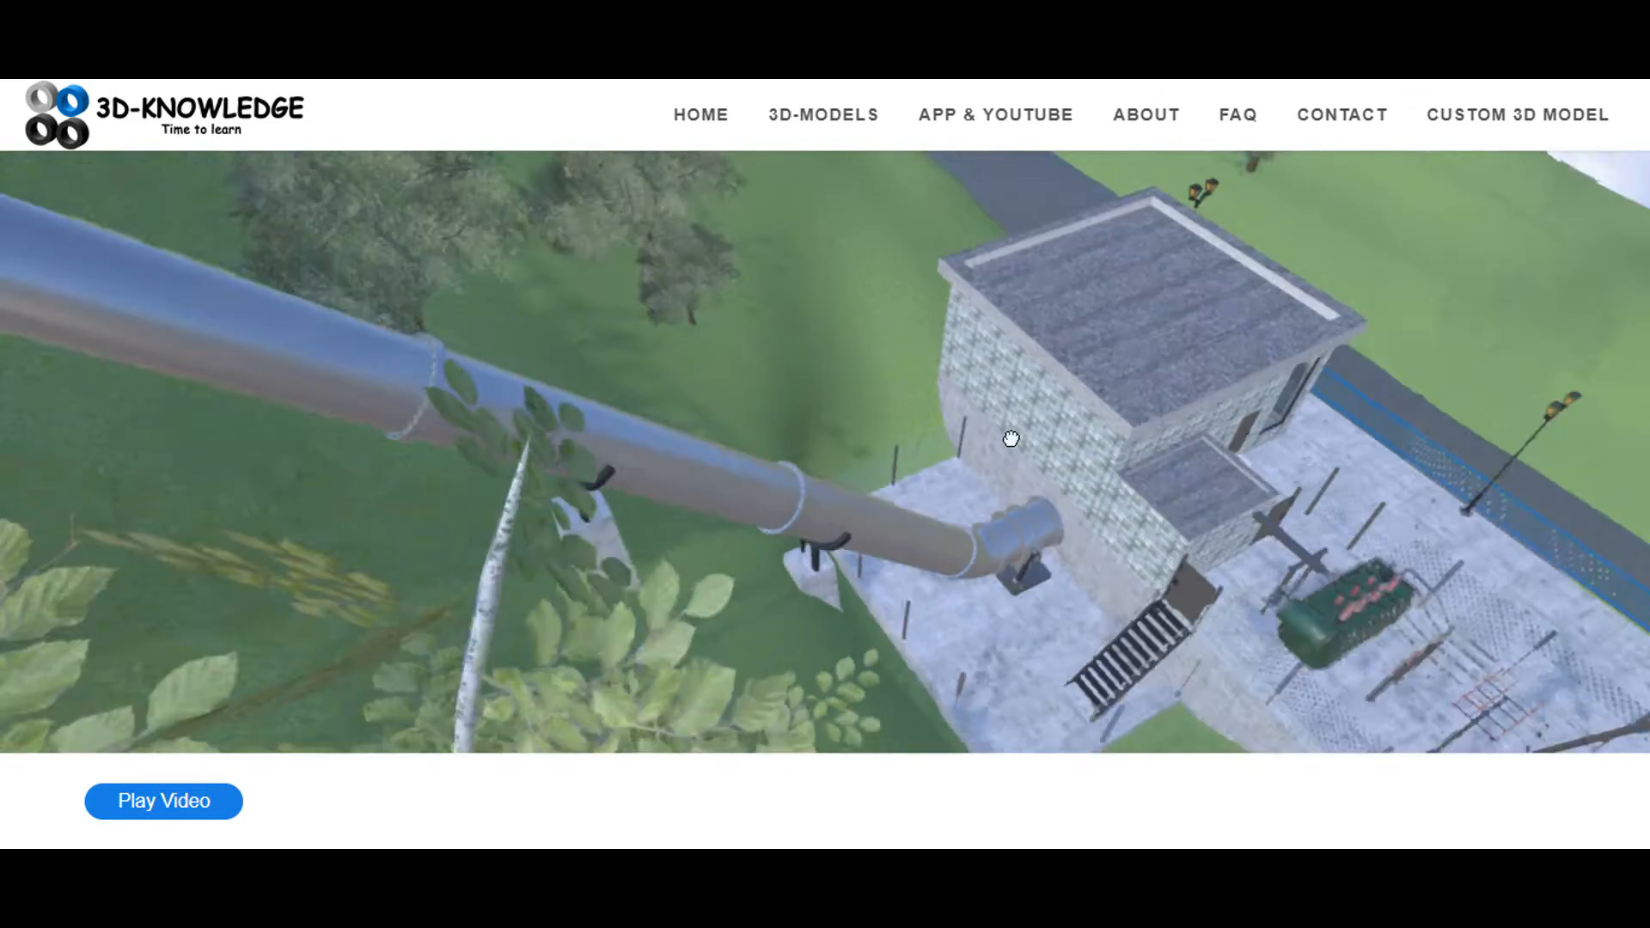
left_click_drag(1011, 439, 580, 550)
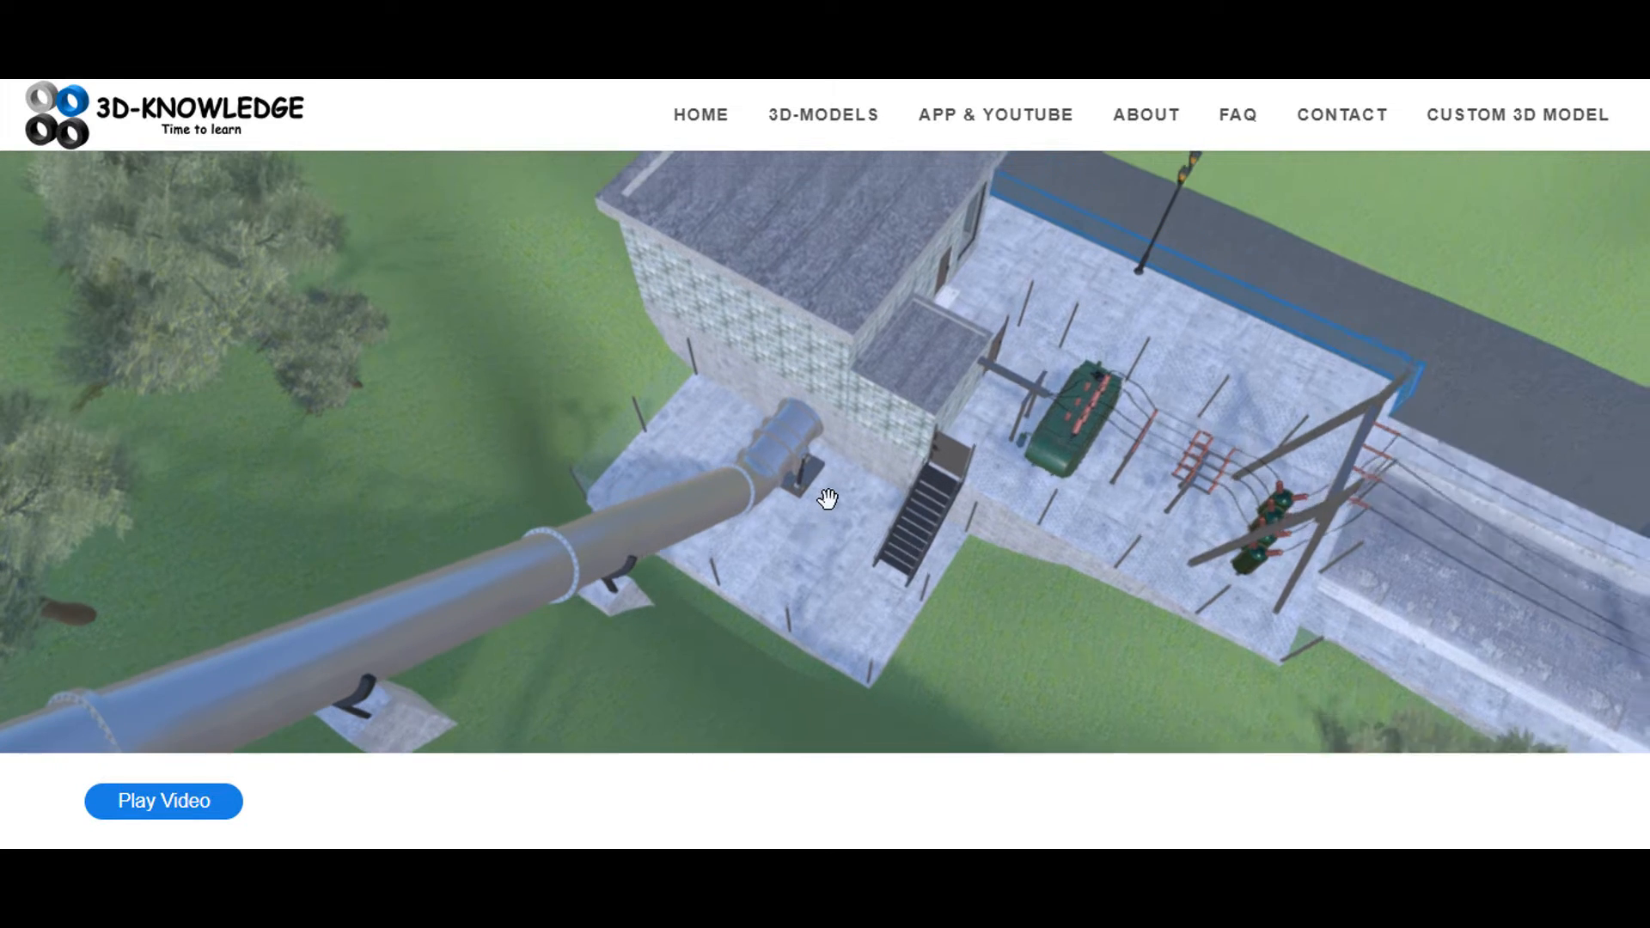
left_click(824, 499)
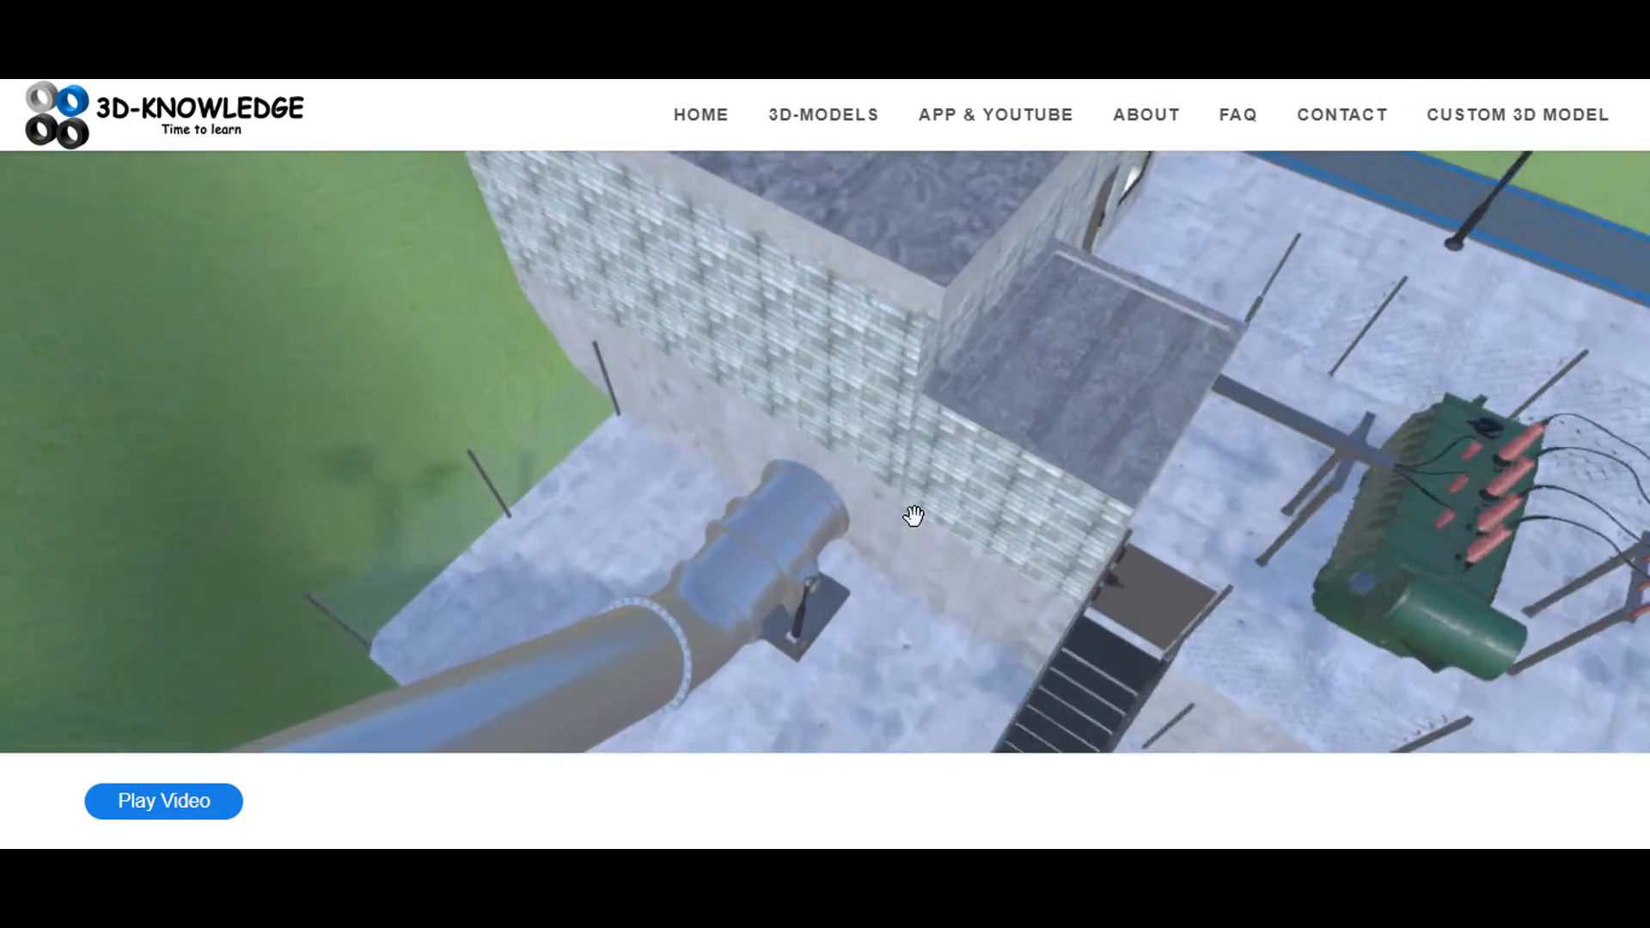
Descend beside the wall to frame the penstock valve next to the entrance stairs
left_click_drag(914, 518, 1062, 395)
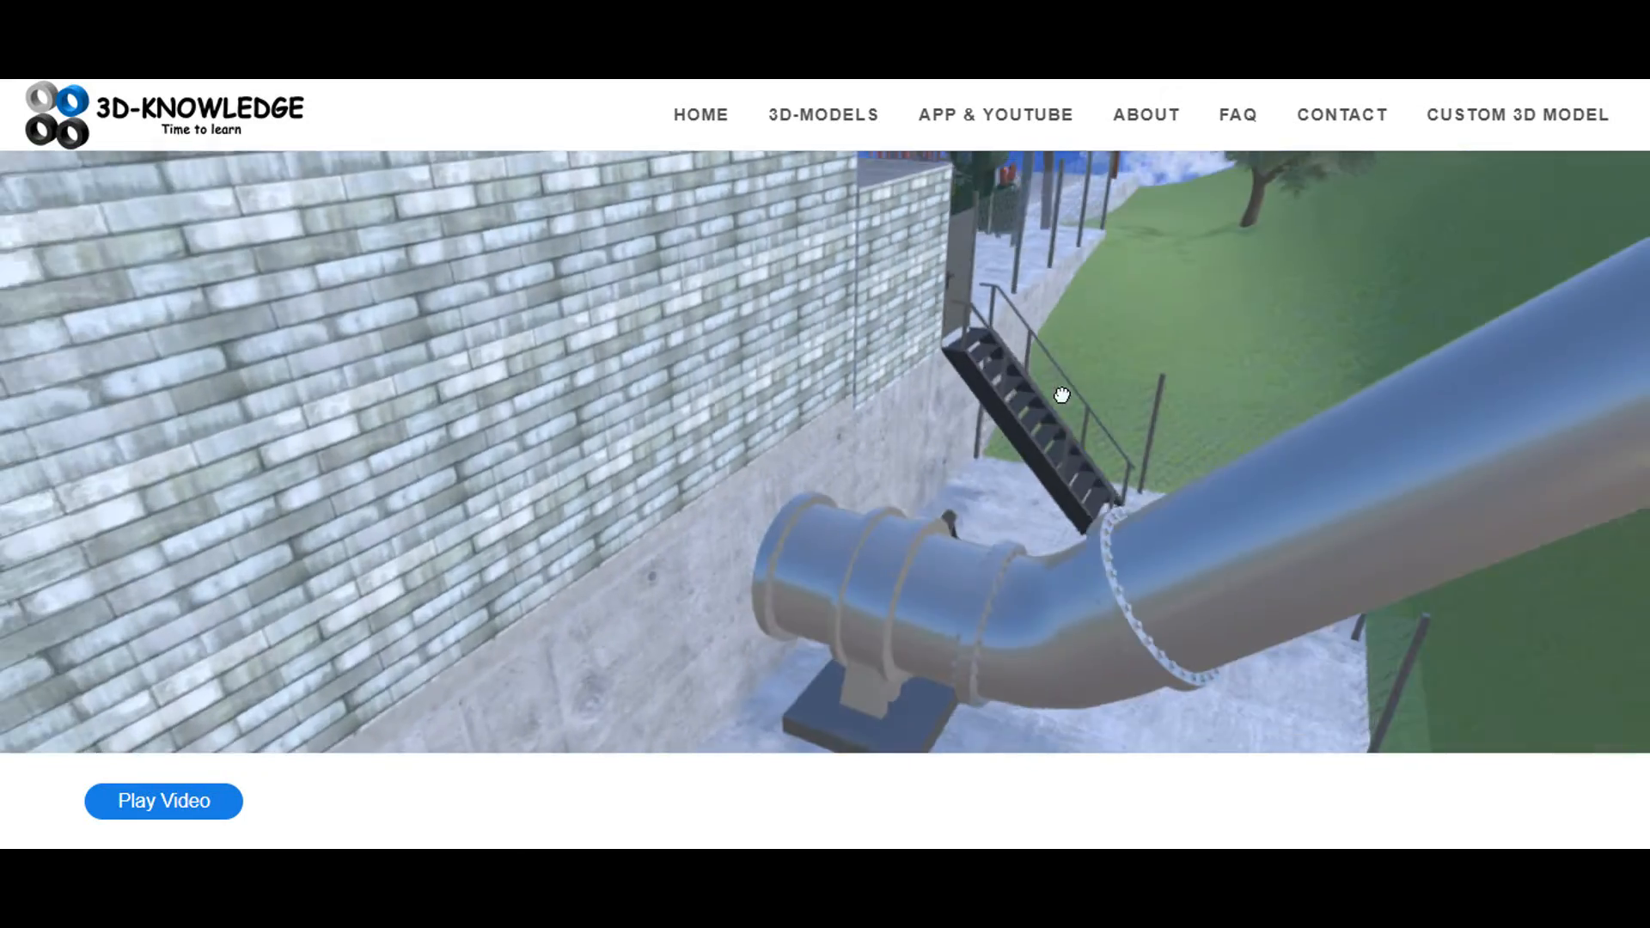
left_click_drag(1063, 395, 966, 457)
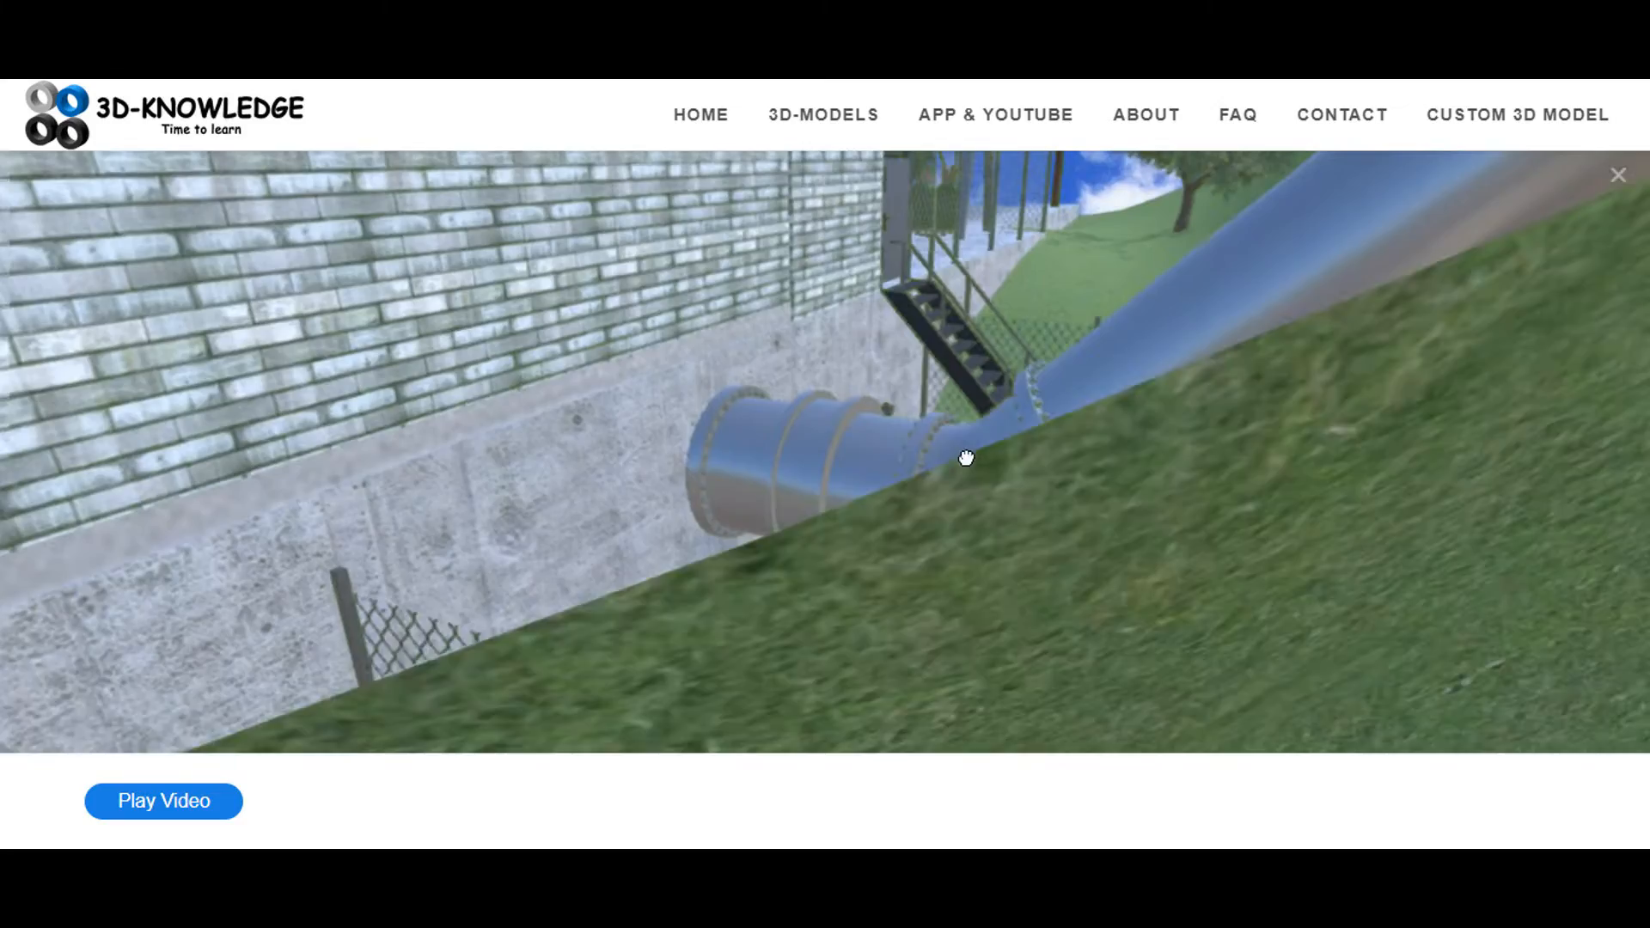
left_click_drag(966, 457, 655, 466)
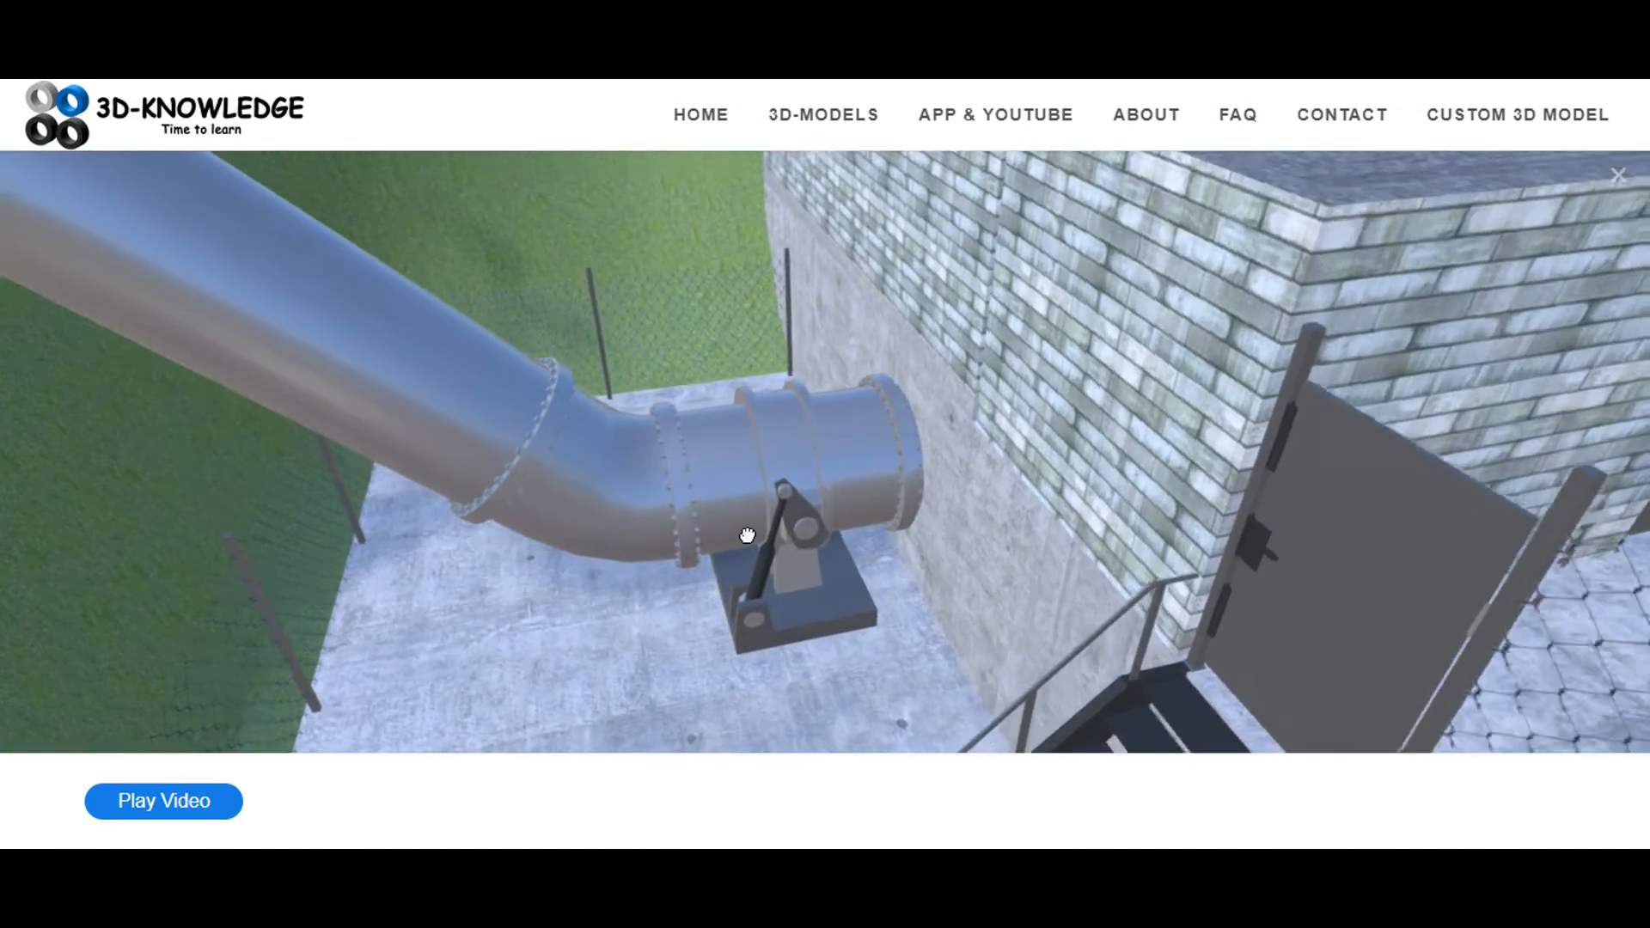
left_click_drag(748, 534, 724, 629)
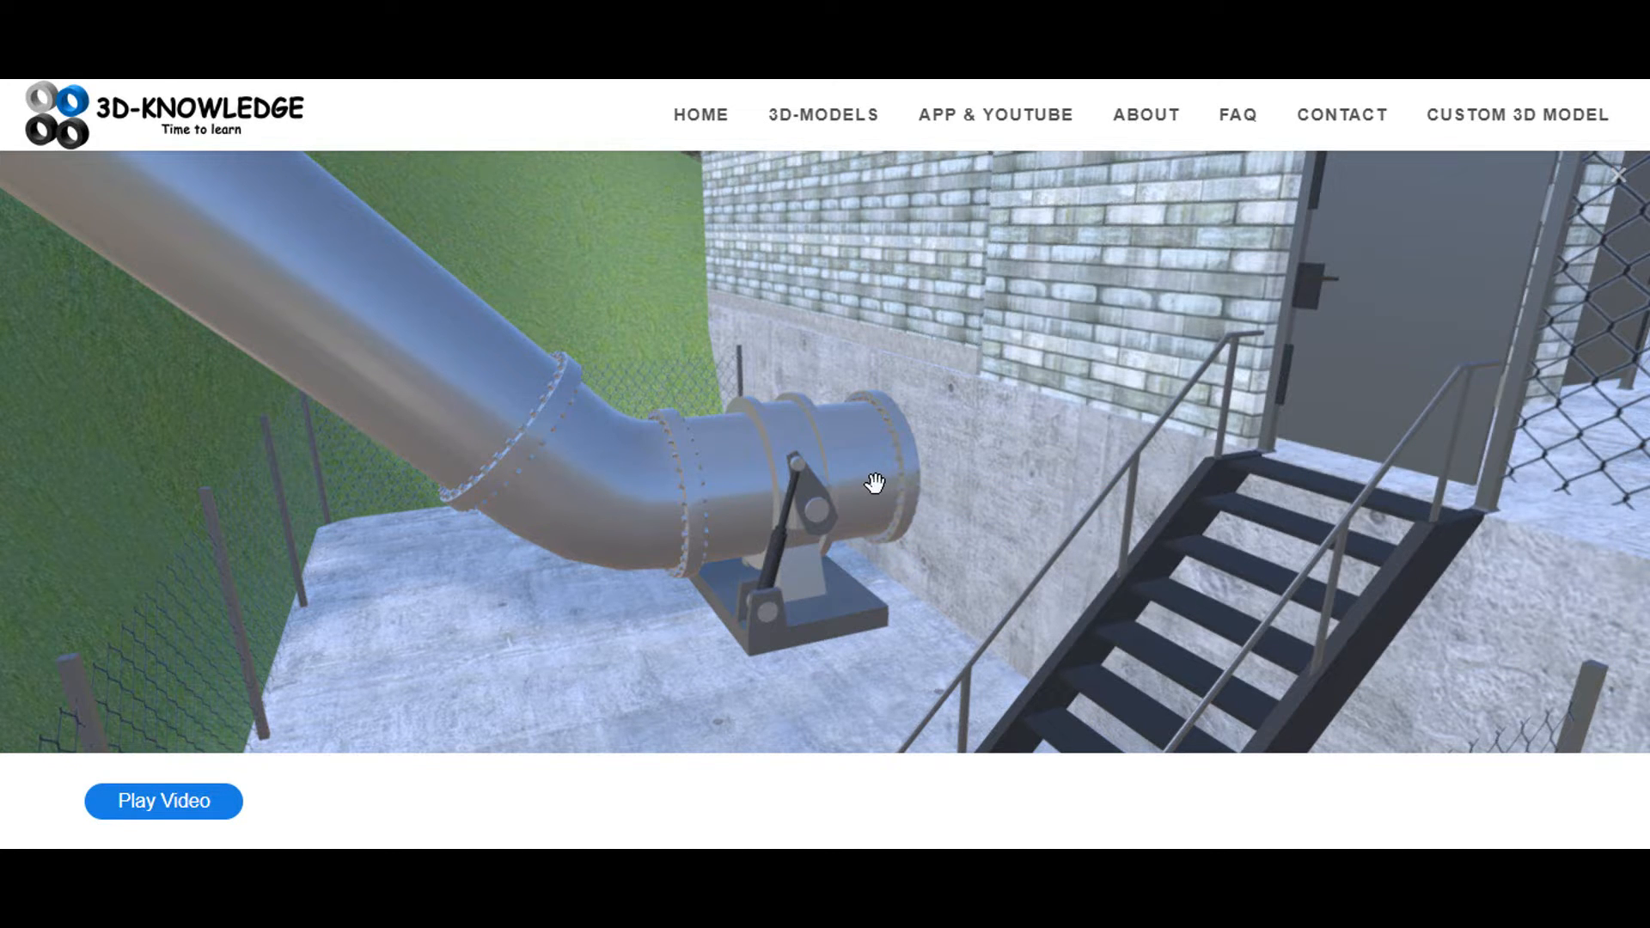
Pass through the wall to the underground pipes, orbit the turbine casing and move in to the runner blades
left_click_drag(875, 483, 957, 444)
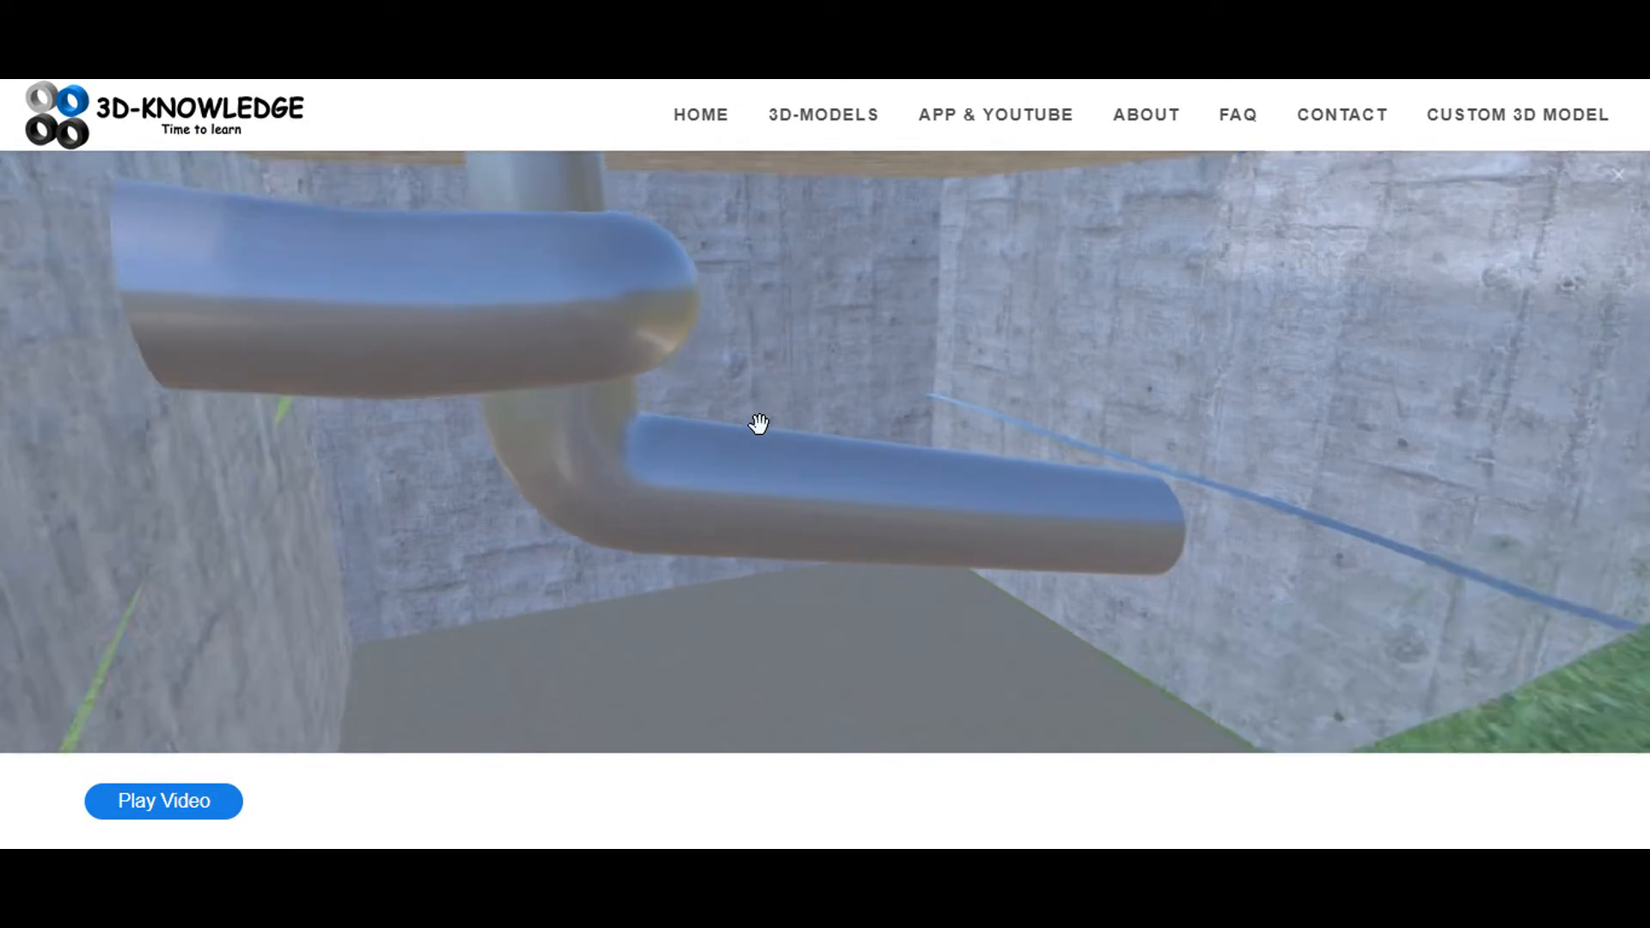
left_click_drag(758, 425, 770, 396)
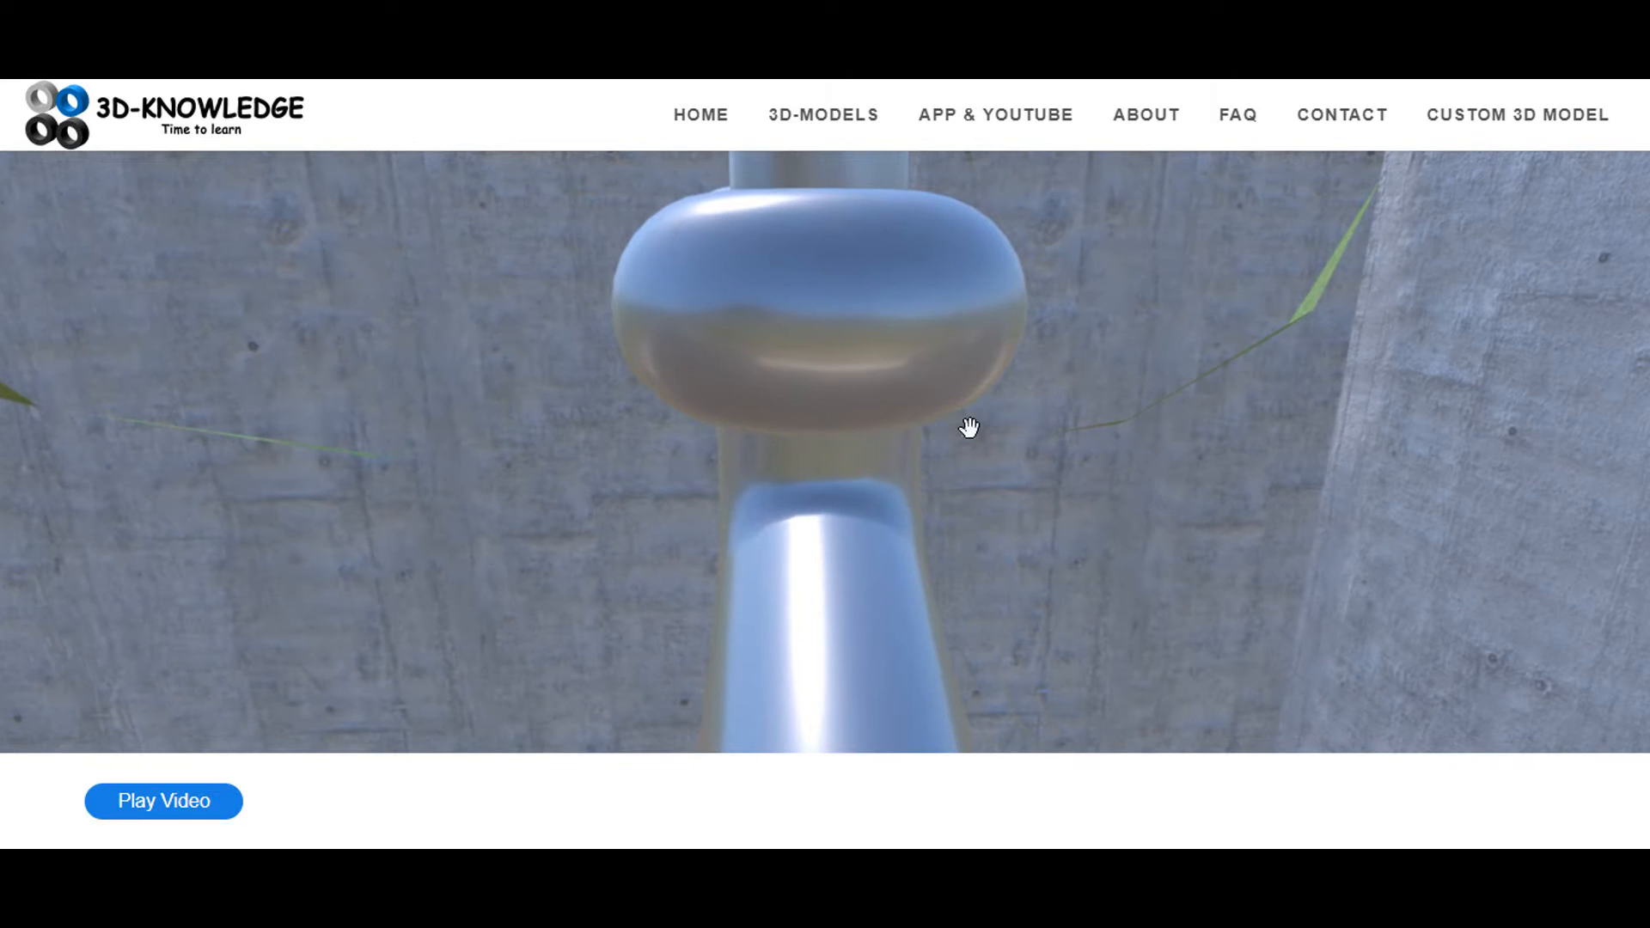
left_click_drag(968, 426, 899, 449)
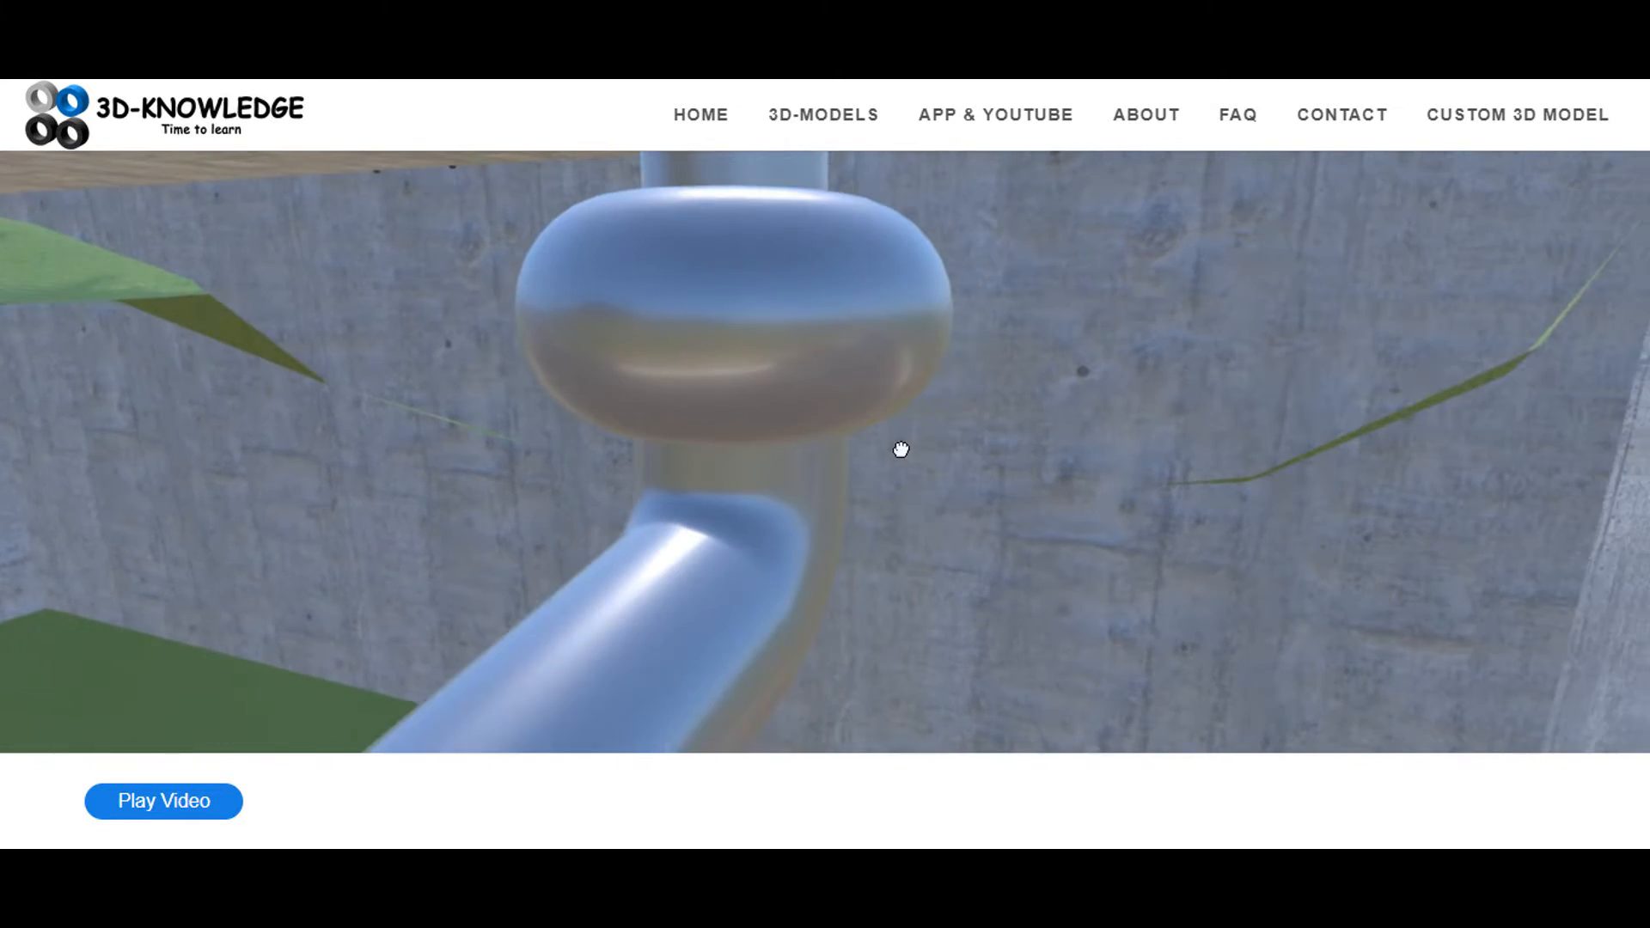
left_click_drag(899, 449, 968, 464)
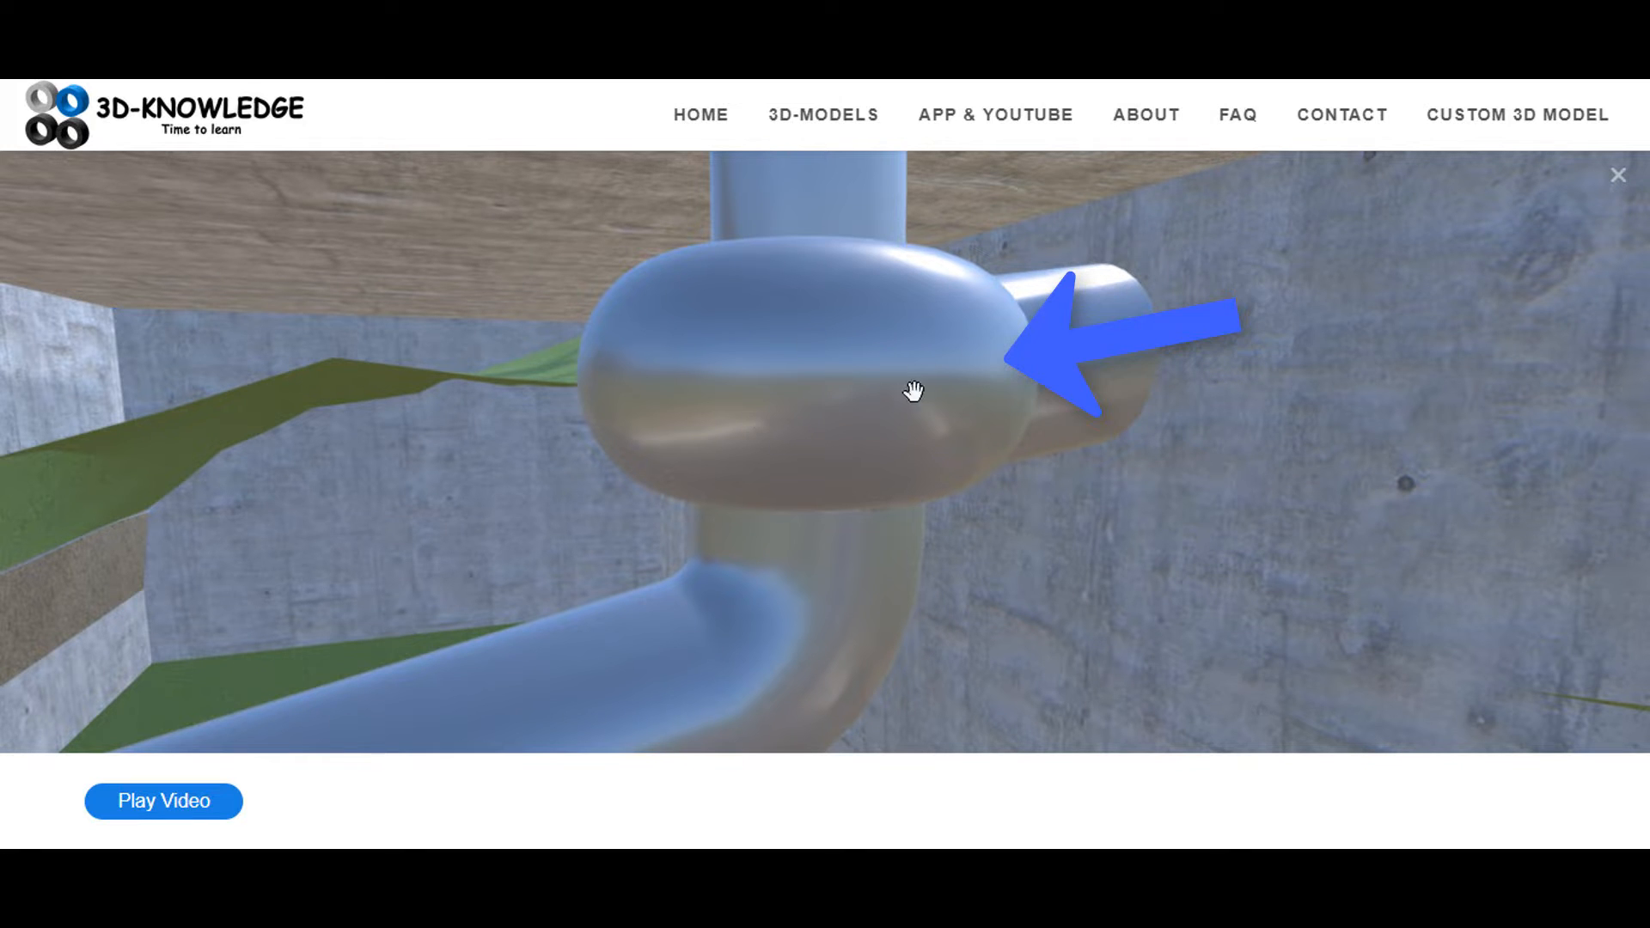
left_click_drag(914, 391, 908, 409)
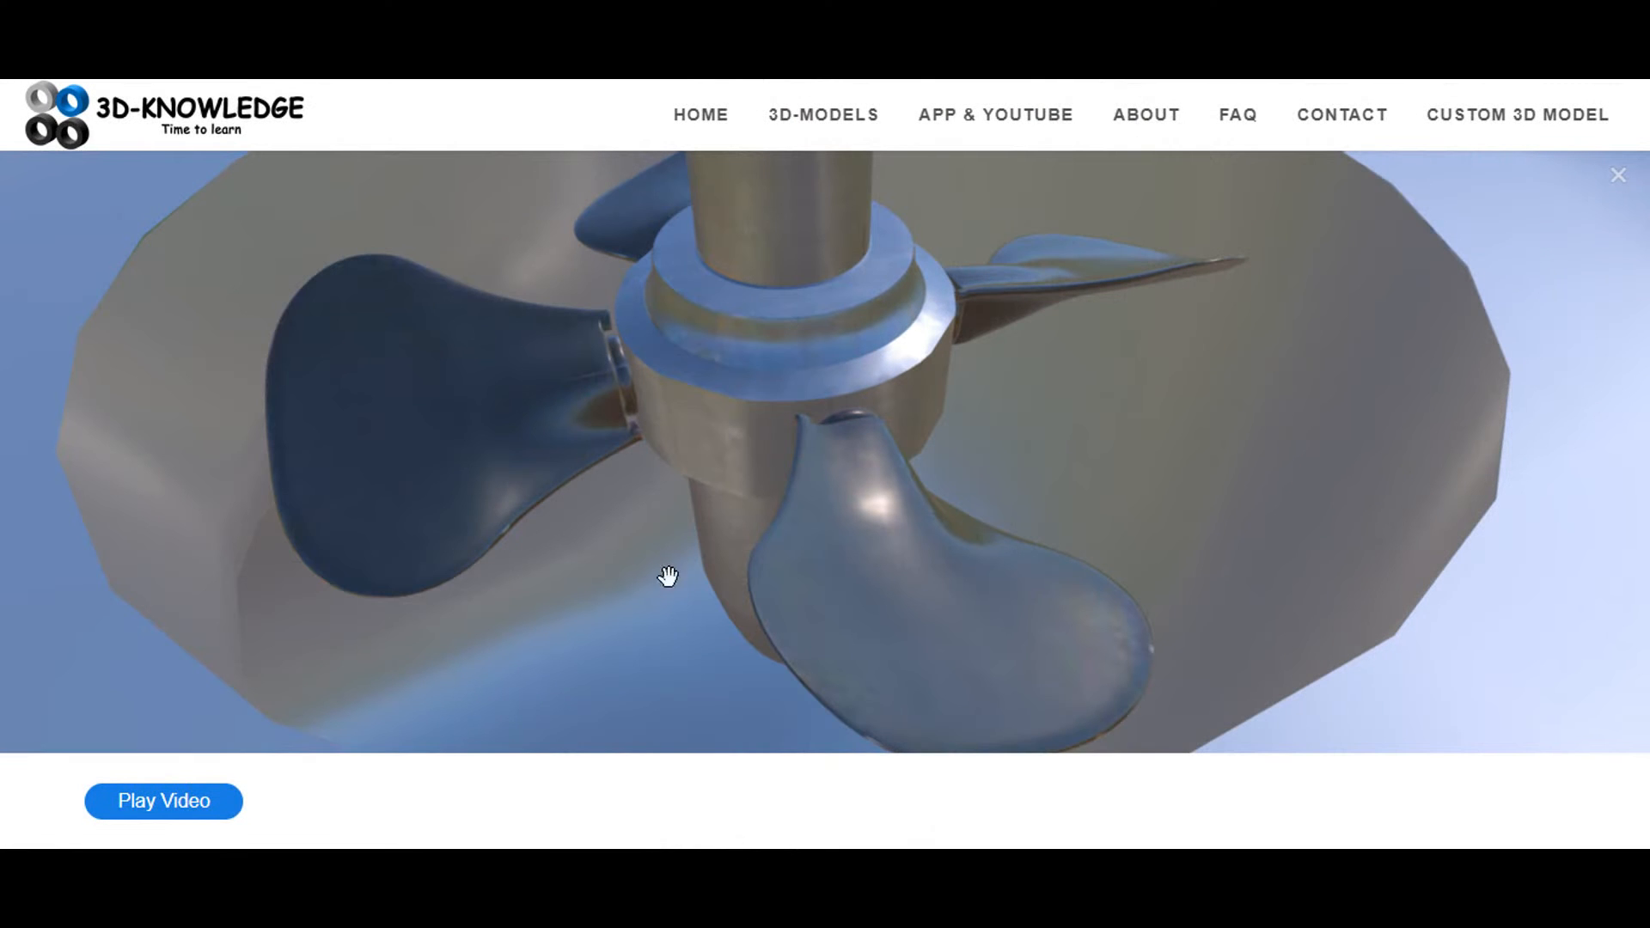
Orbit the Kaplan runner blades and move up toward the vertical shaft above the hub
left_click_drag(669, 576, 822, 470)
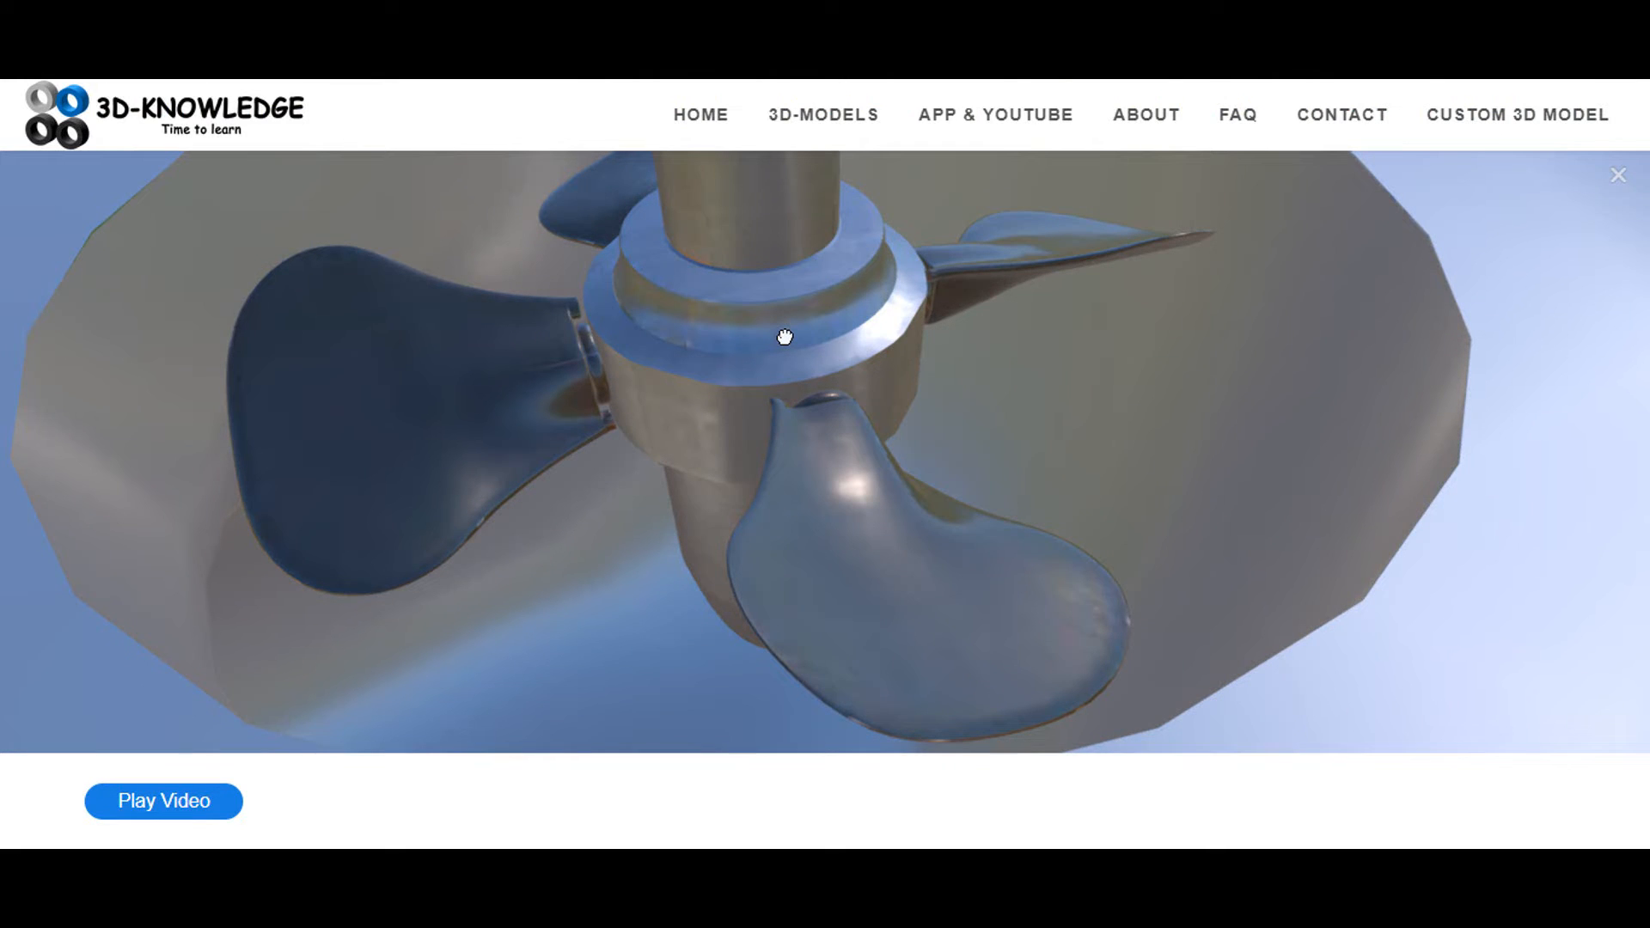
left_click_drag(784, 337, 835, 382)
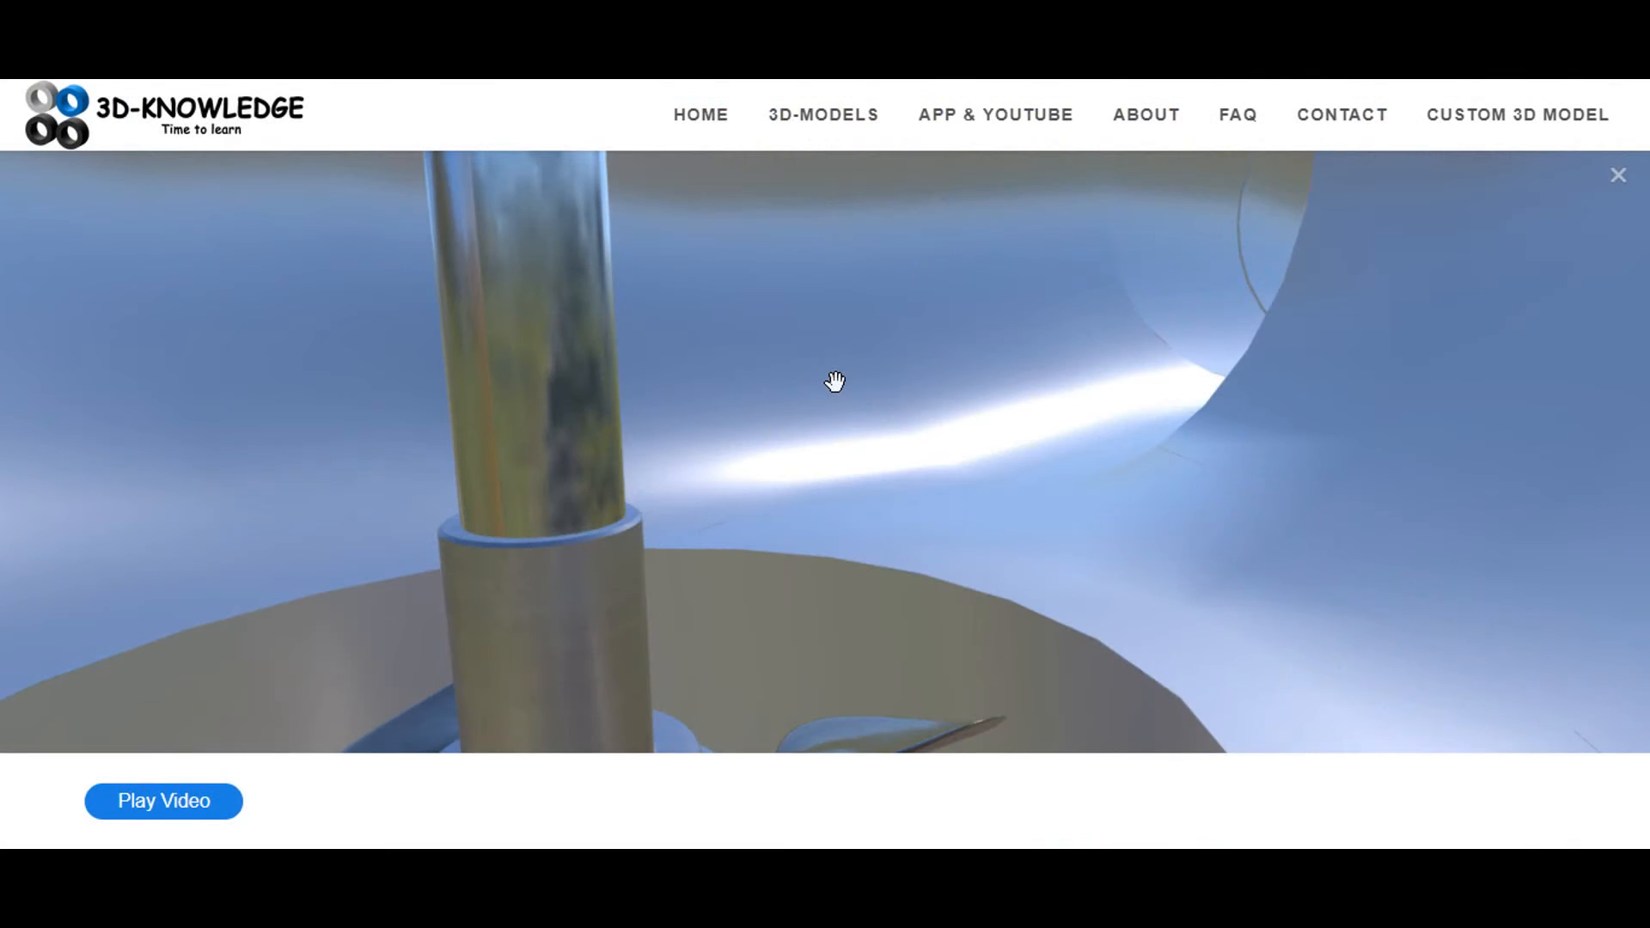
Pull back over the spiral casing and travel along the penstock pipe to the sluice gate on the wall
left_click_drag(836, 382, 864, 329)
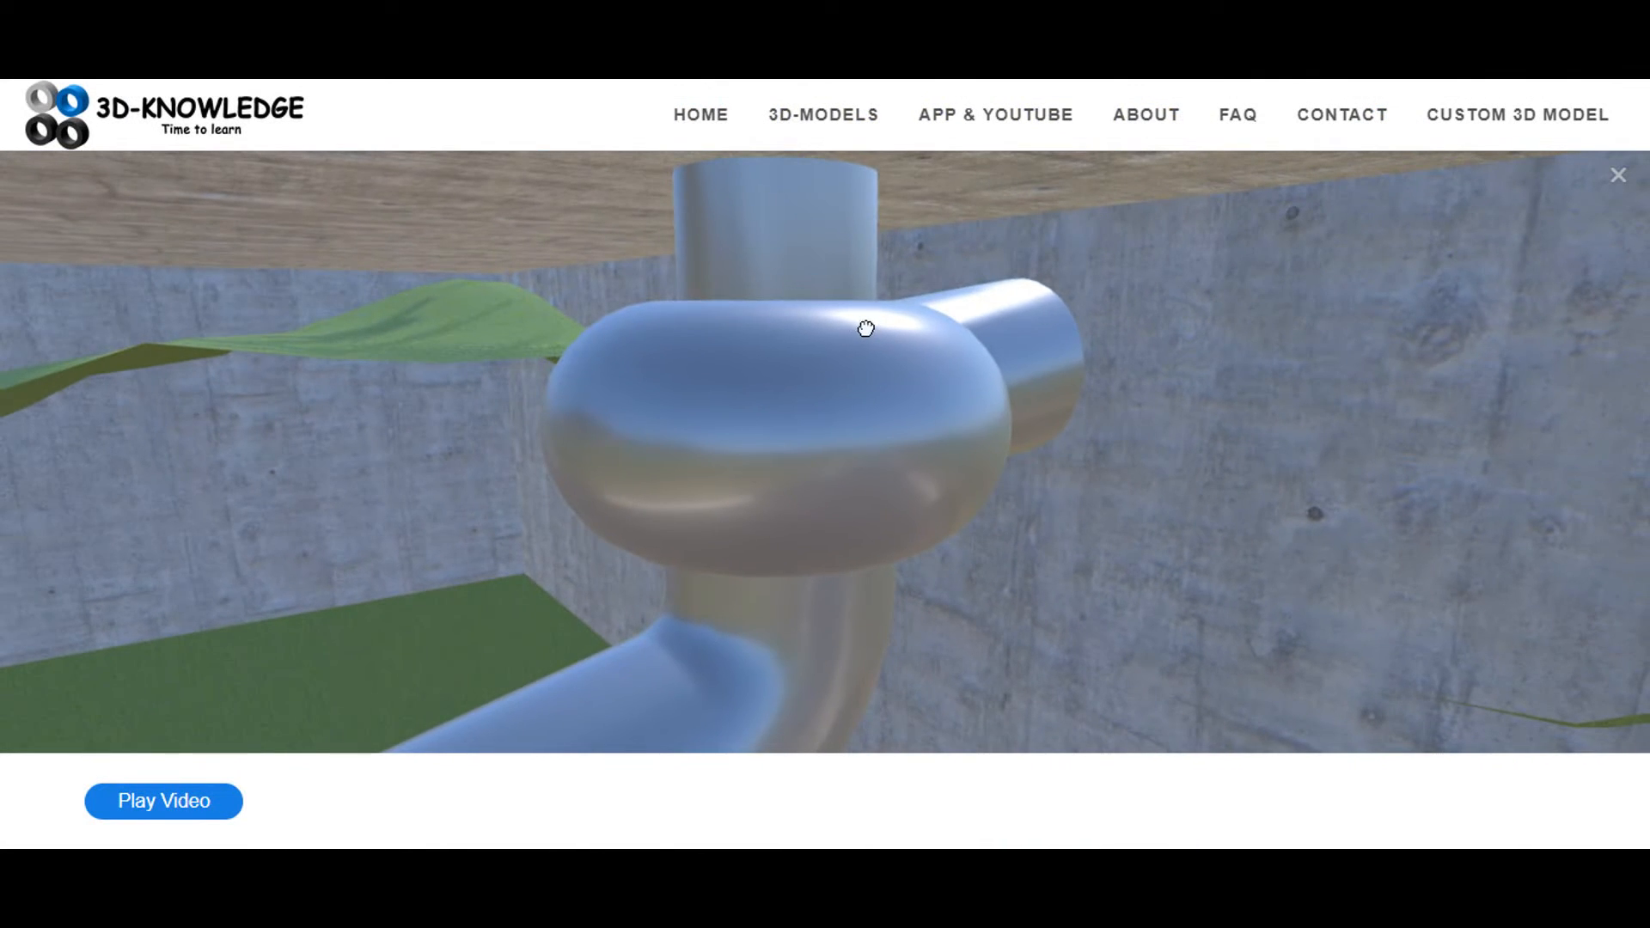
left_click_drag(865, 326, 801, 438)
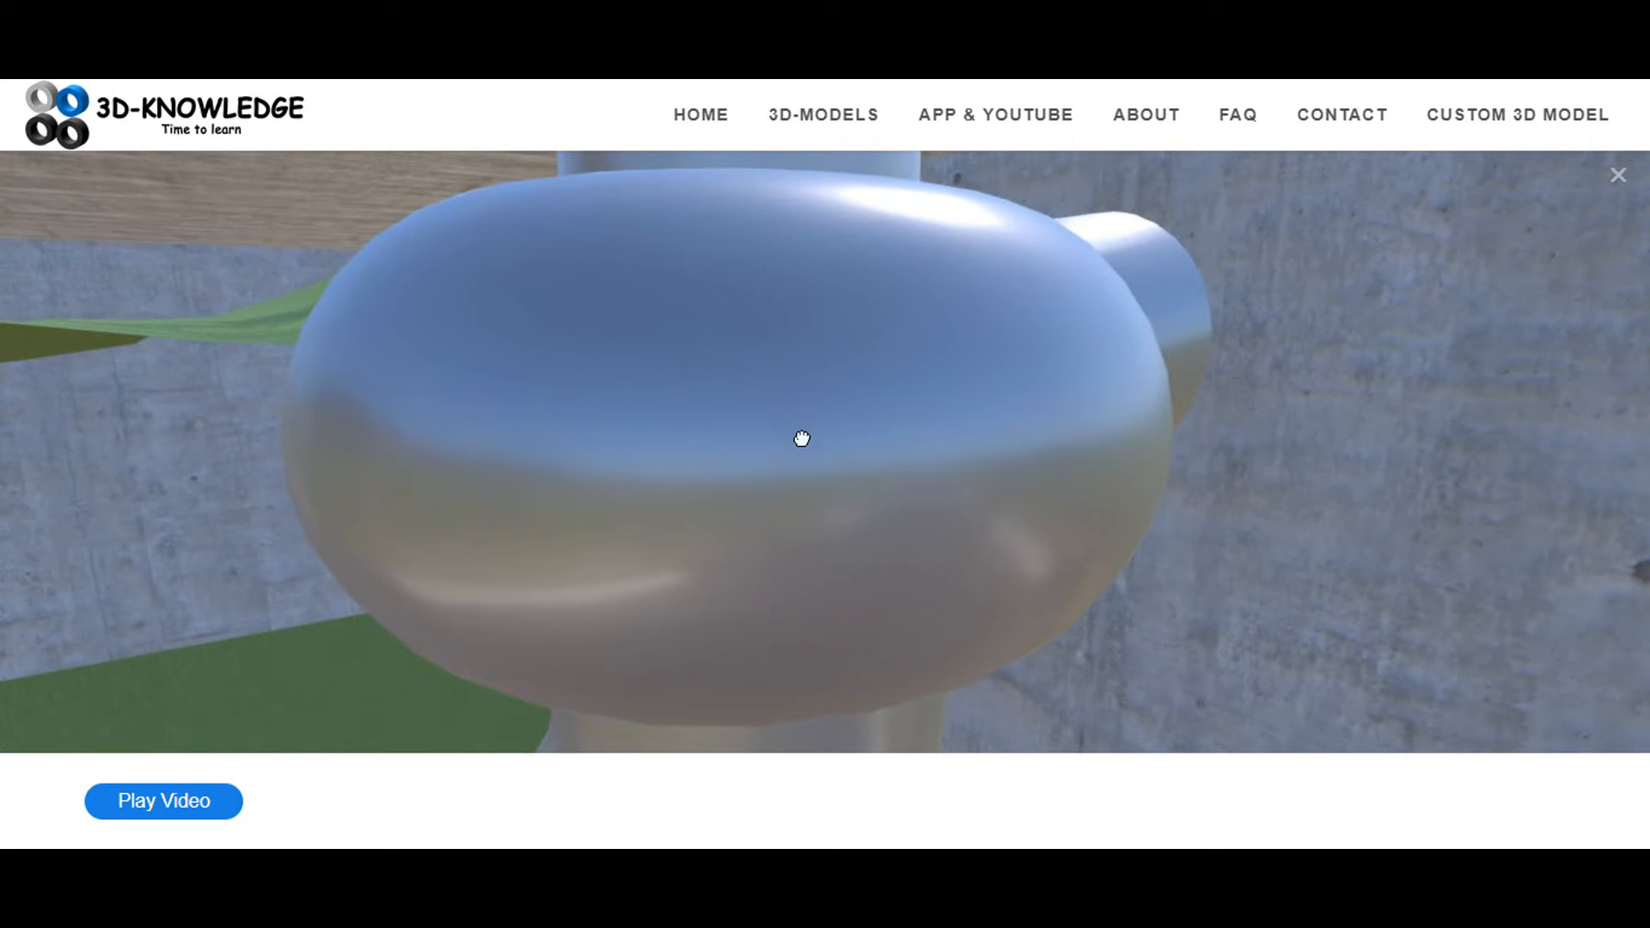
left_click_drag(803, 438, 800, 487)
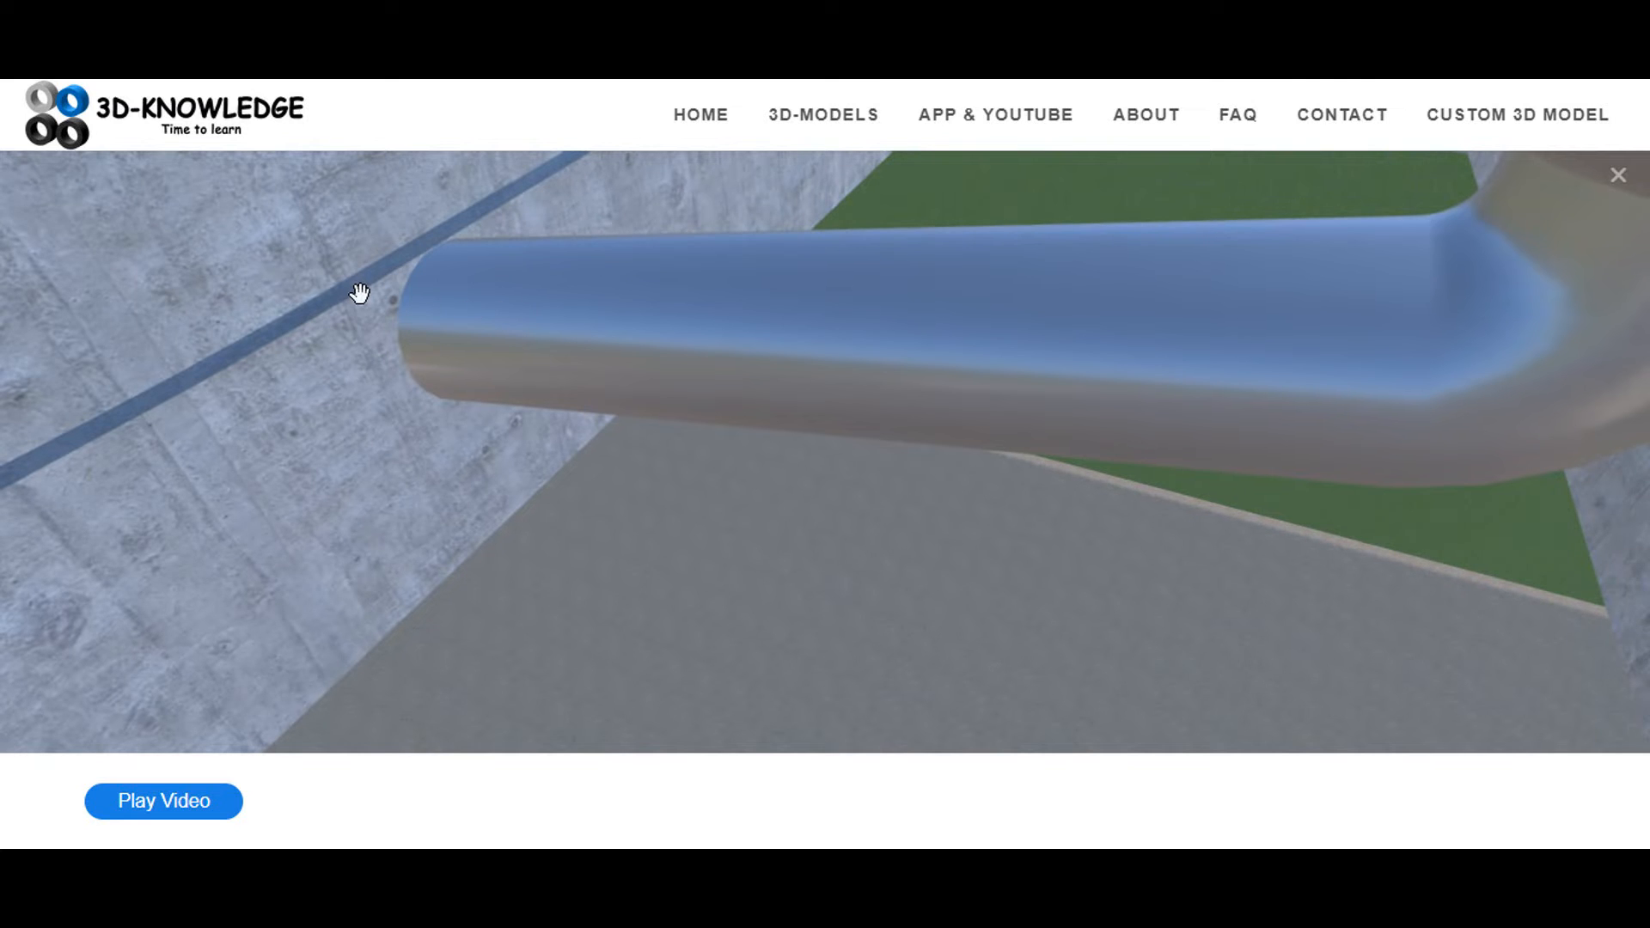
left_click_drag(359, 293, 677, 367)
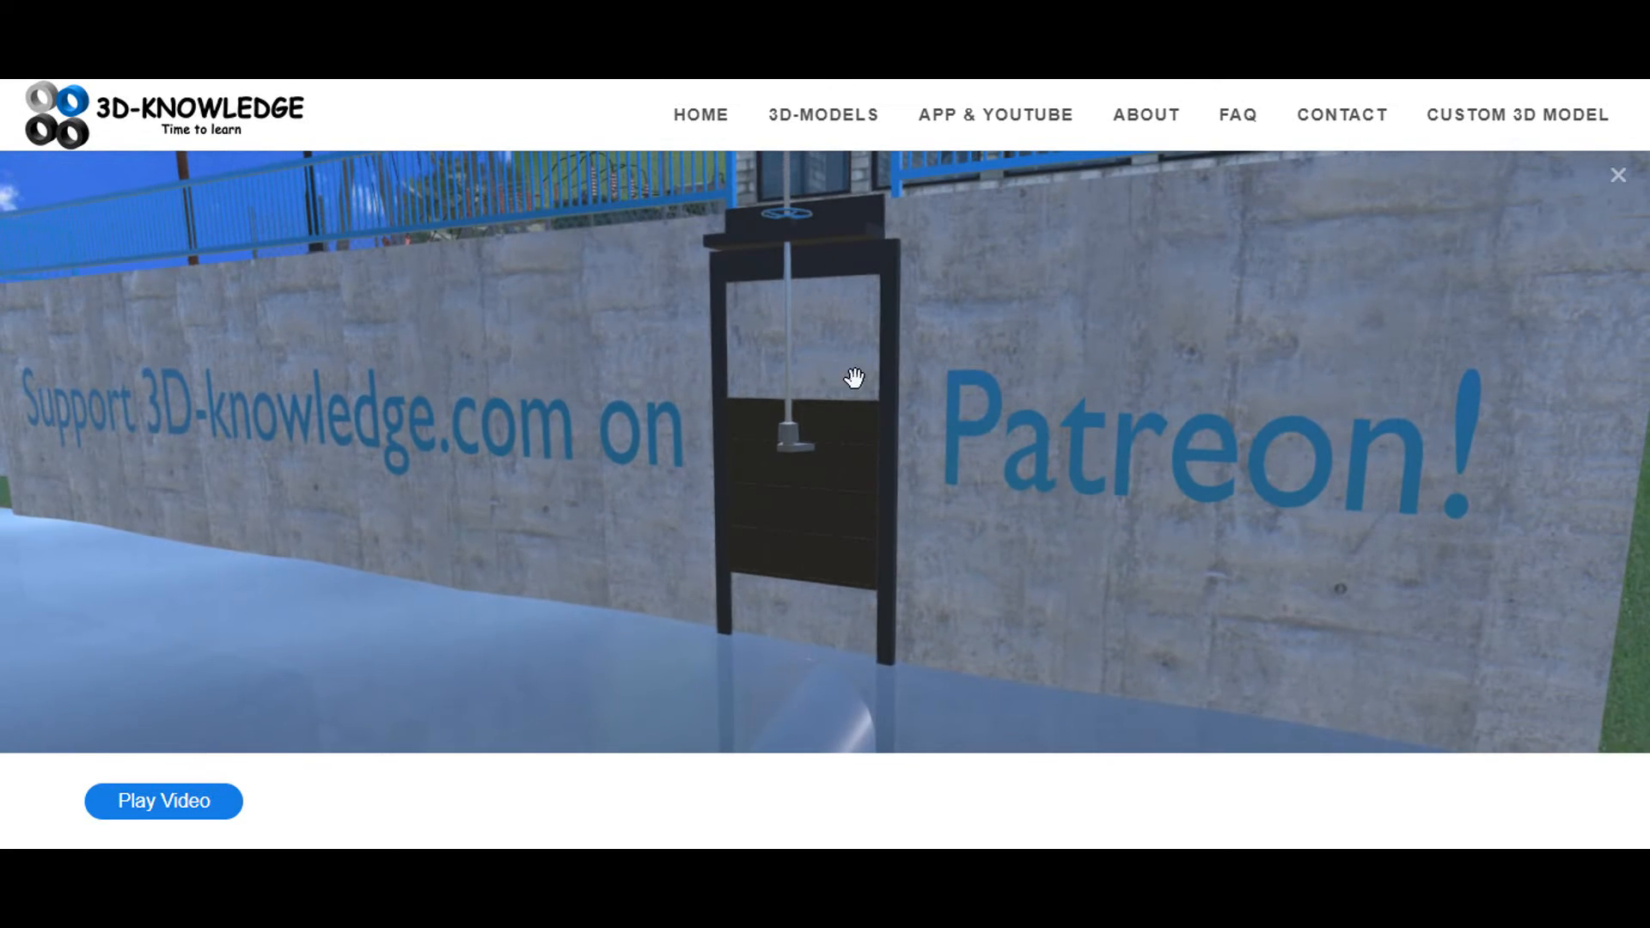
Pull back from the gate and river, then move to the generator inside the power house
left_click_drag(856, 377, 832, 409)
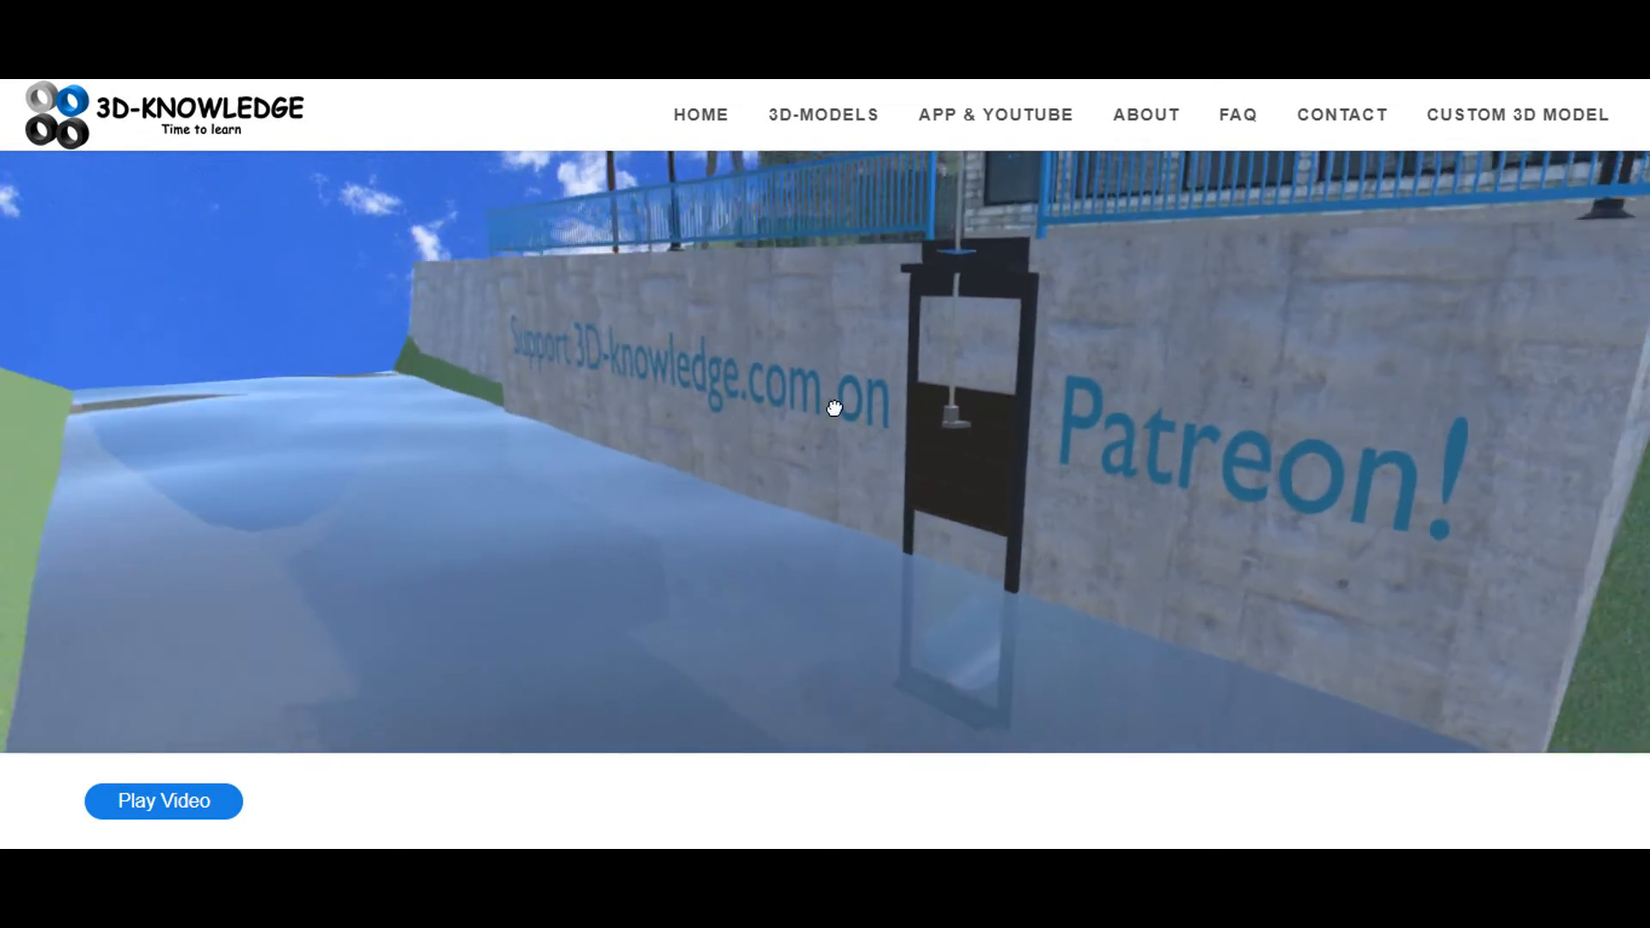
left_click_drag(832, 409, 995, 419)
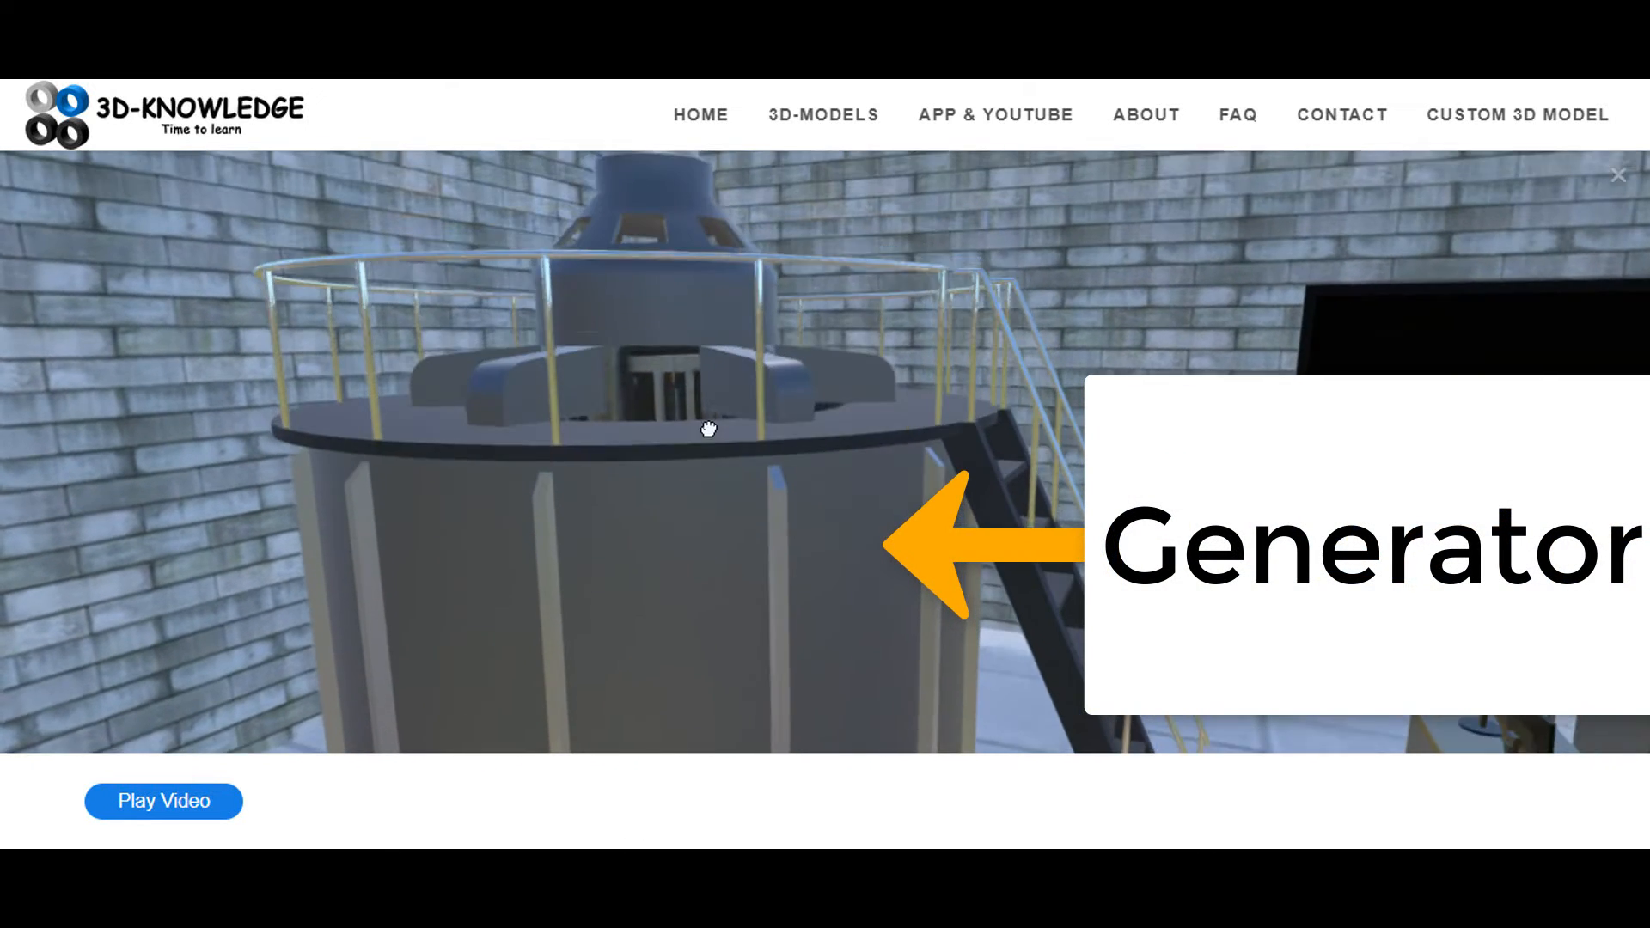
Circle the generator platform to its stair side, then turn toward the blue switchgear cabinet
left_click_drag(710, 428, 674, 586)
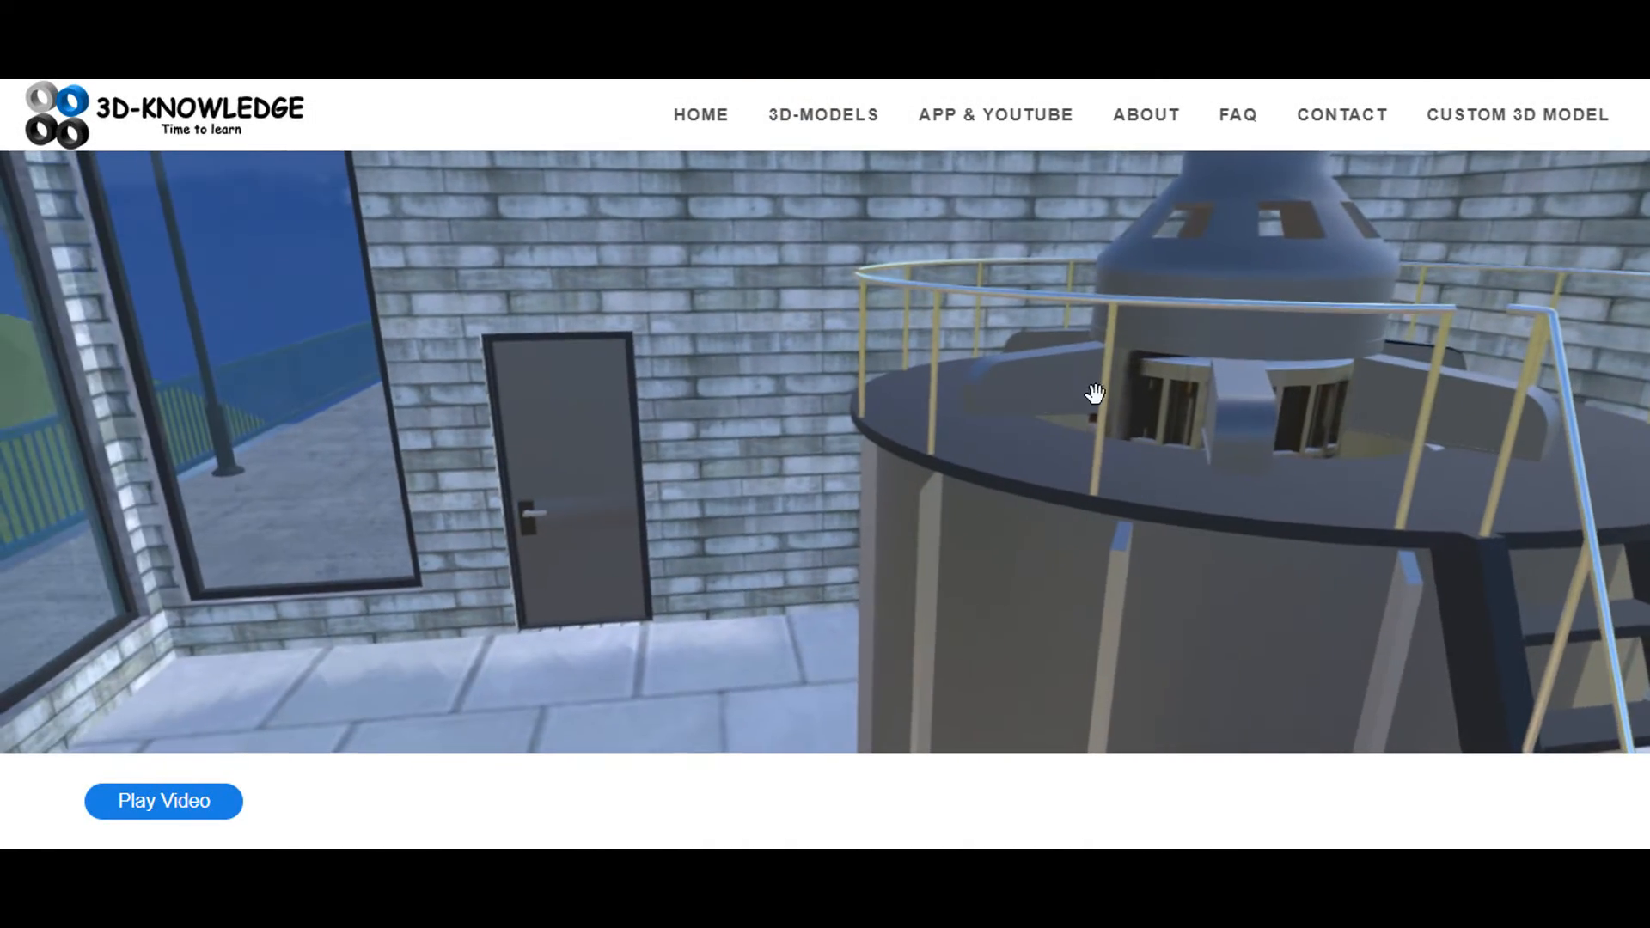
left_click_drag(1095, 395, 971, 365)
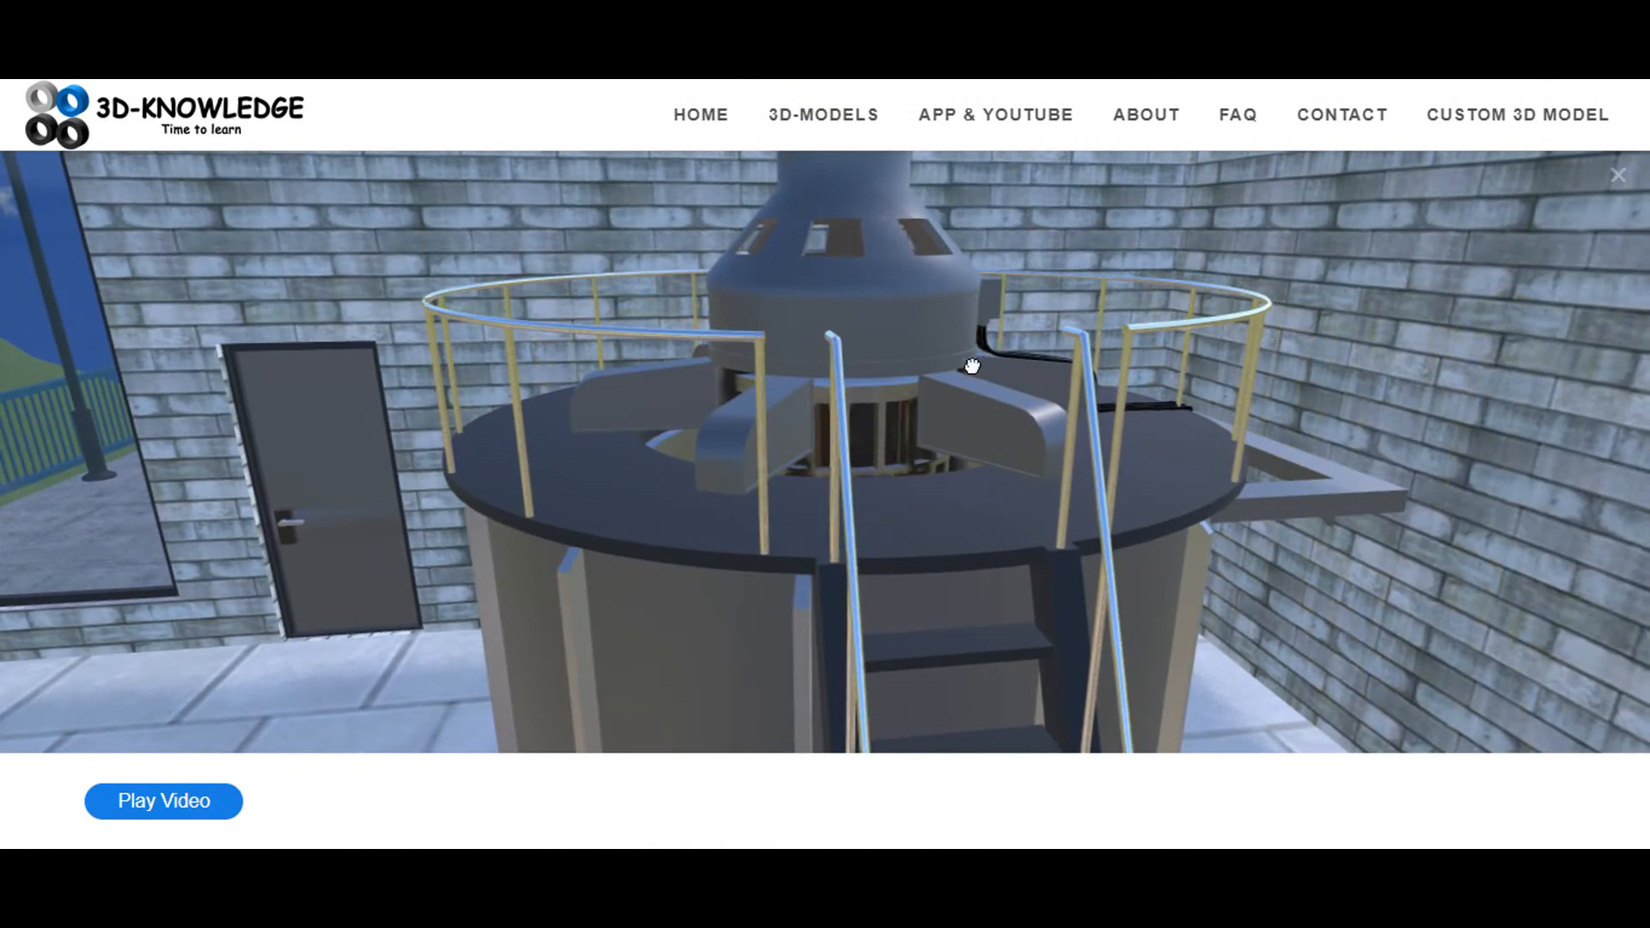
left_click_drag(973, 367, 938, 532)
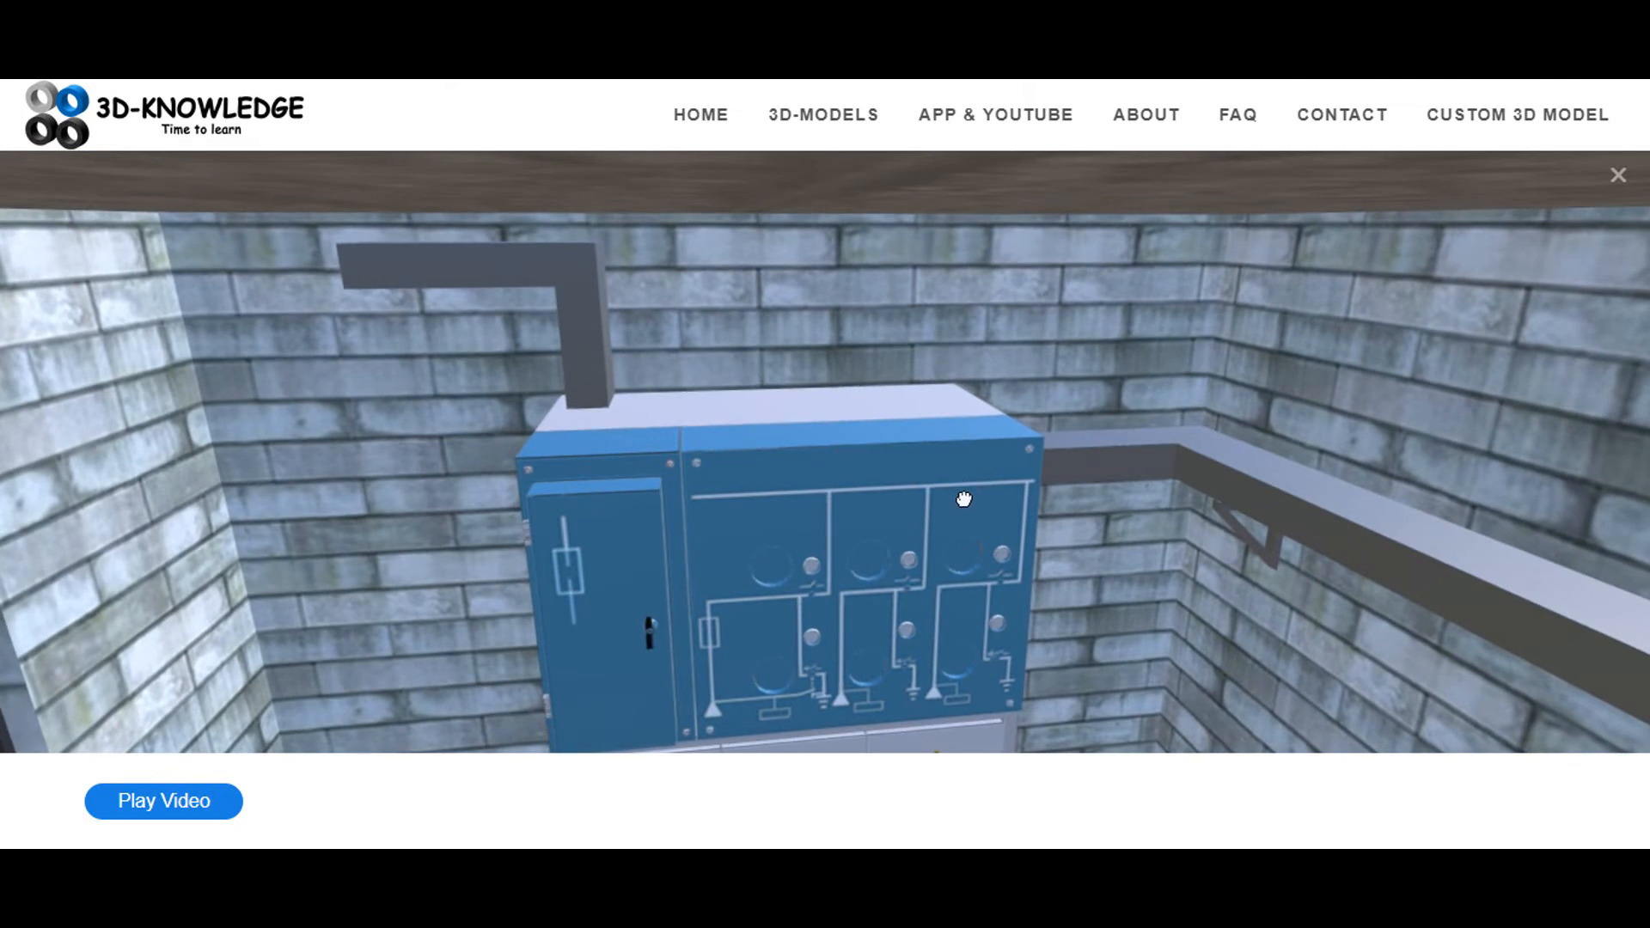
Orbit around the switchgear cabinet and zoom in on its front panel
left_click_drag(963, 499, 1080, 521)
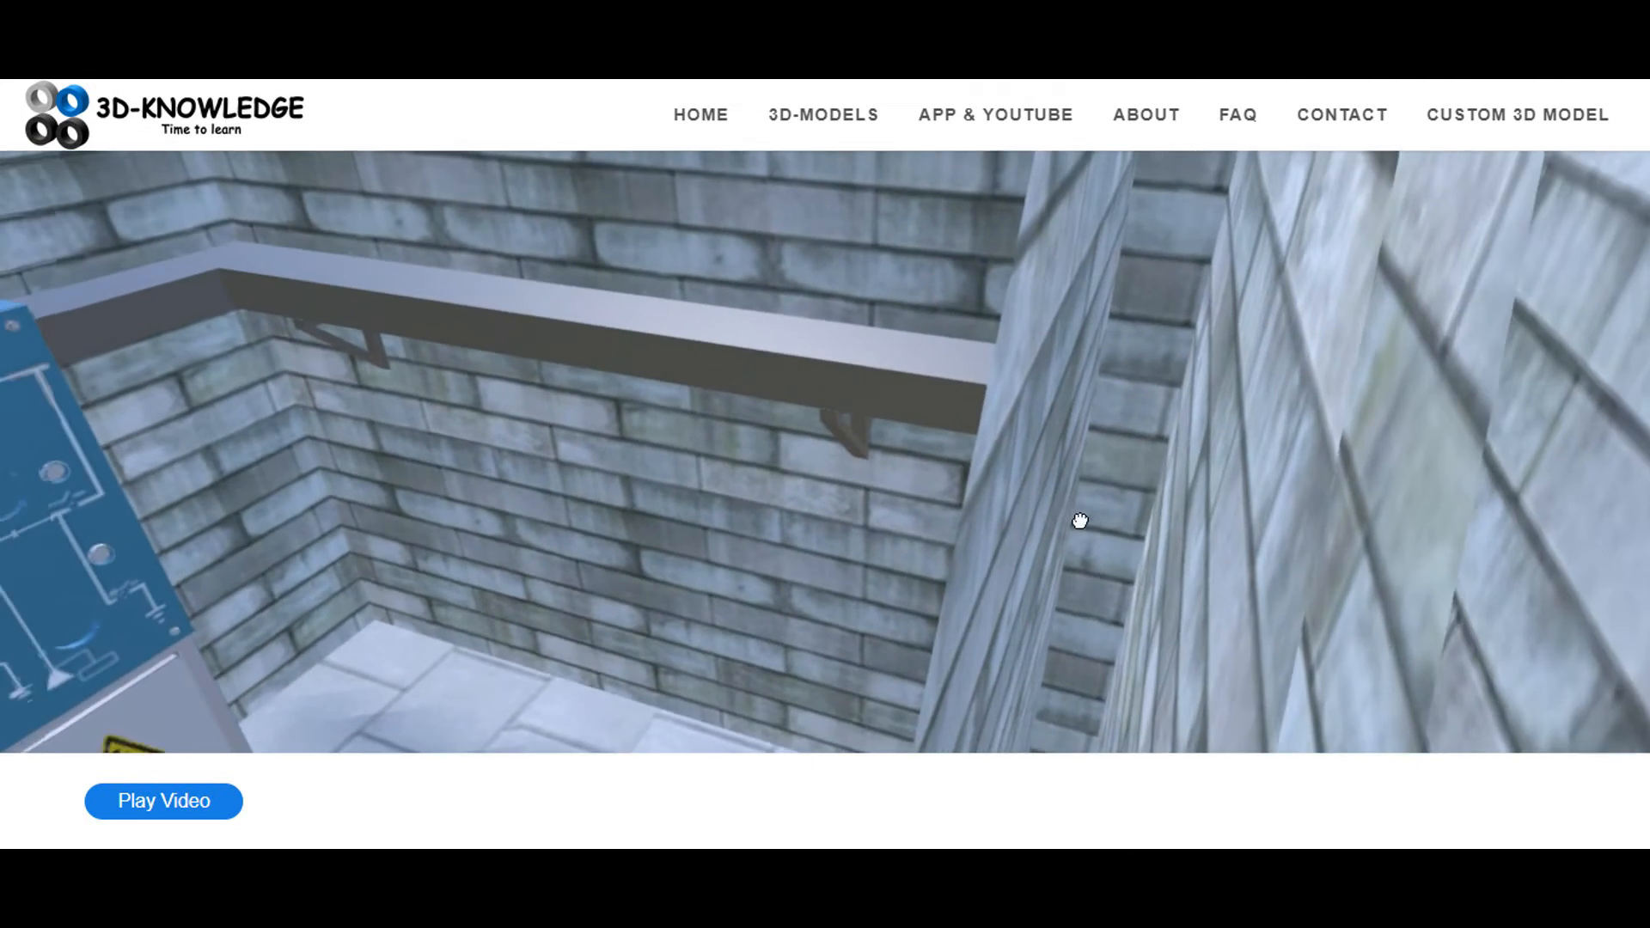
left_click_drag(1080, 520, 679, 378)
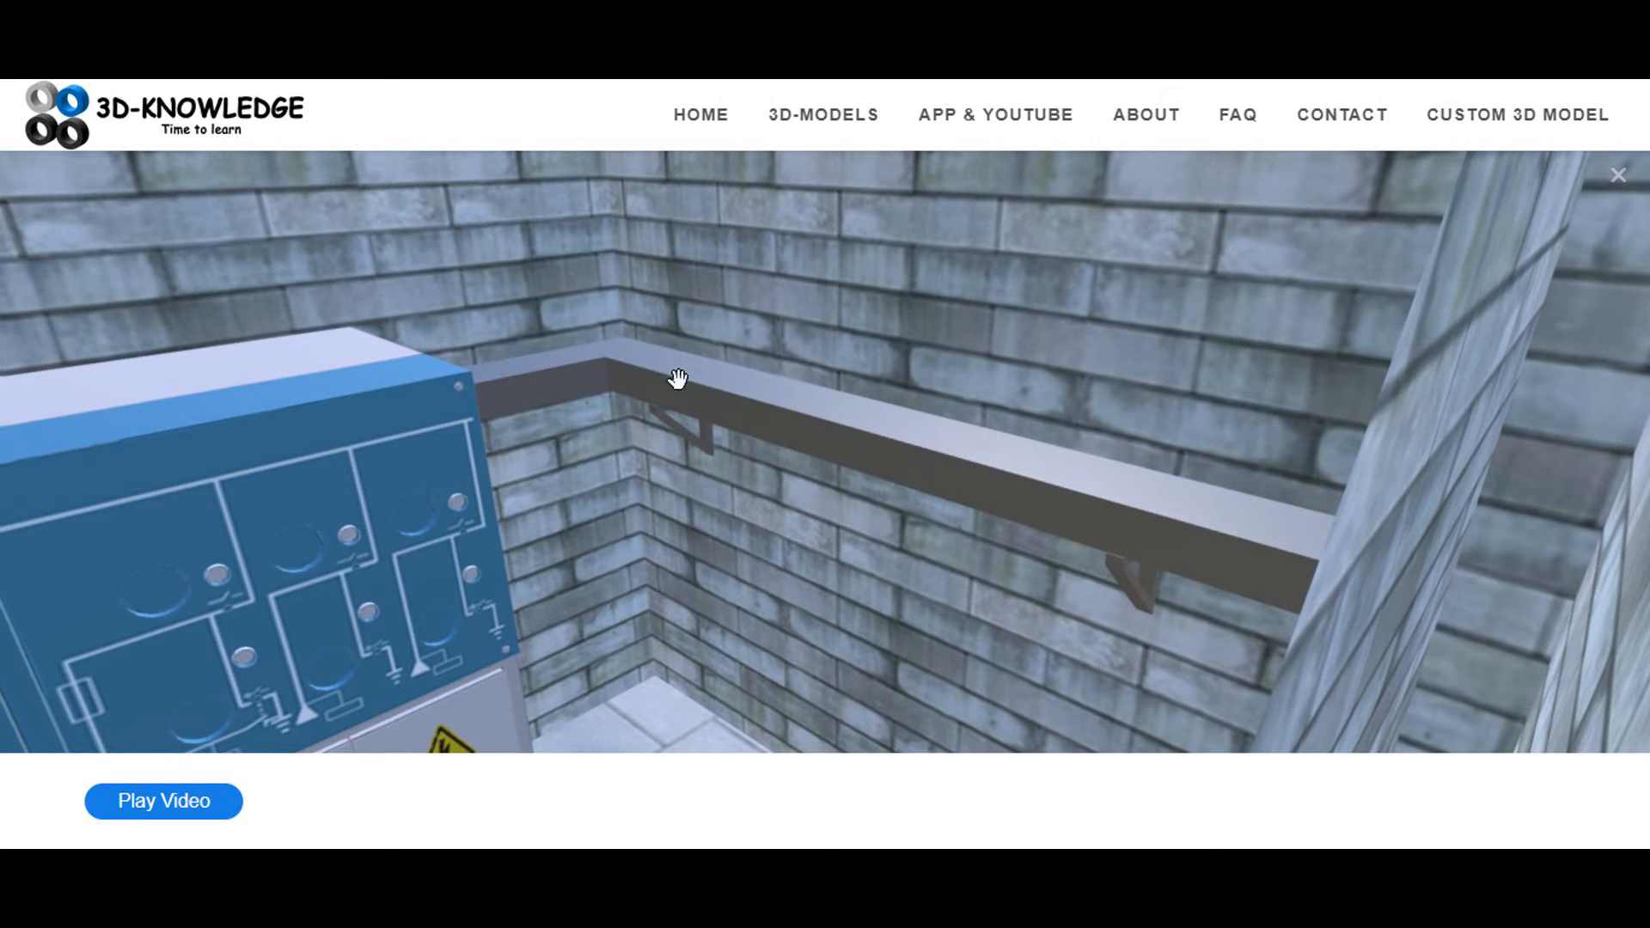
left_click_drag(679, 378, 753, 435)
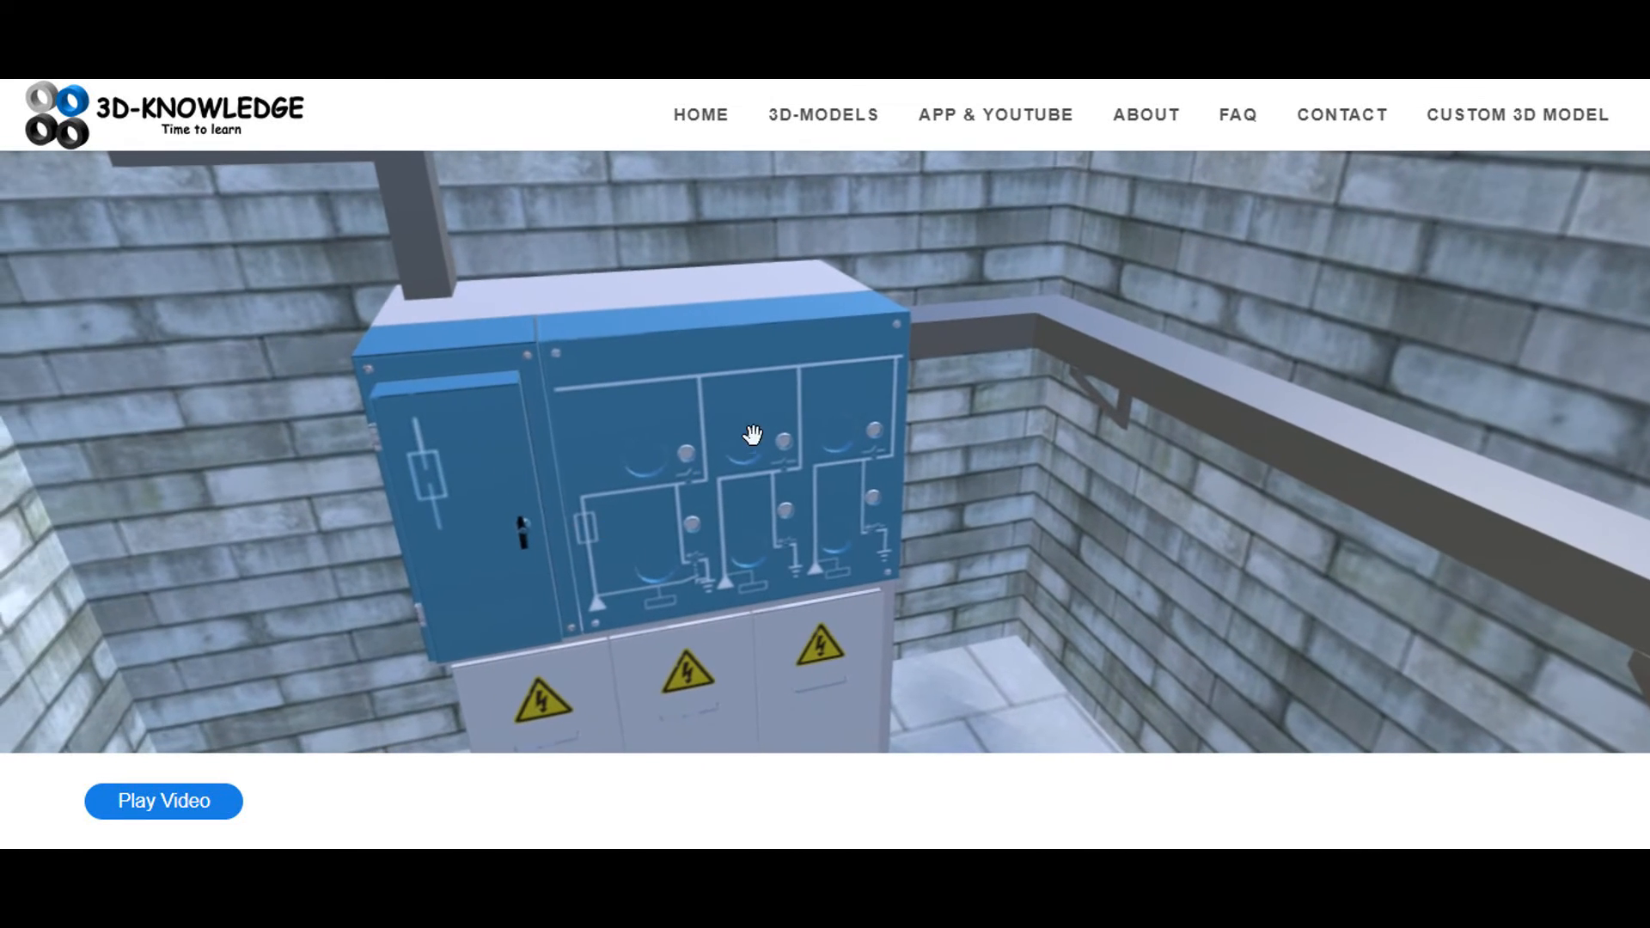
left_click_drag(753, 435, 700, 526)
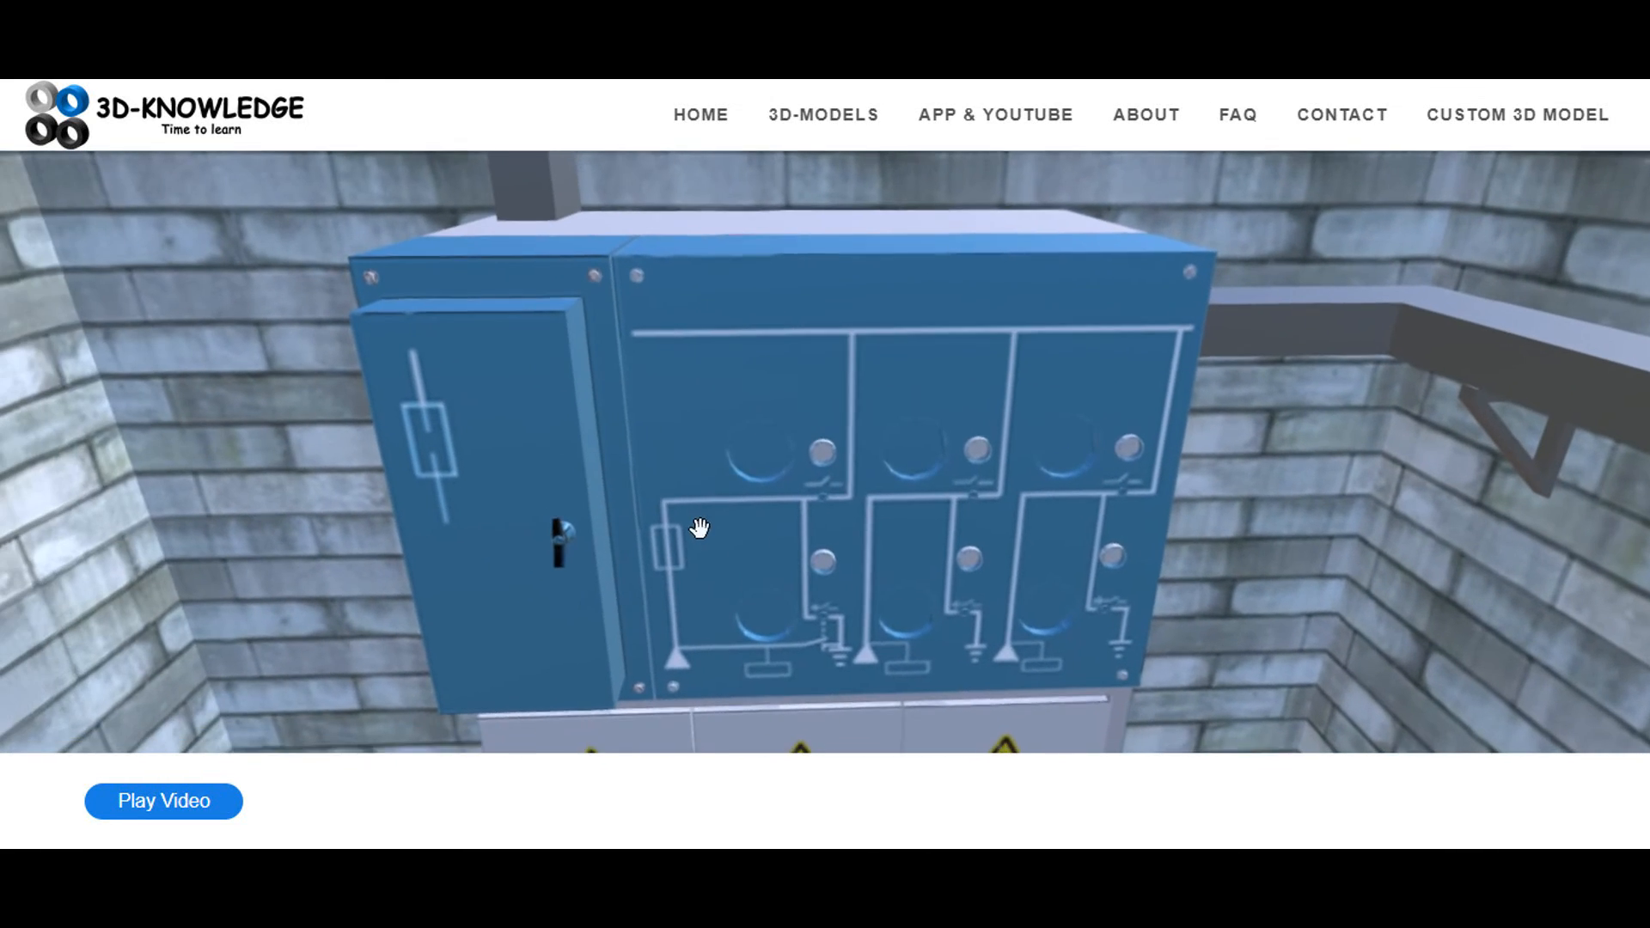
Face the circuit diagram panel head-on, then rise above the cabinet's top
left_click_drag(701, 526, 794, 457)
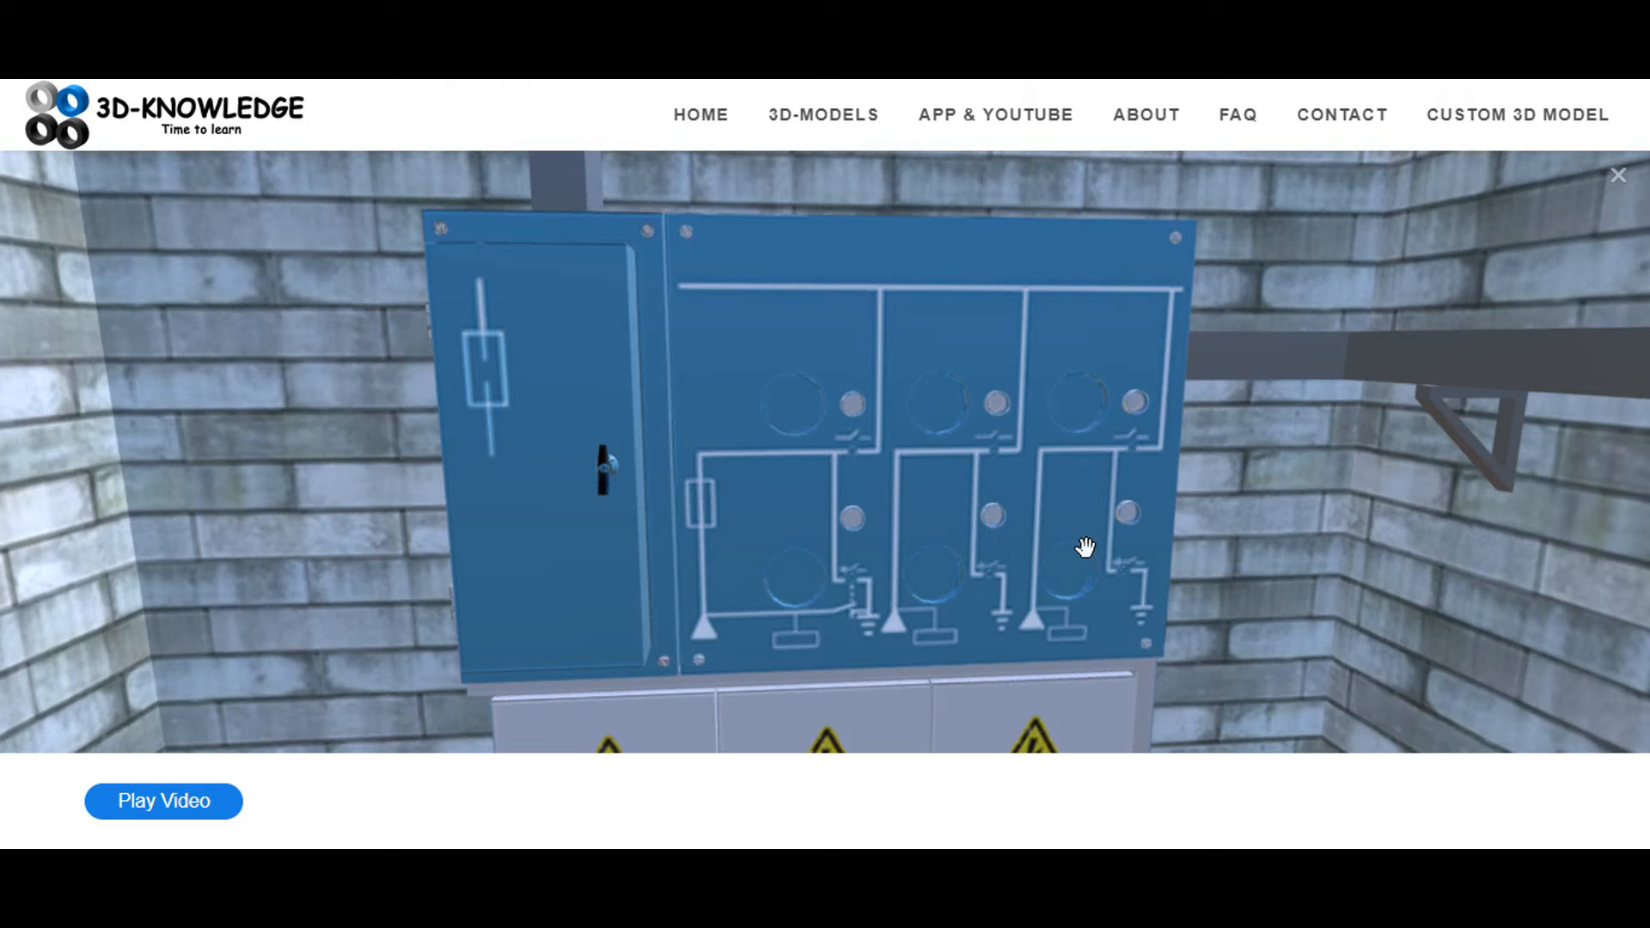
mouse_move(710, 486)
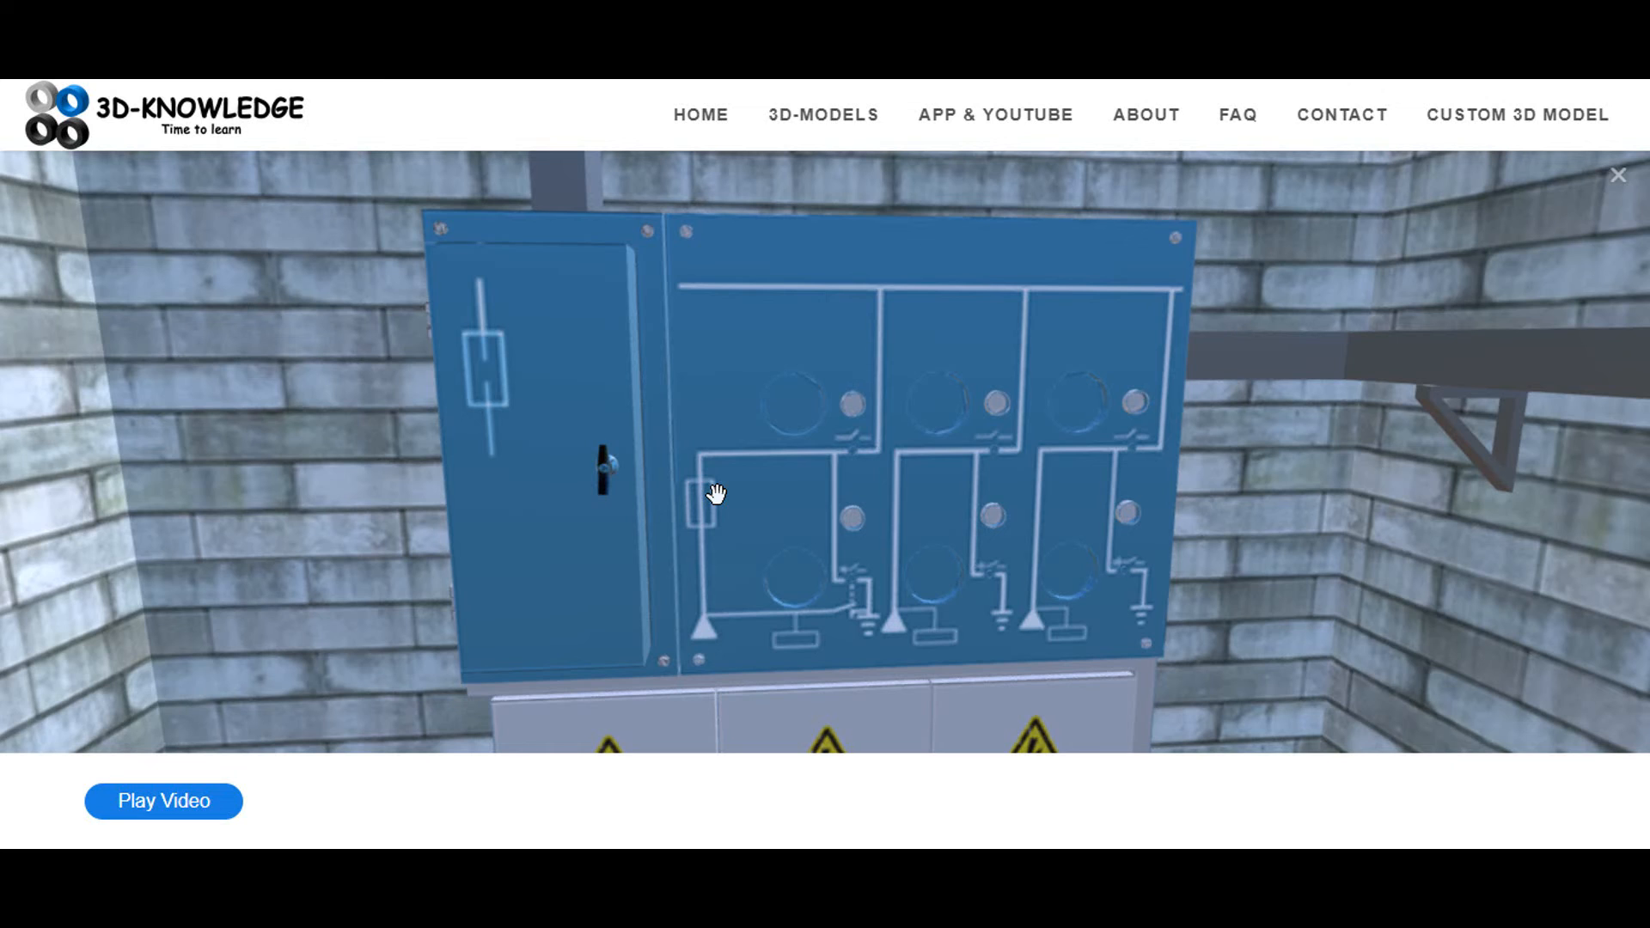
left_click_drag(718, 495, 768, 428)
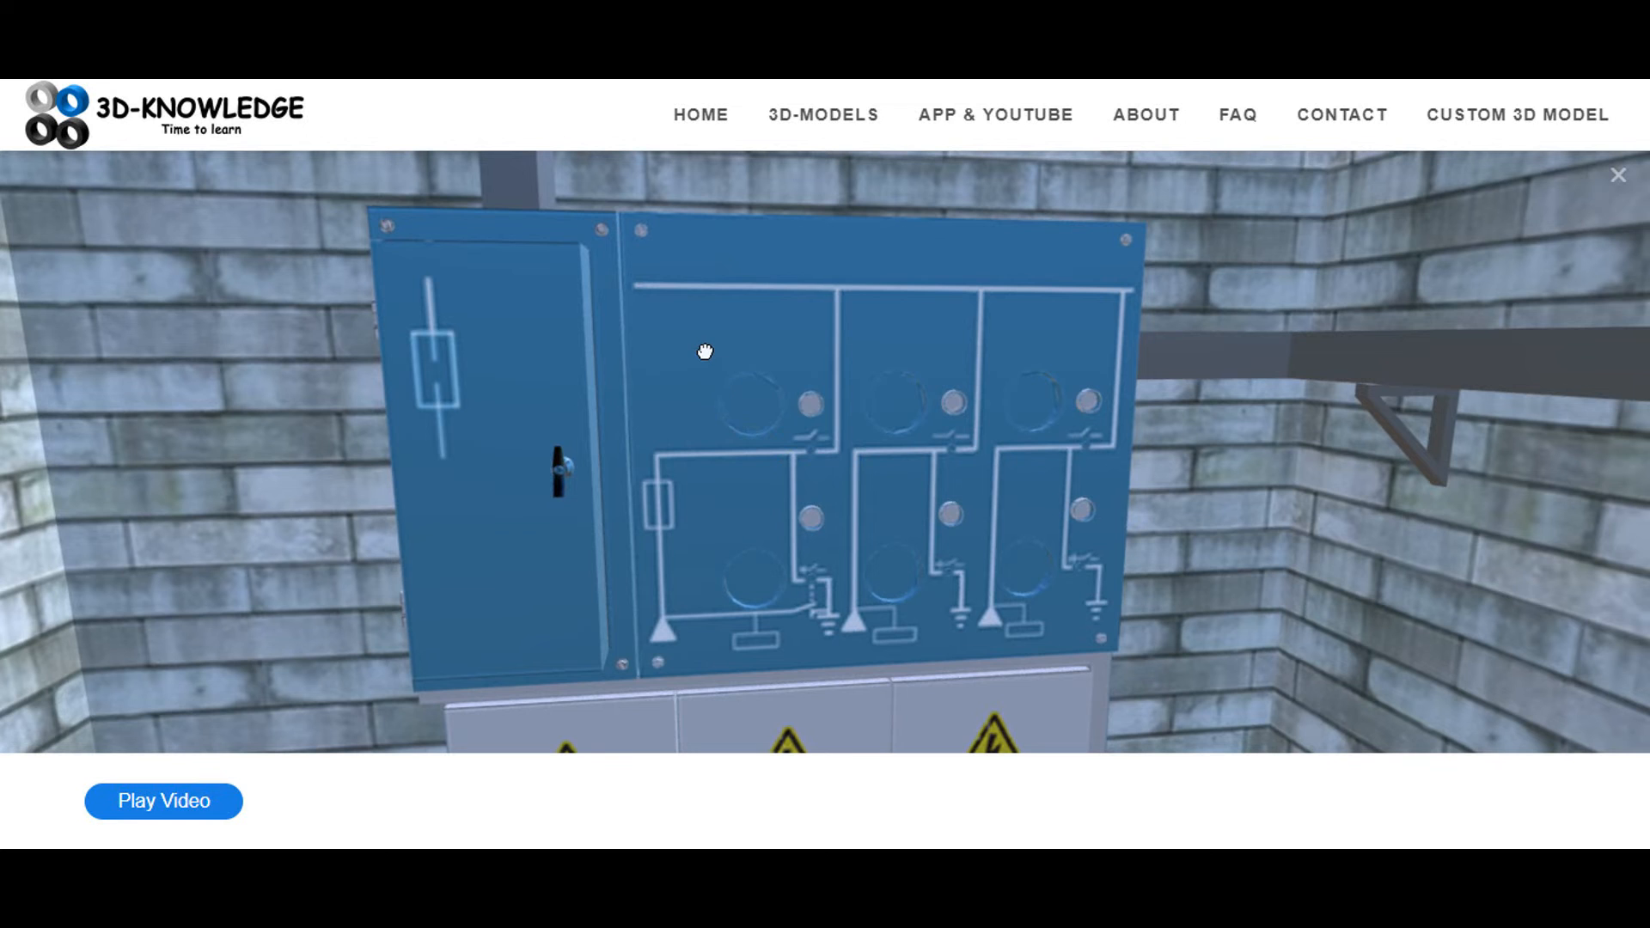
left_click_drag(705, 350, 729, 397)
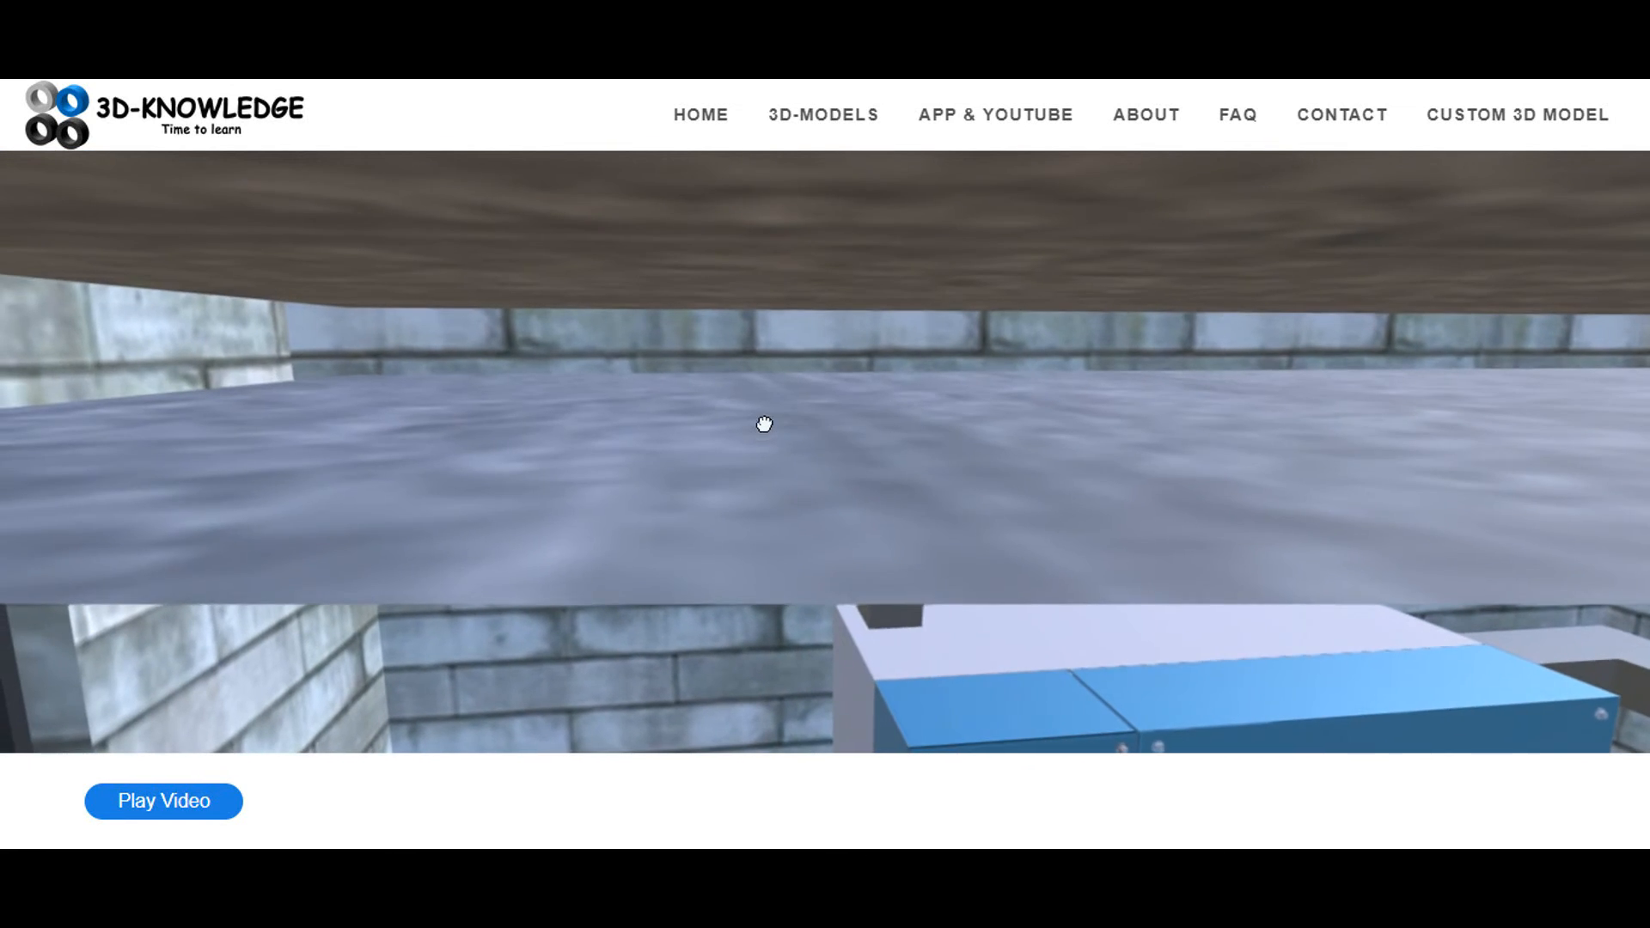
Move outside to the fenced yard and orbit the transformer and its insulators
left_click_drag(765, 424, 916, 320)
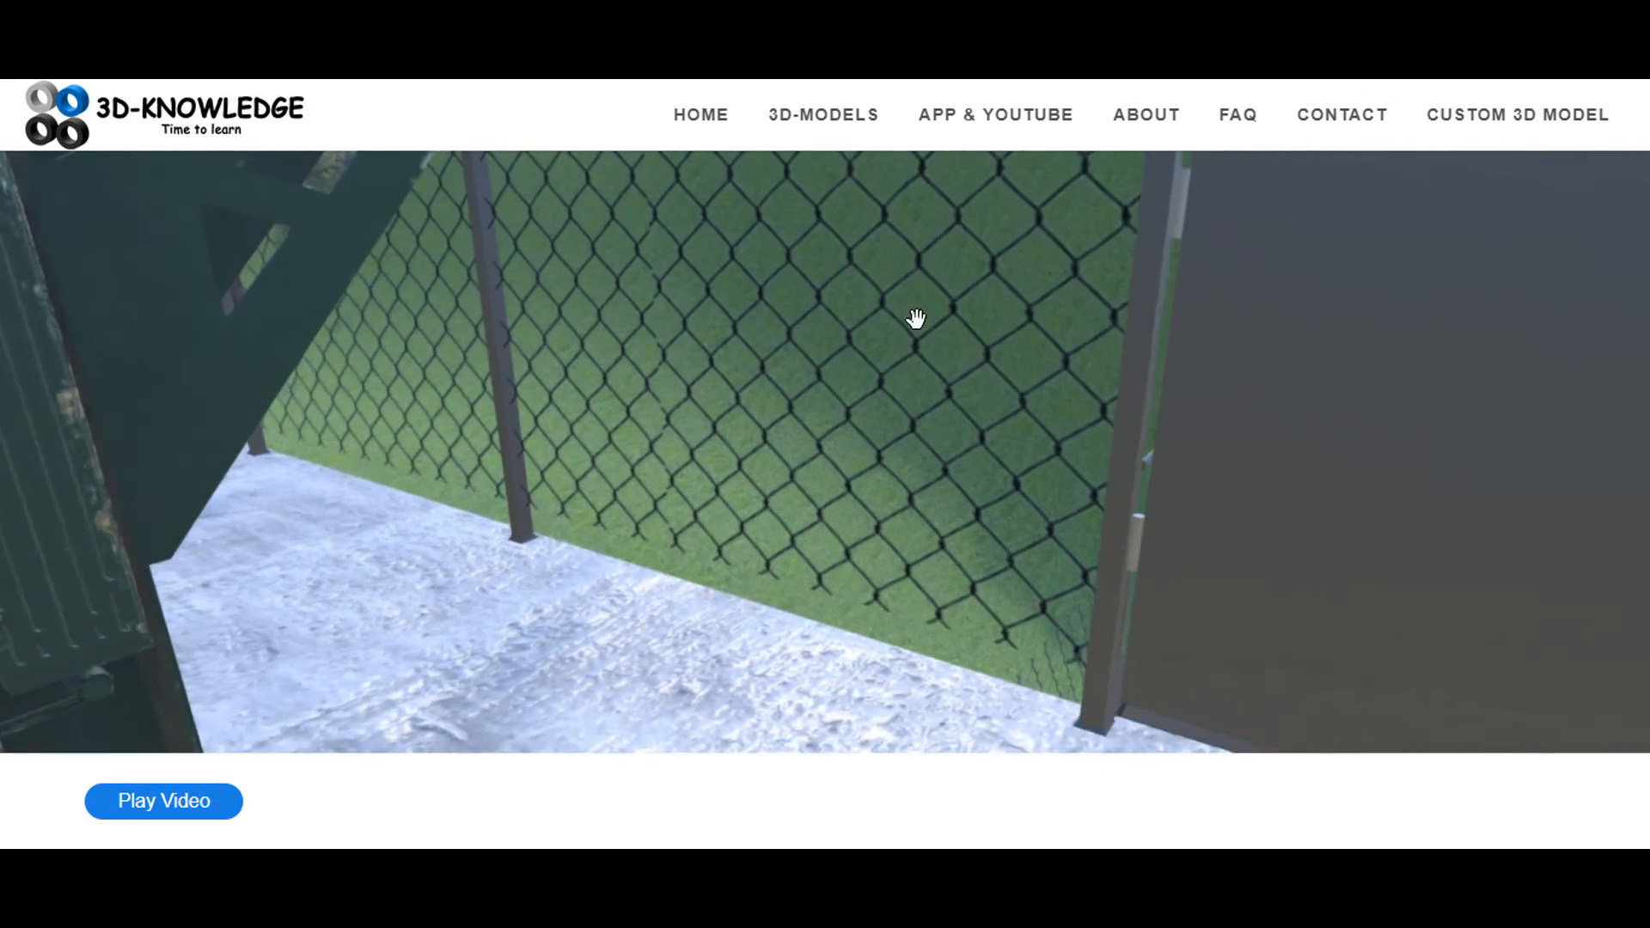
left_click_drag(916, 320, 959, 332)
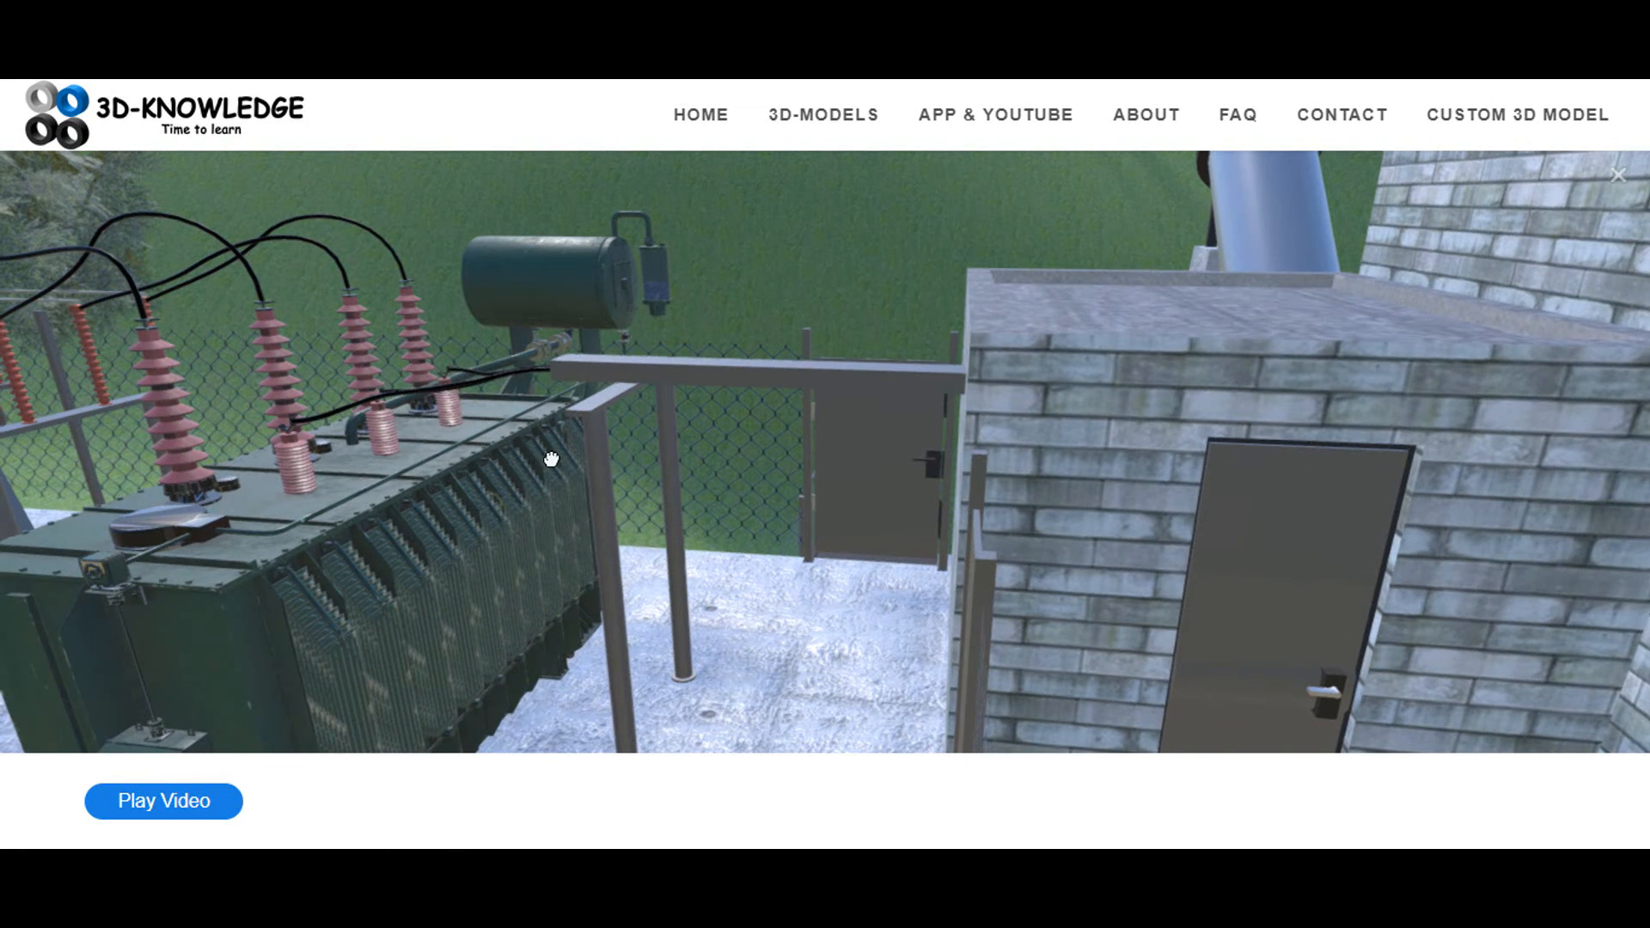
left_click_drag(552, 460, 700, 418)
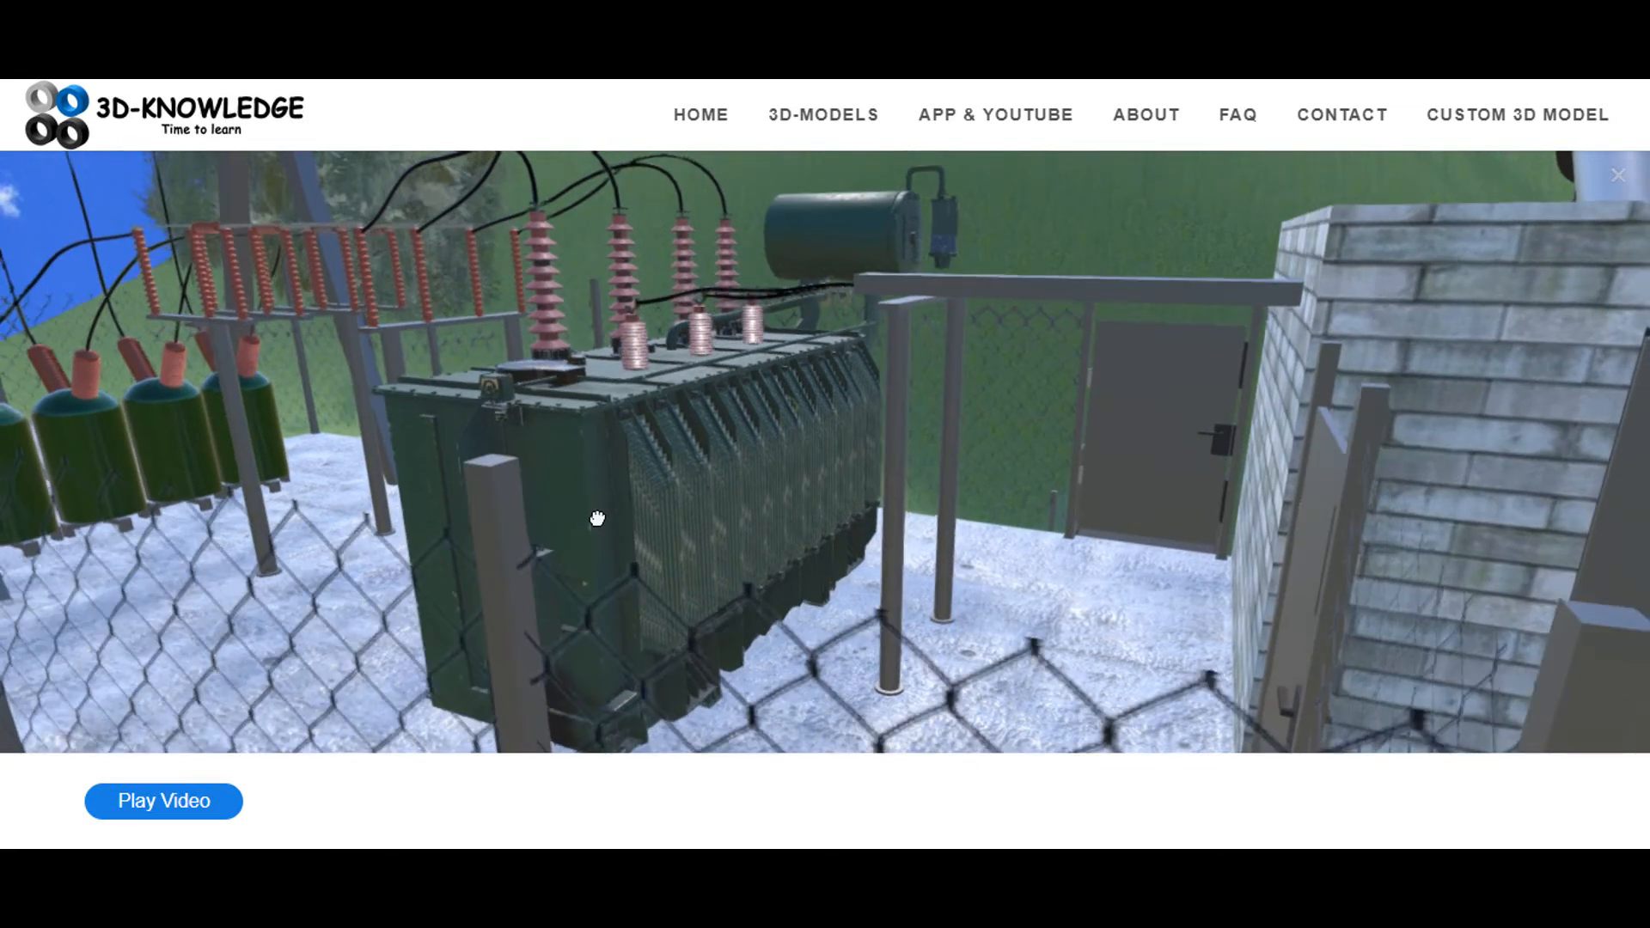
left_click_drag(597, 518, 624, 531)
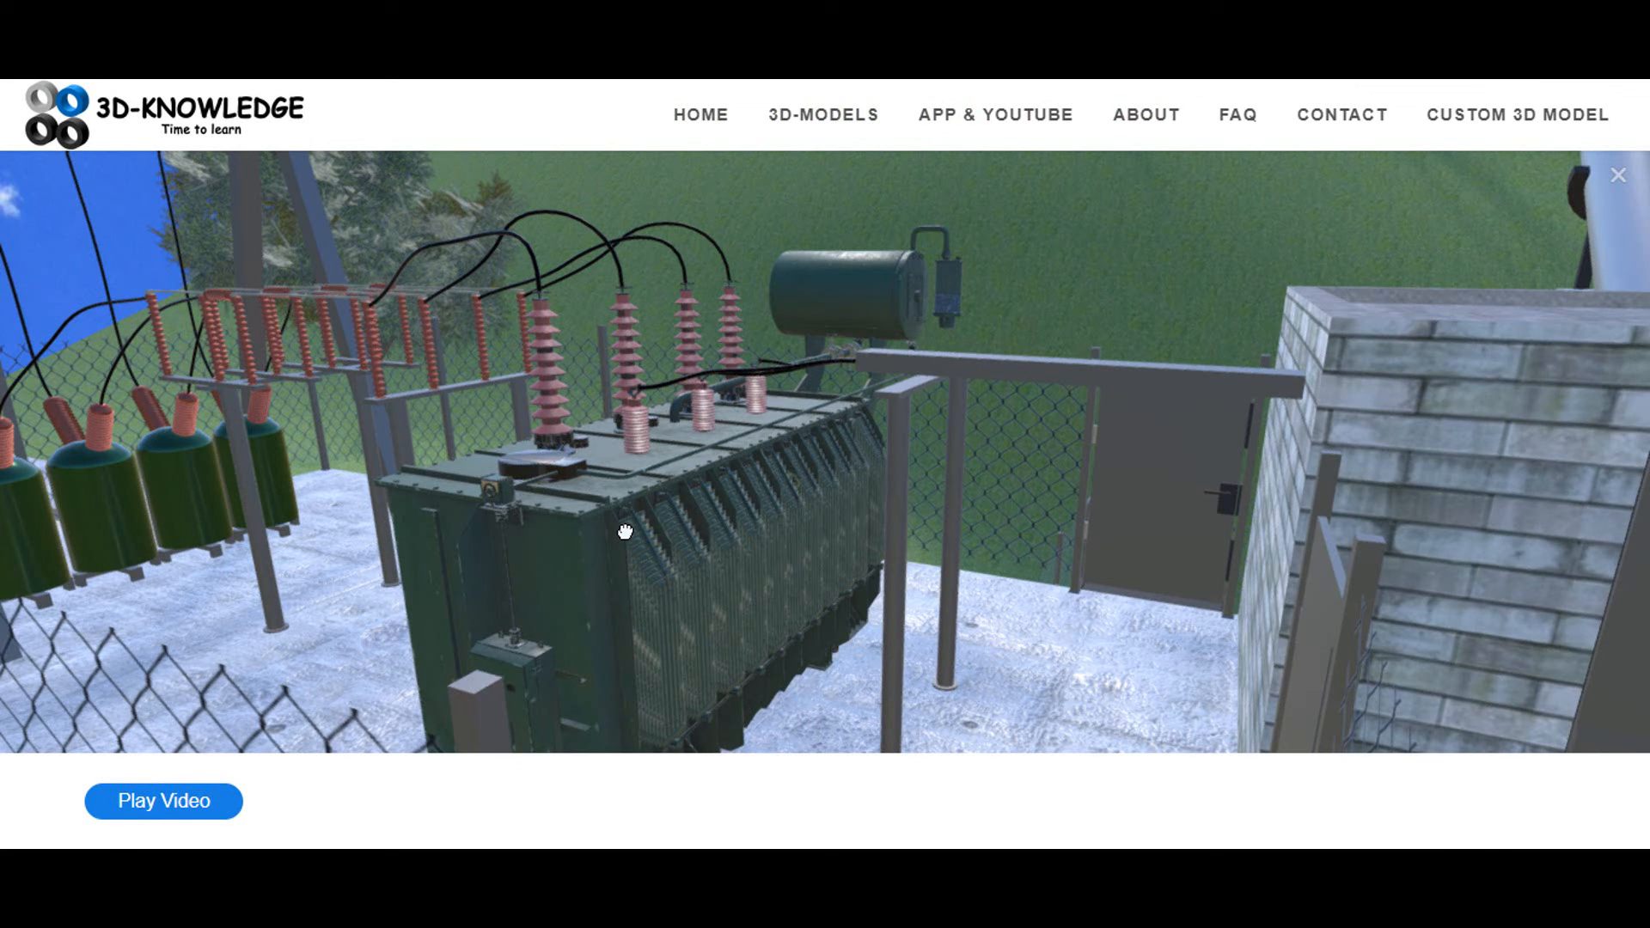
Pull back over the switchyard to an aerial overview showing power house and penstock
left_click_drag(624, 531, 791, 461)
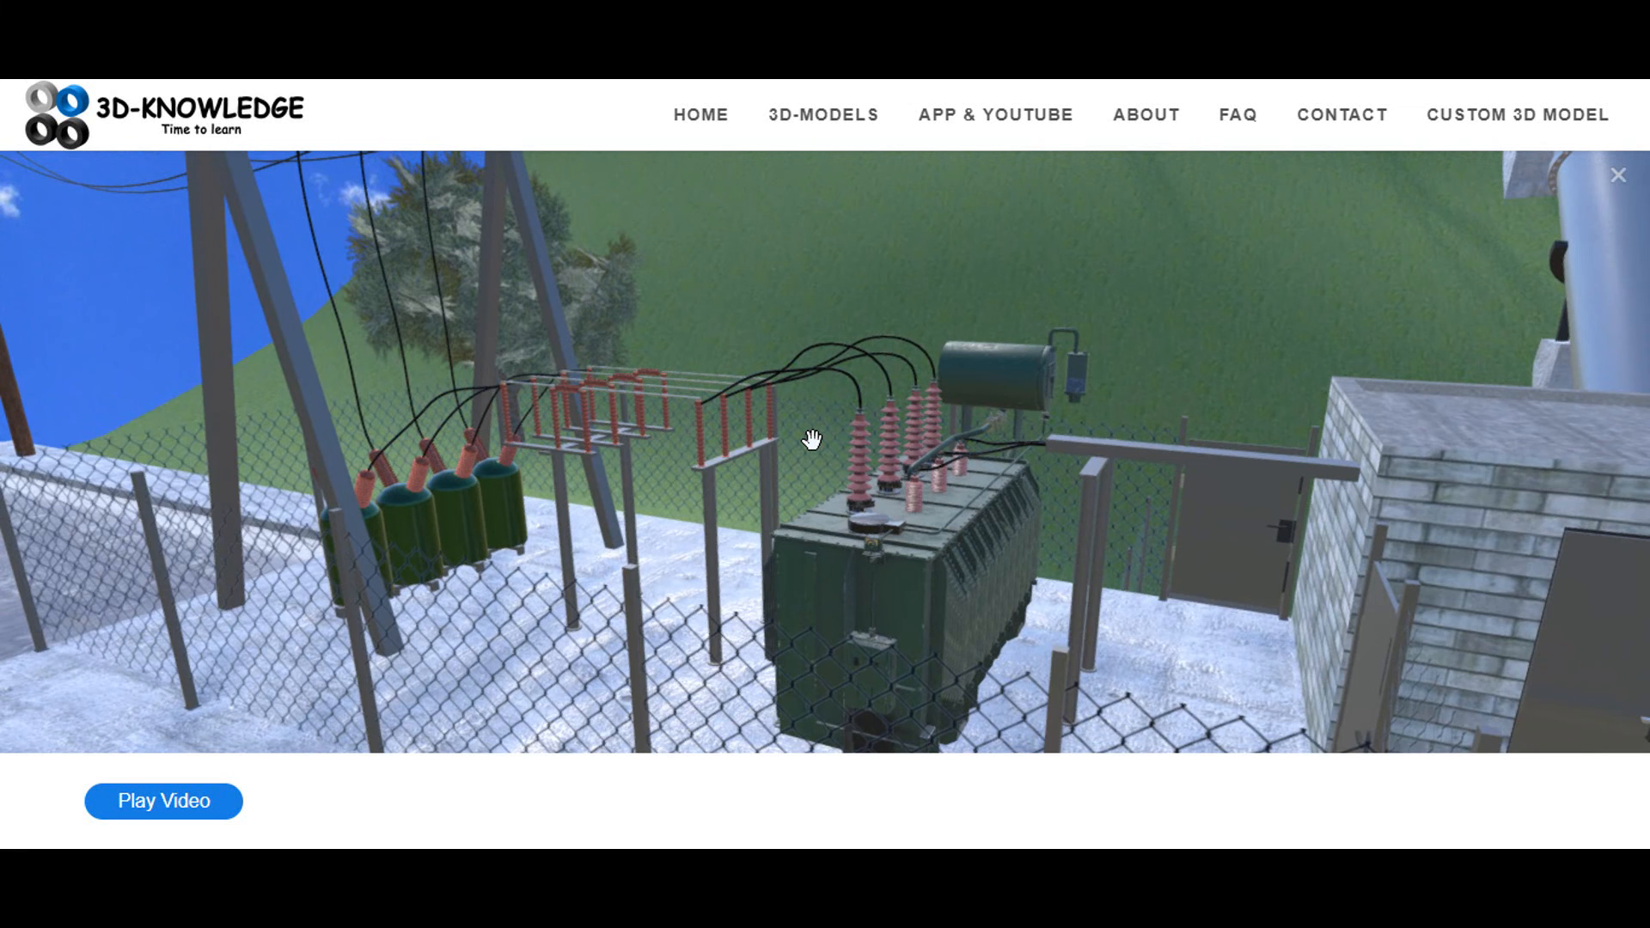
left_click_drag(810, 437, 918, 447)
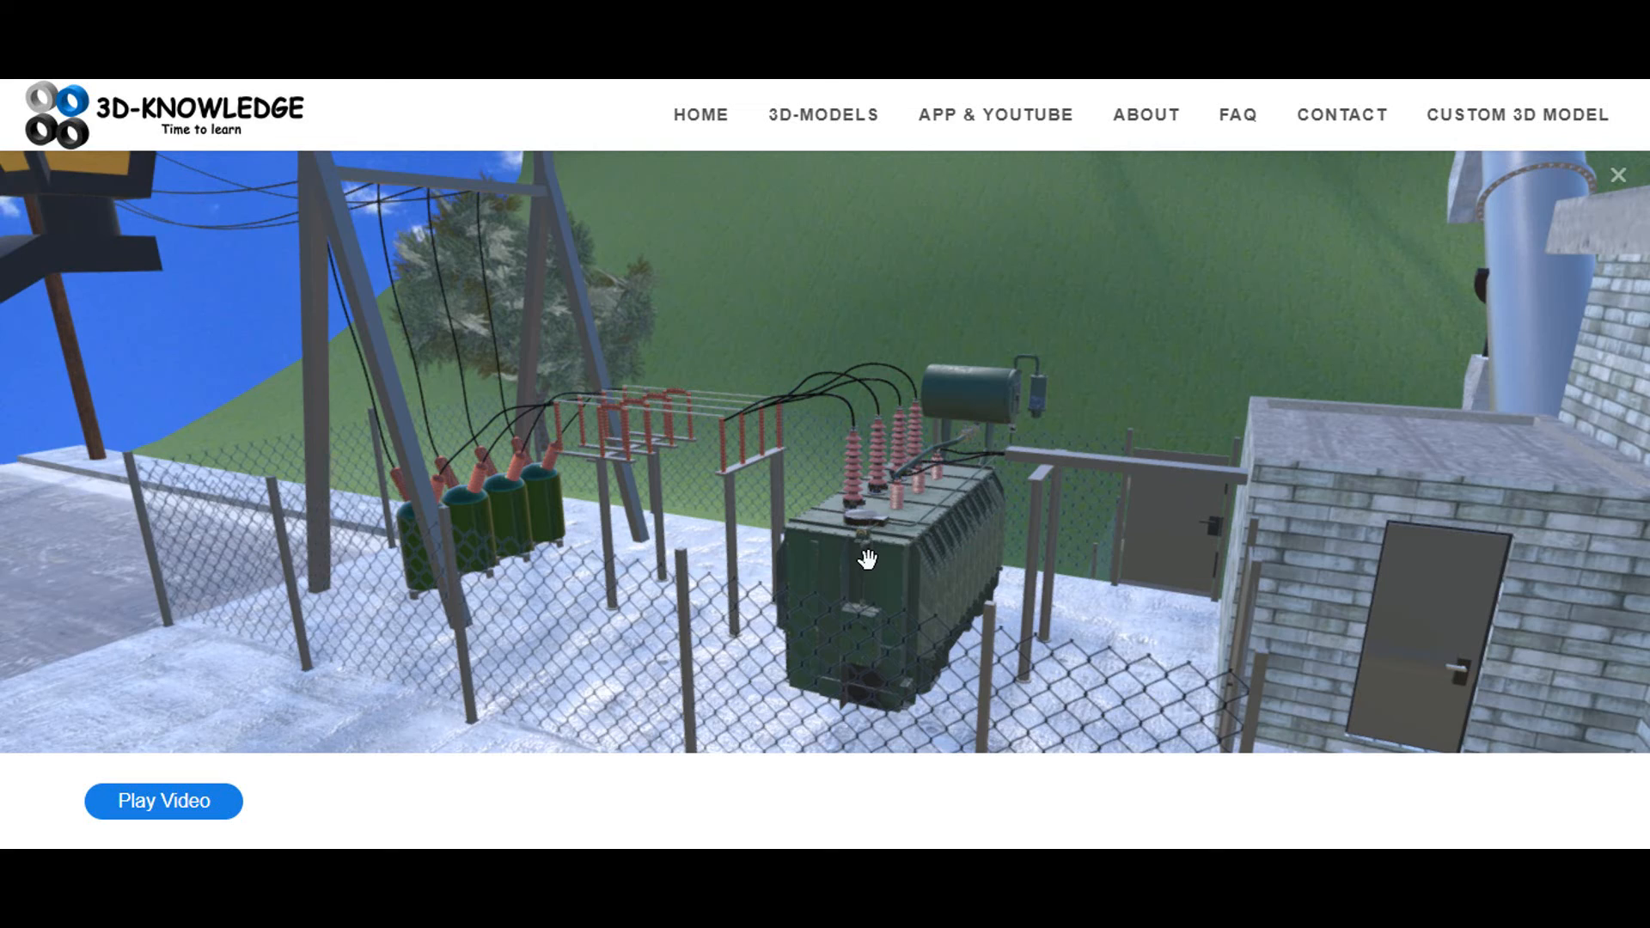
left_click_drag(864, 557, 865, 423)
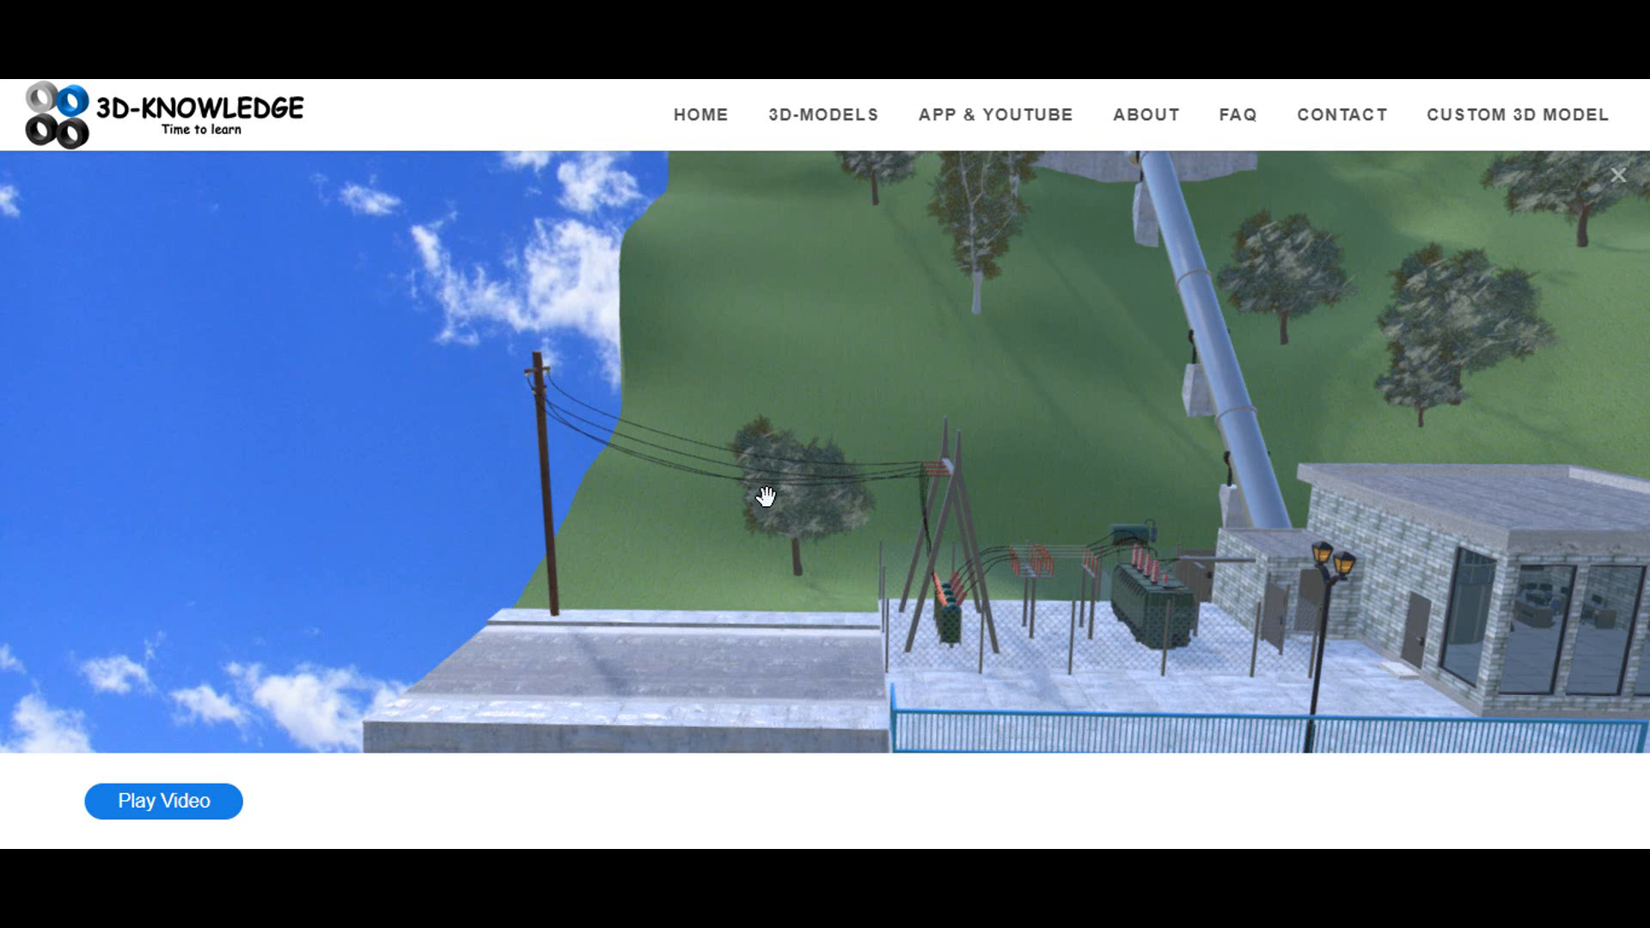
left_click_drag(767, 495, 854, 500)
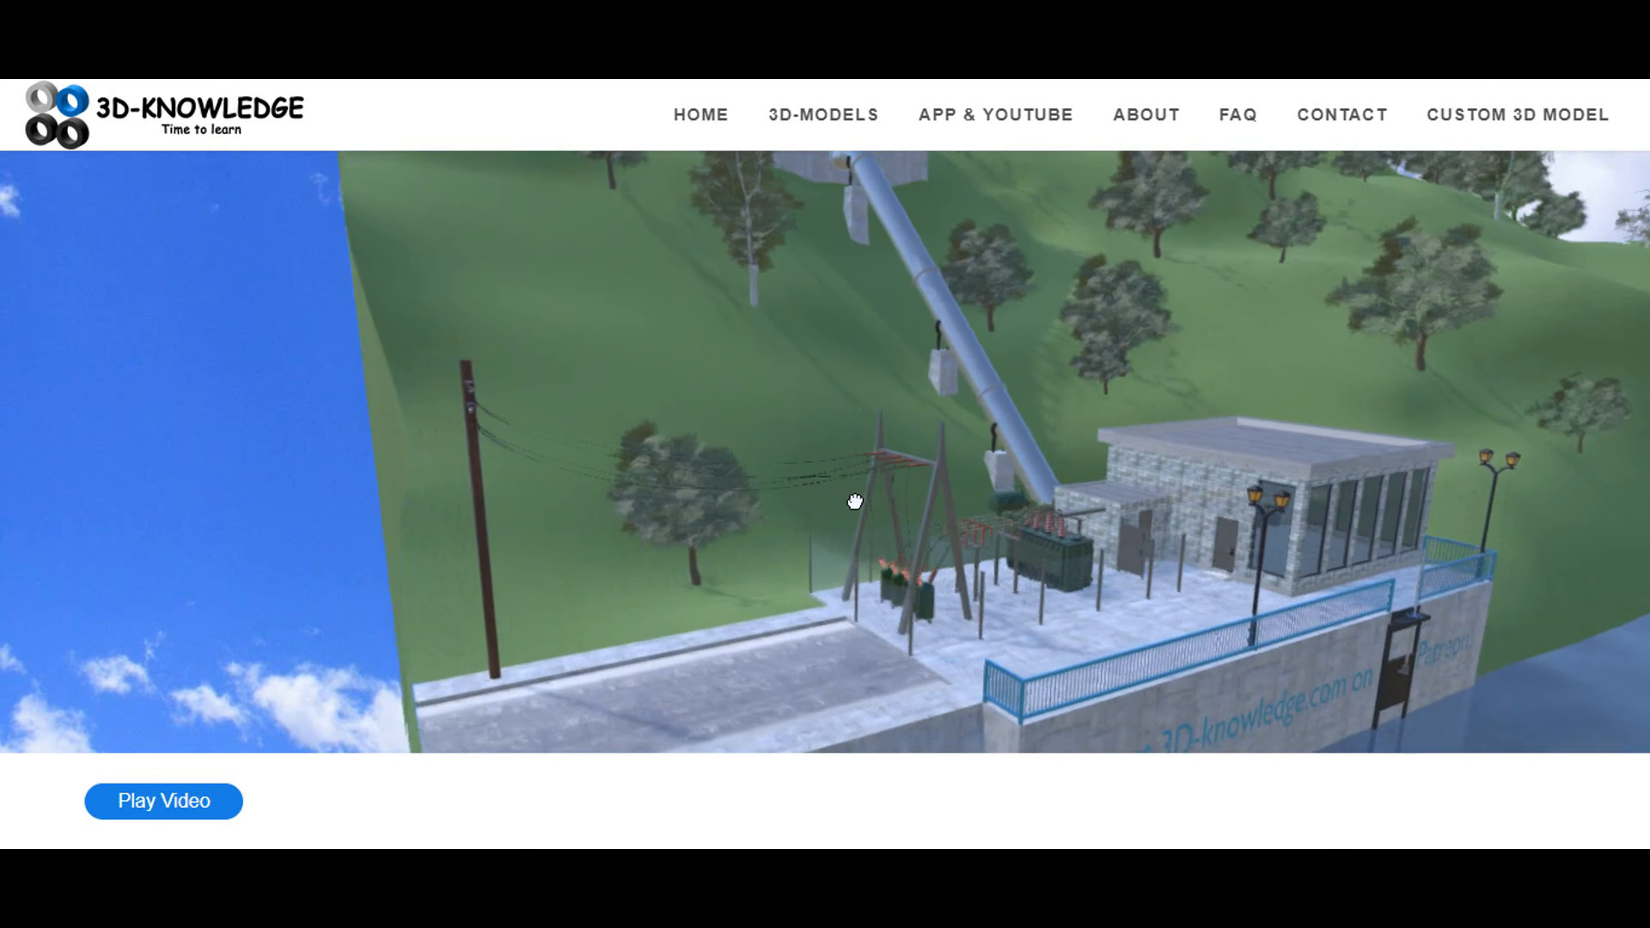